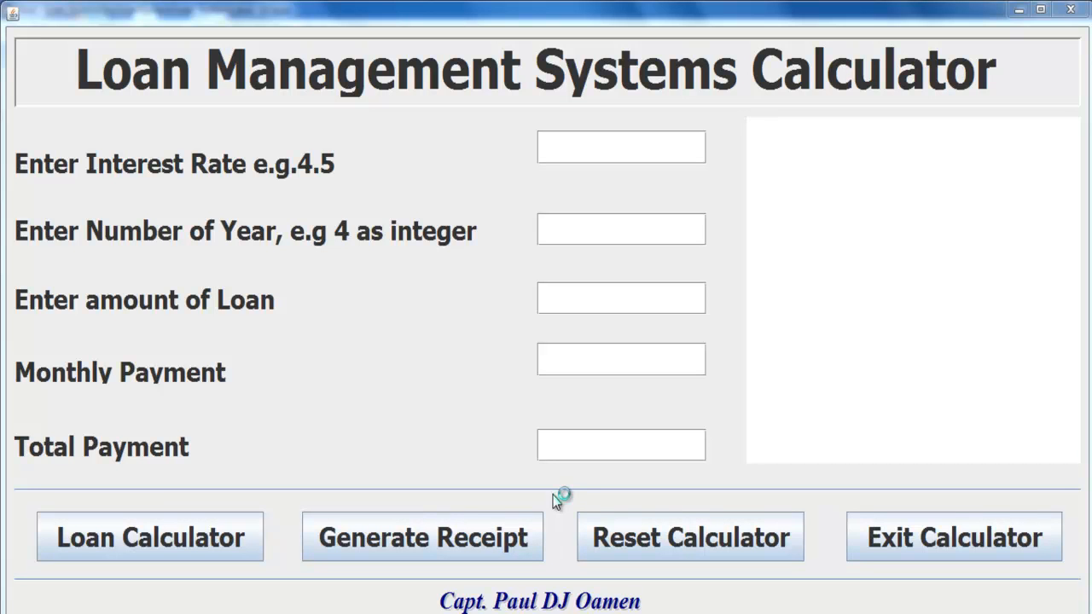
mouse_move(555, 503)
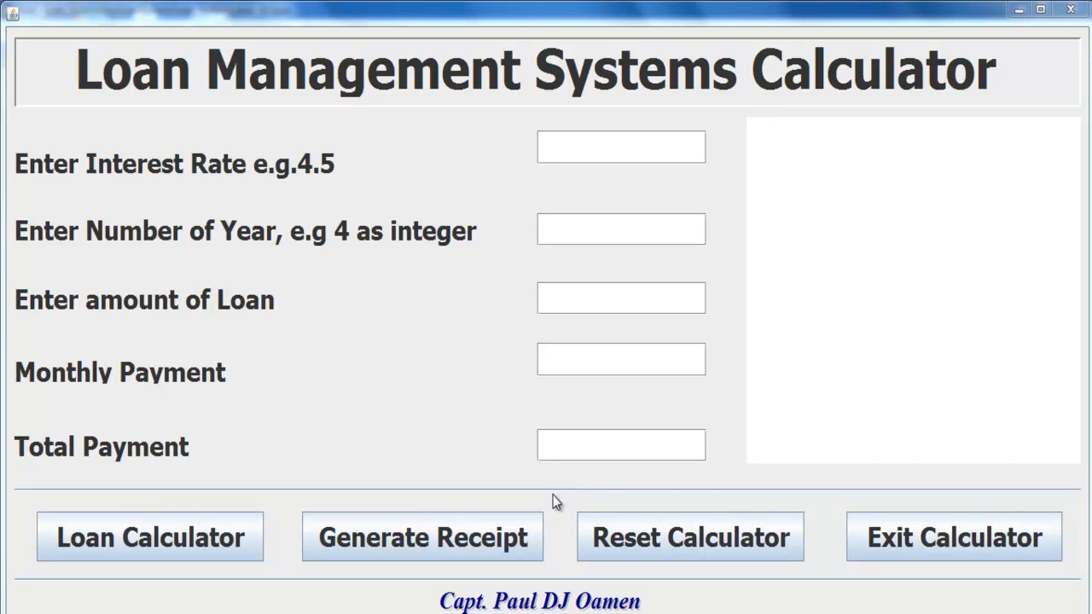
Enter rate 3.4, 5 years and loan 35000, then calculate and highlight the £635.14 monthly payment
left_click(606, 146)
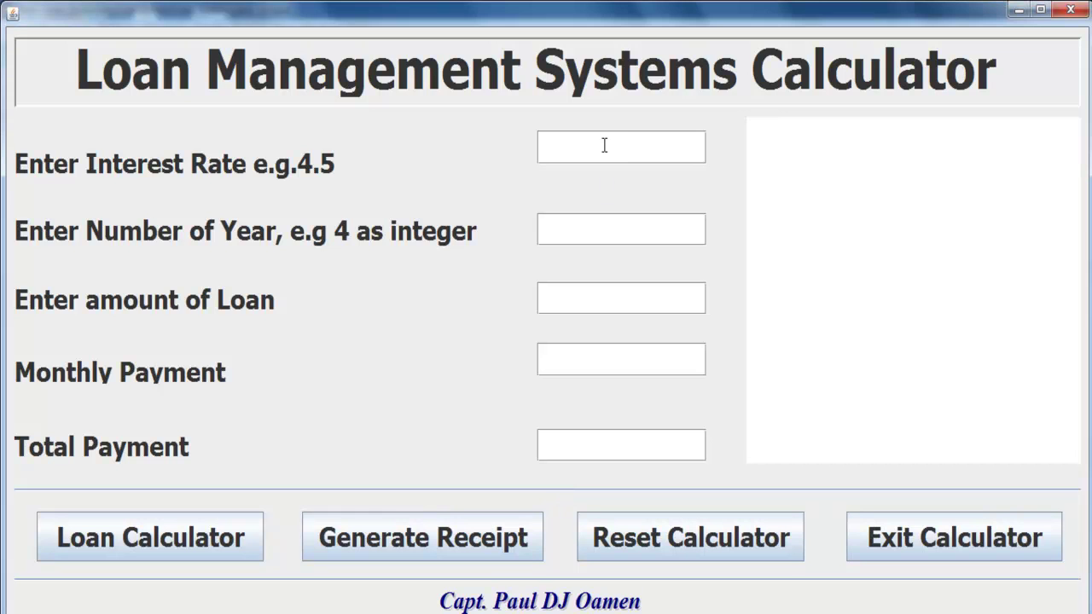
type("3.4")
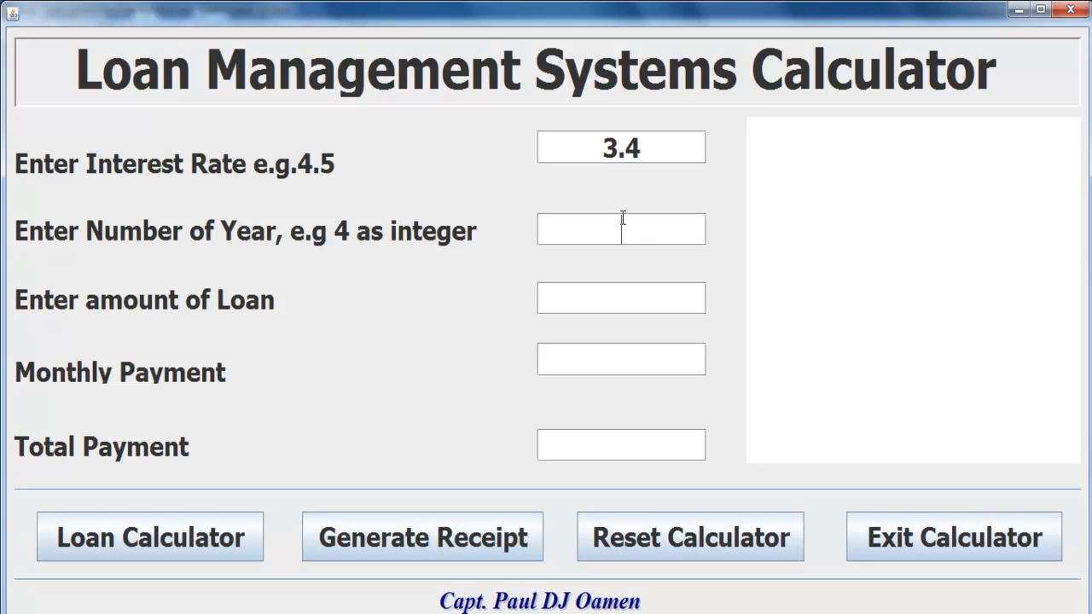
type("5")
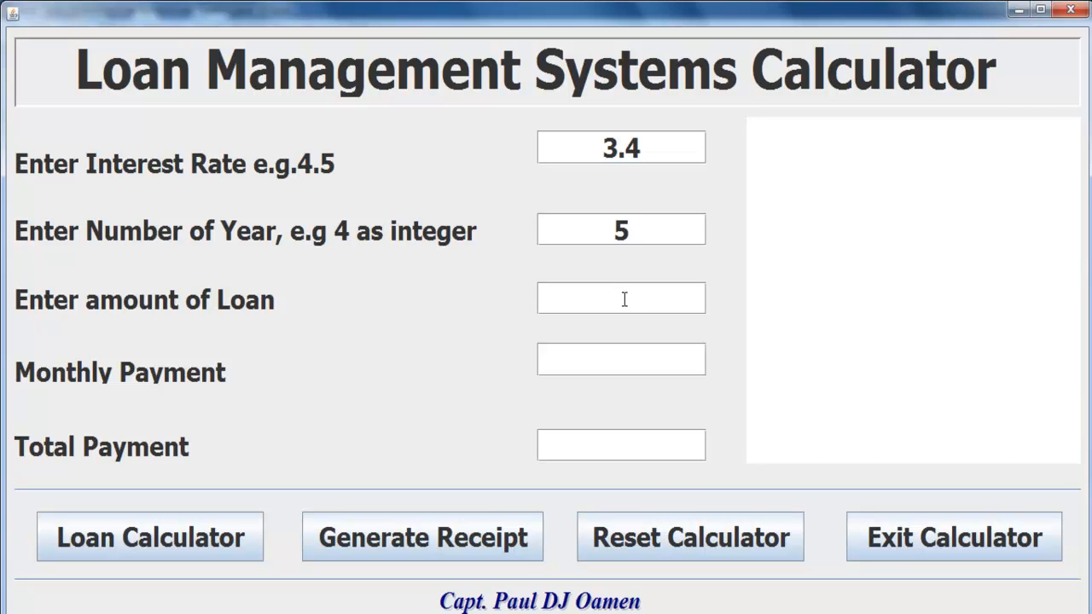
type("3")
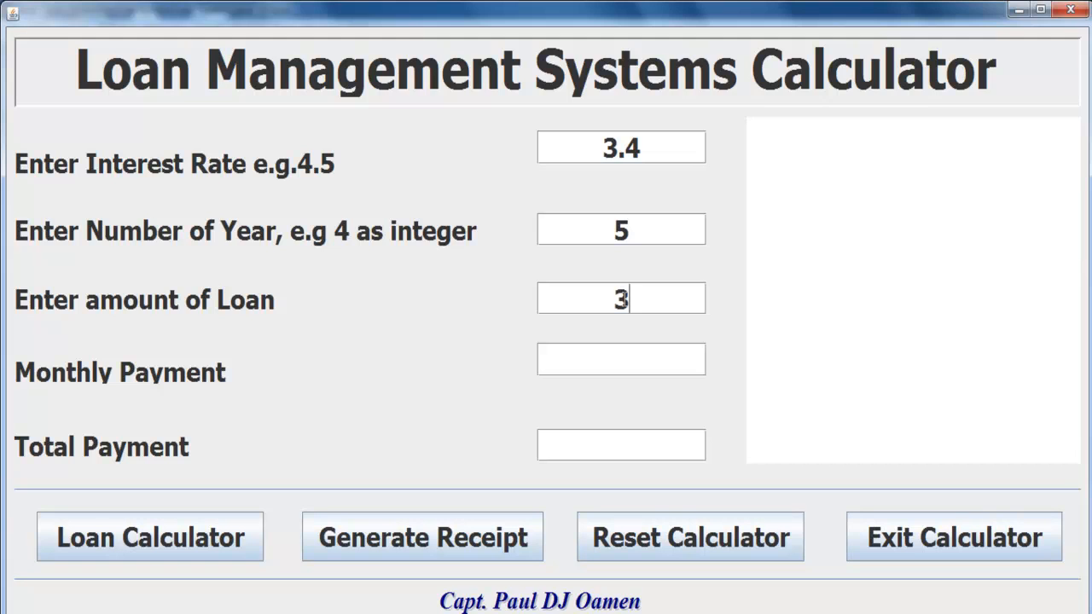
type("5")
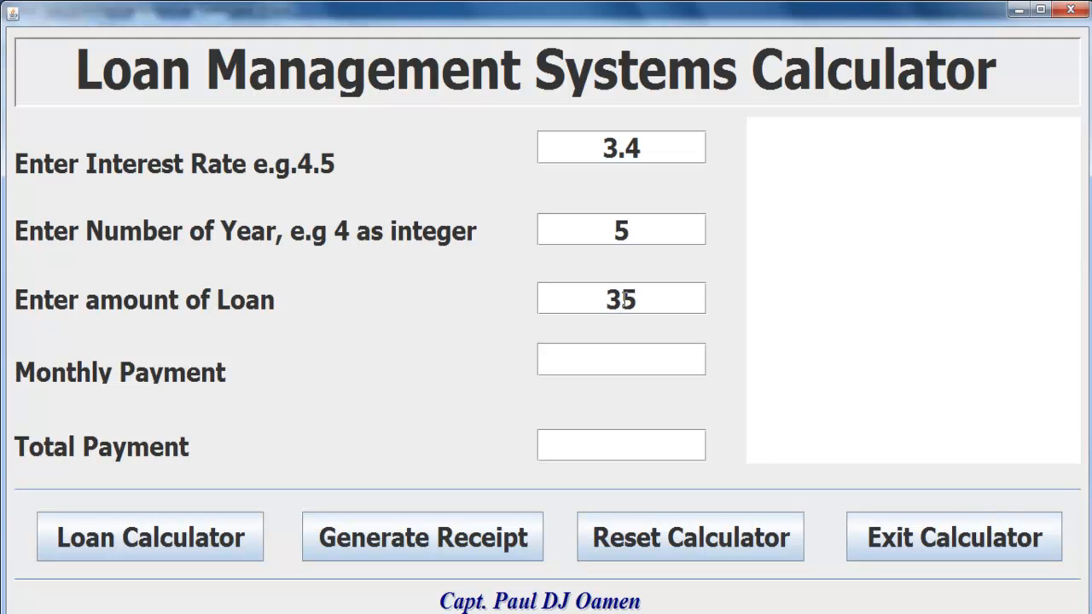
type("000")
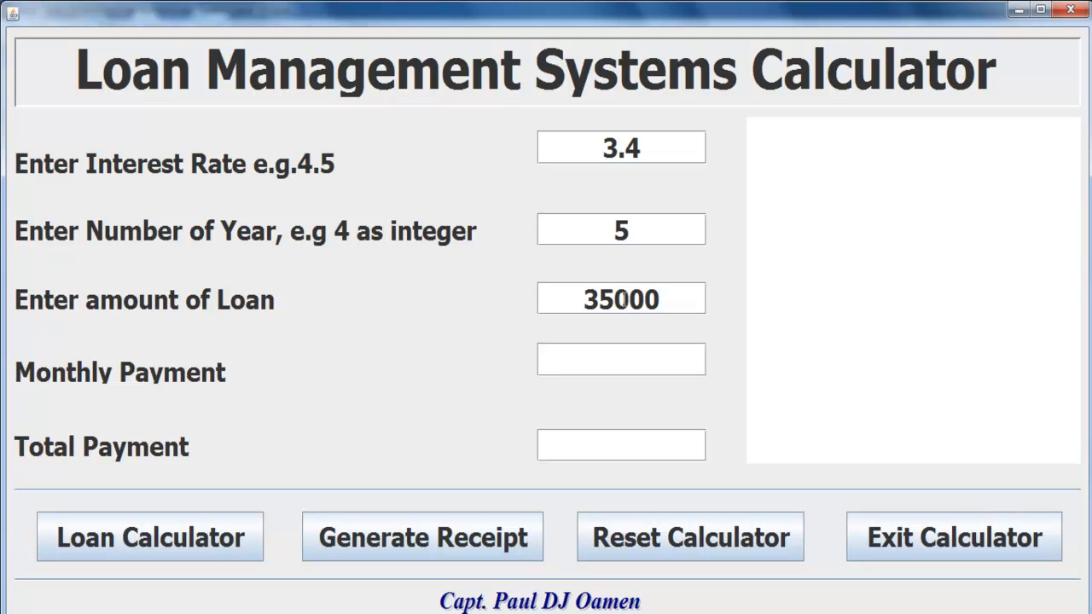
left_click(154, 539)
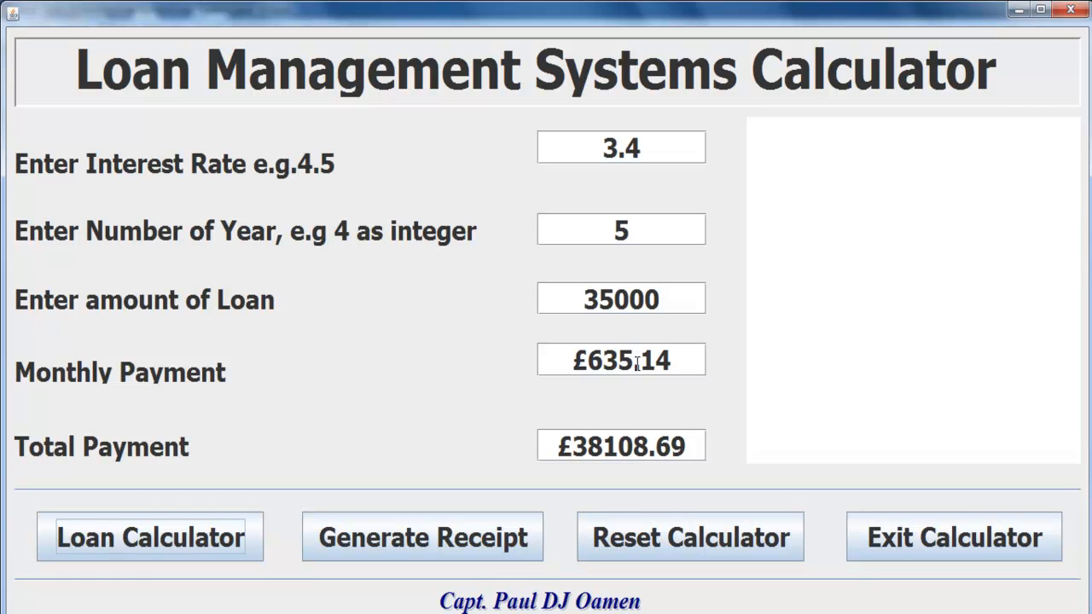
triple_click(620, 360)
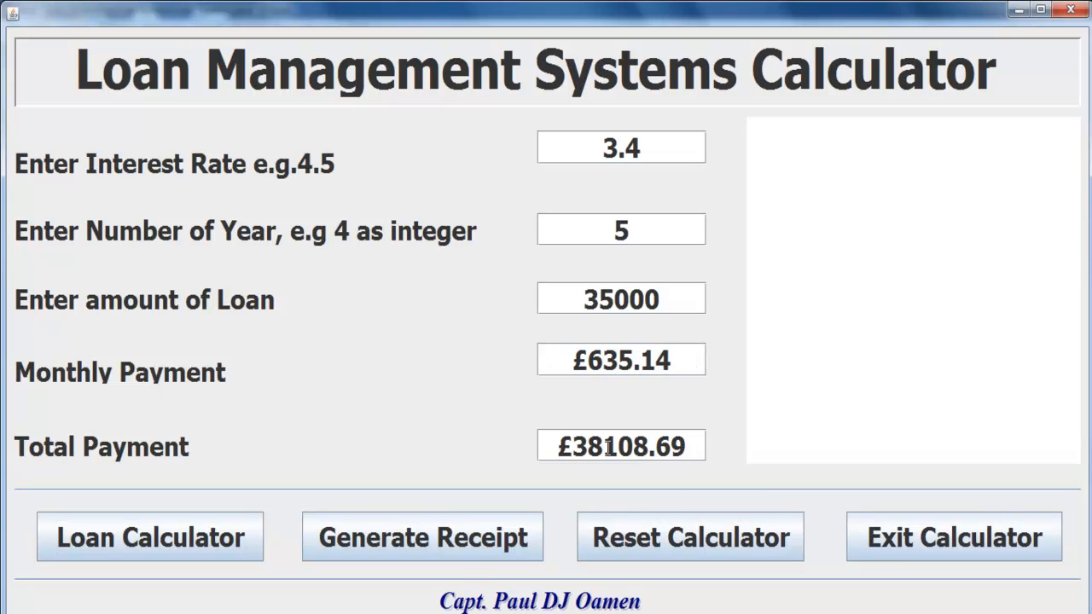
mouse_move(486, 542)
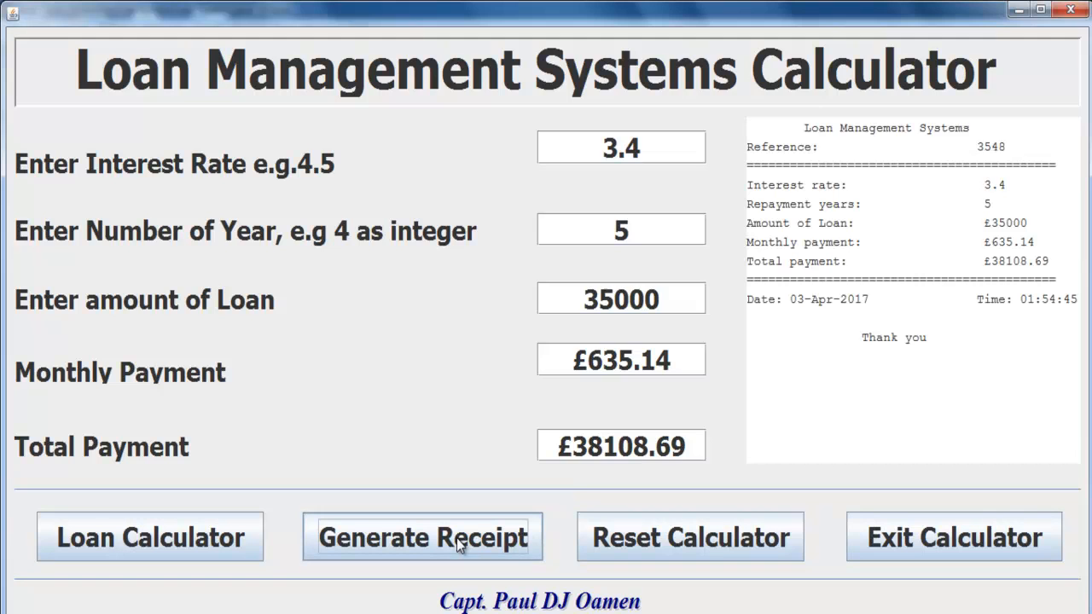
Reset the calculator and enter a 5.4 rate, 5 years and a 45000 loan
left_click(690, 538)
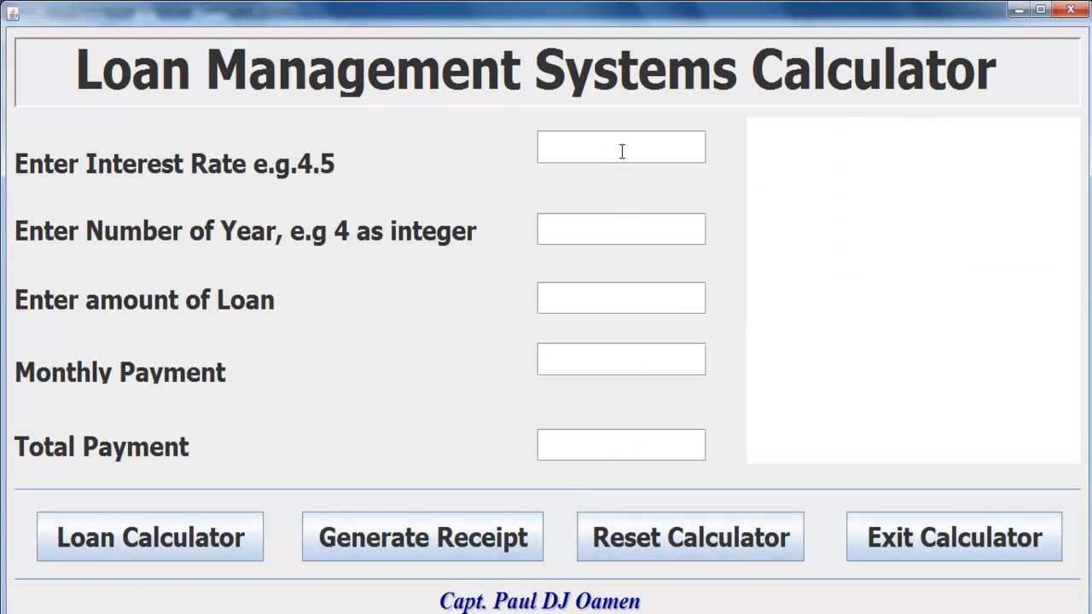
type("5.4")
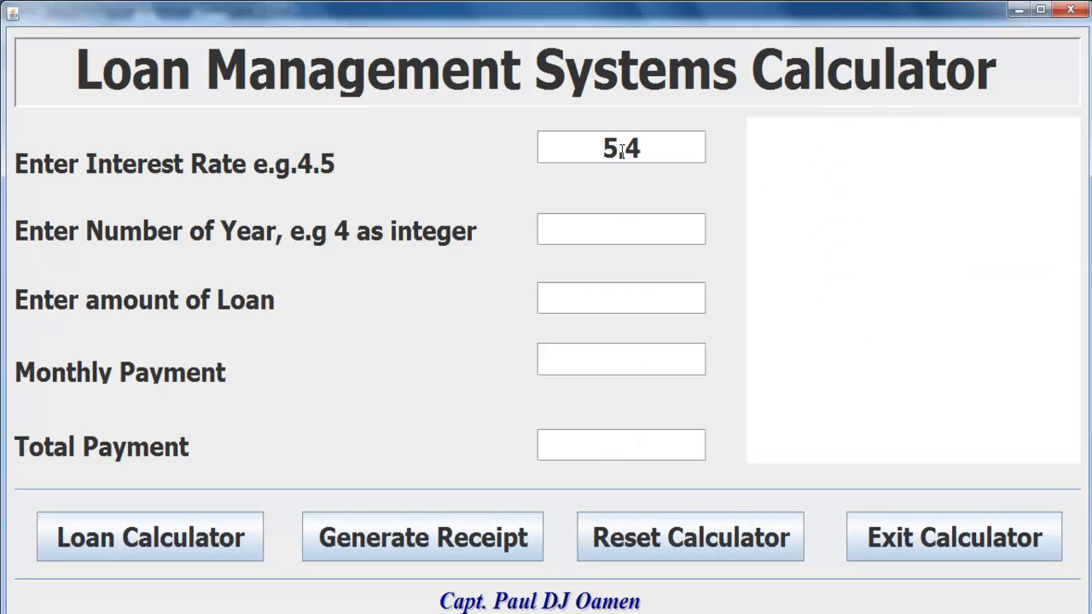
left_click(617, 229)
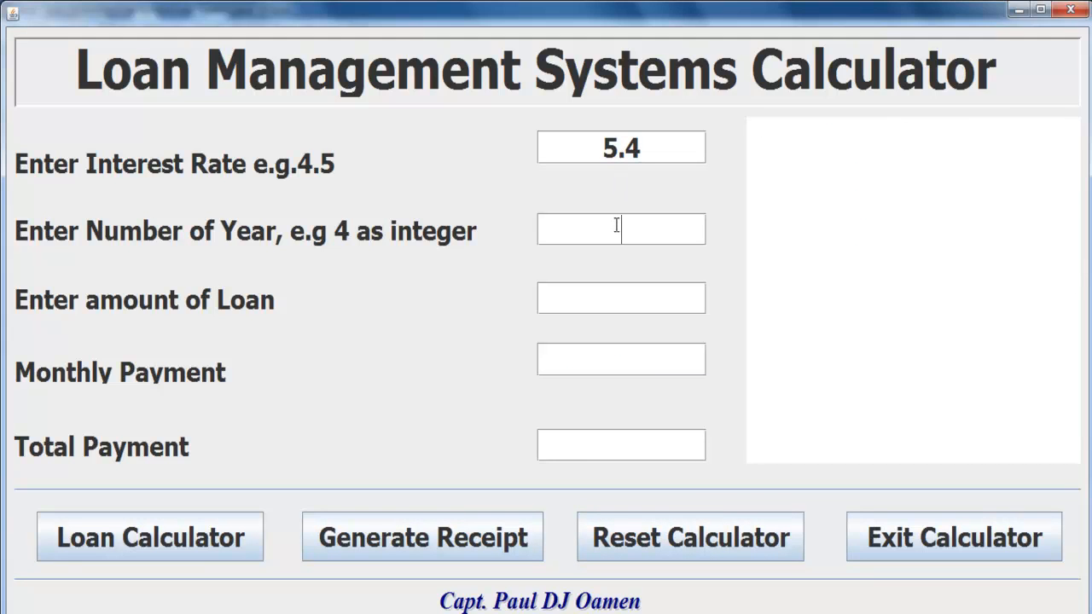
type("5")
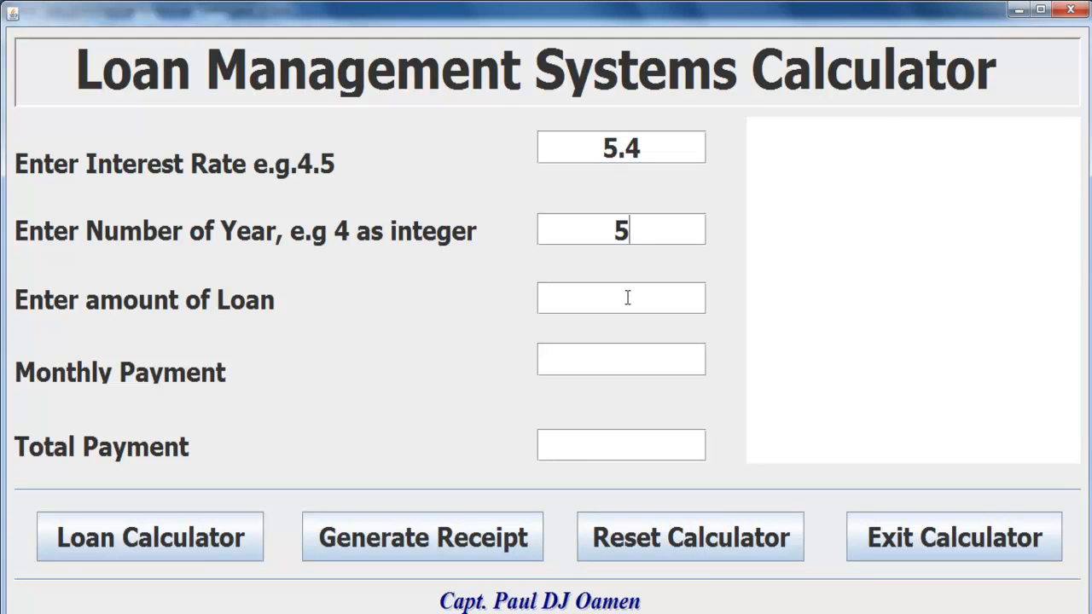
type("45000")
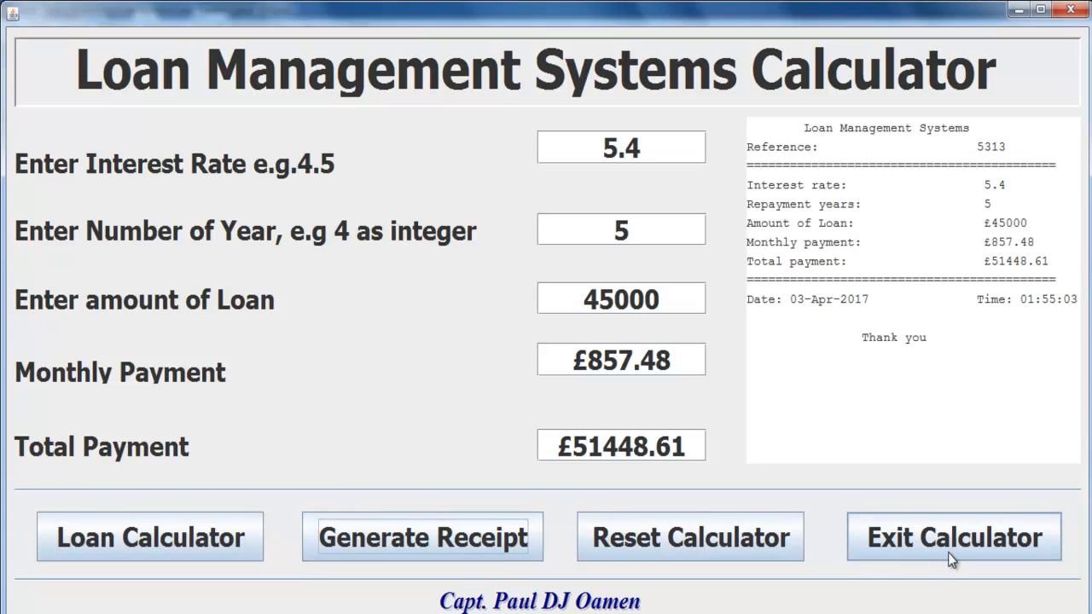
Request exiting the calculator, dismiss the confirmation, then request exit again
left_click(954, 538)
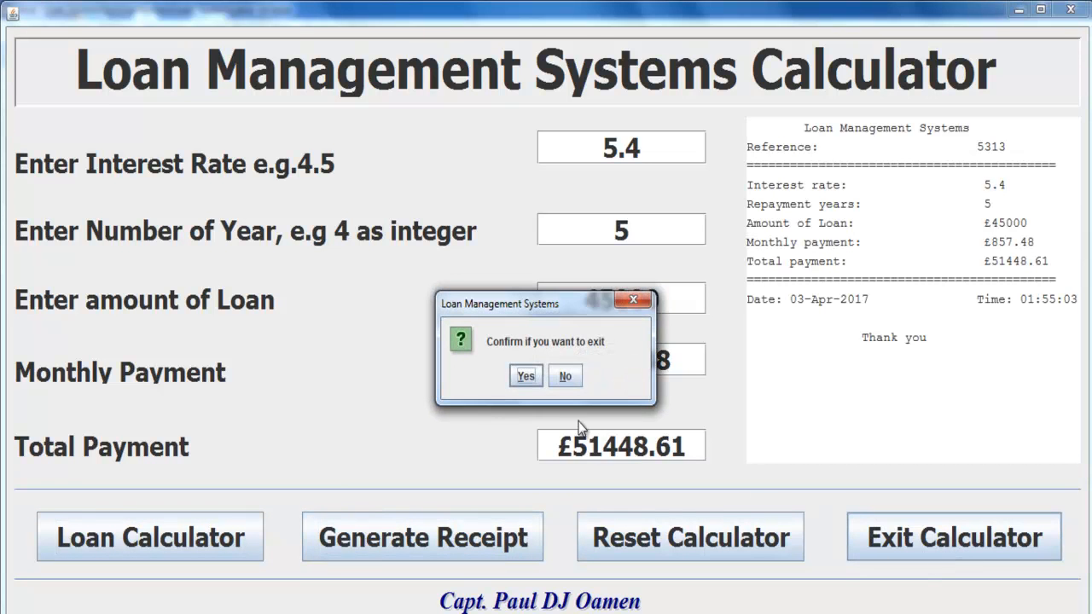
left_click(564, 376)
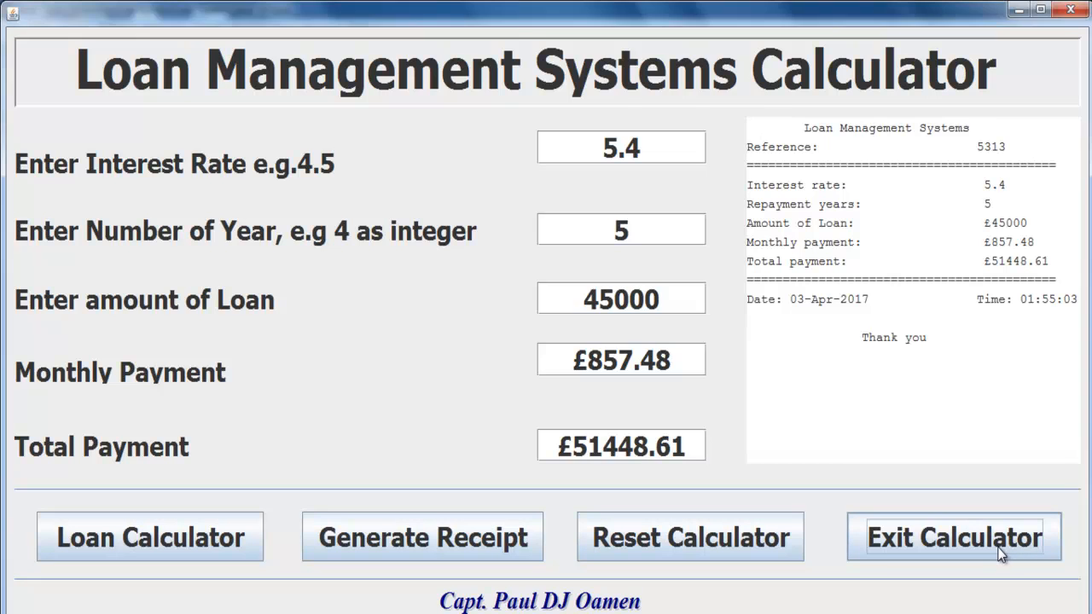
left_click(955, 538)
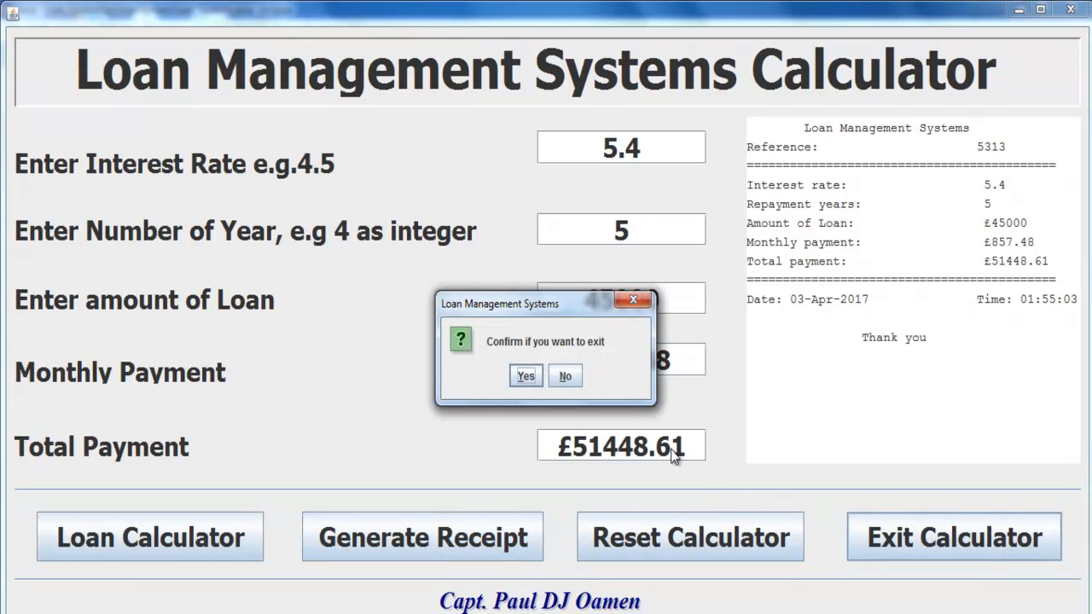
mouse_move(515, 381)
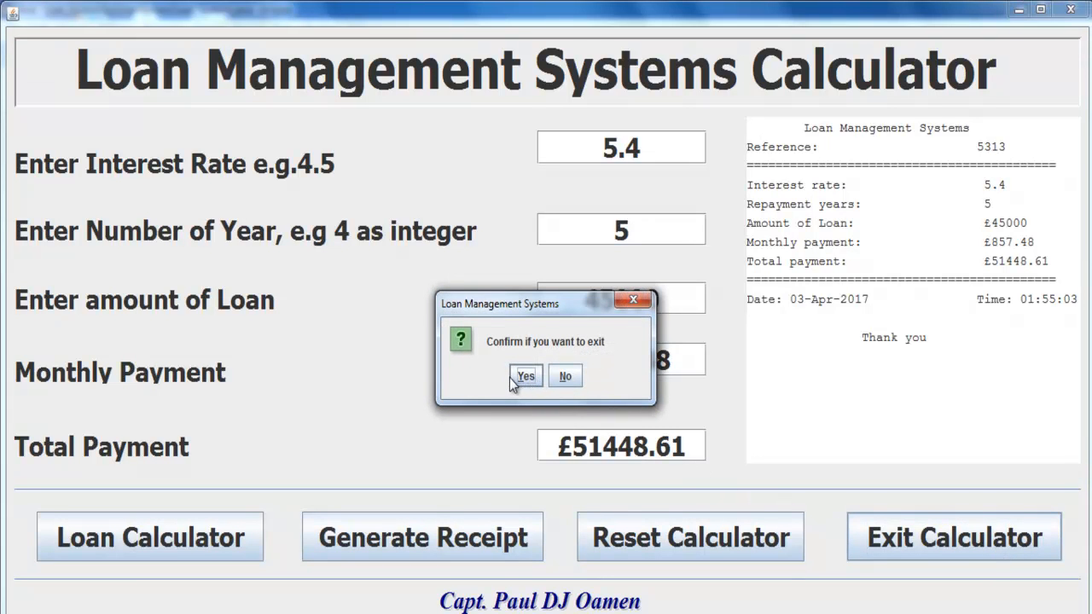
mouse_move(491, 377)
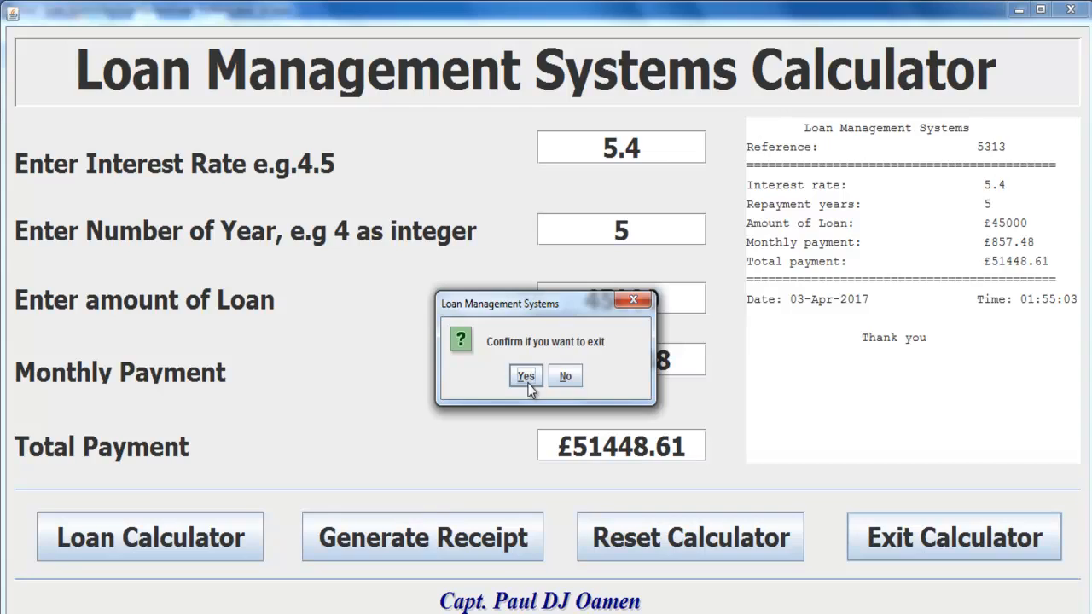
Confirm closing the calculator and launch Eclipse on the default workspace
left_click(525, 376)
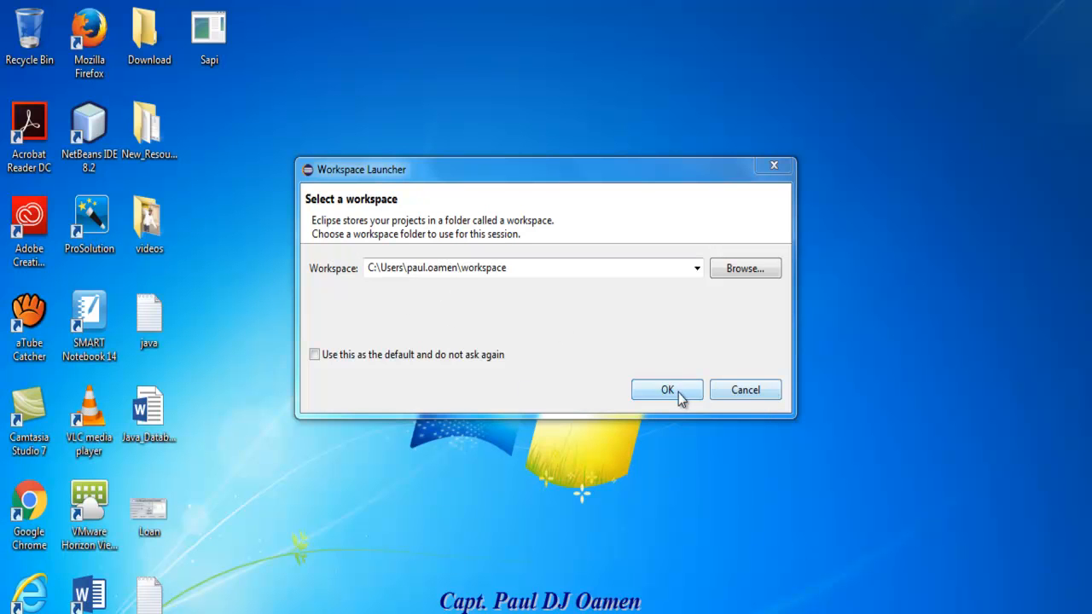
left_click(667, 389)
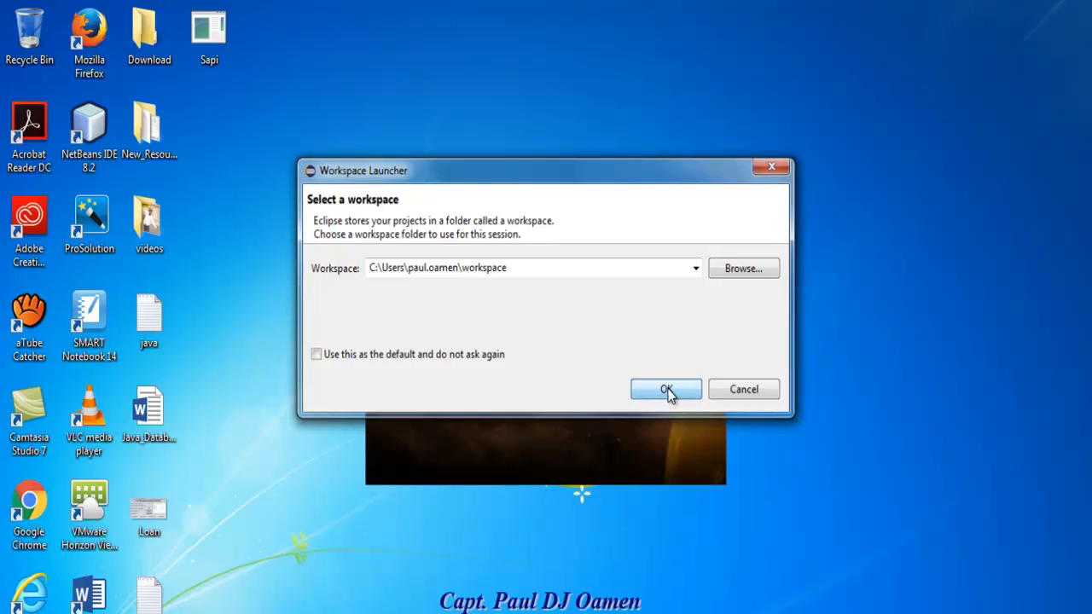
left_click(665, 389)
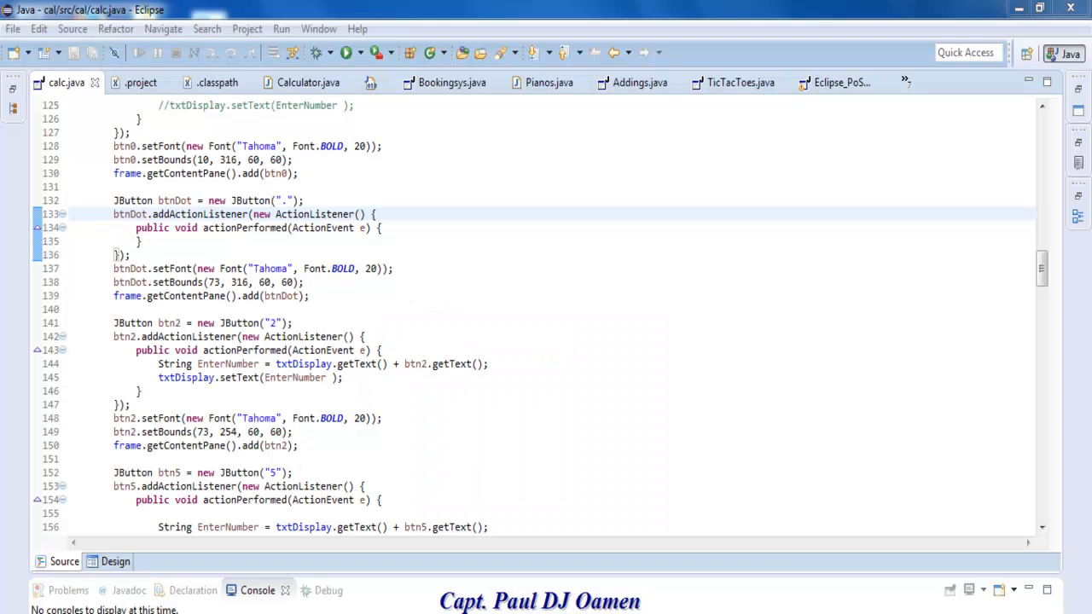
Start a new Java project from the File menu and name it Loan_System
left_click(11, 29)
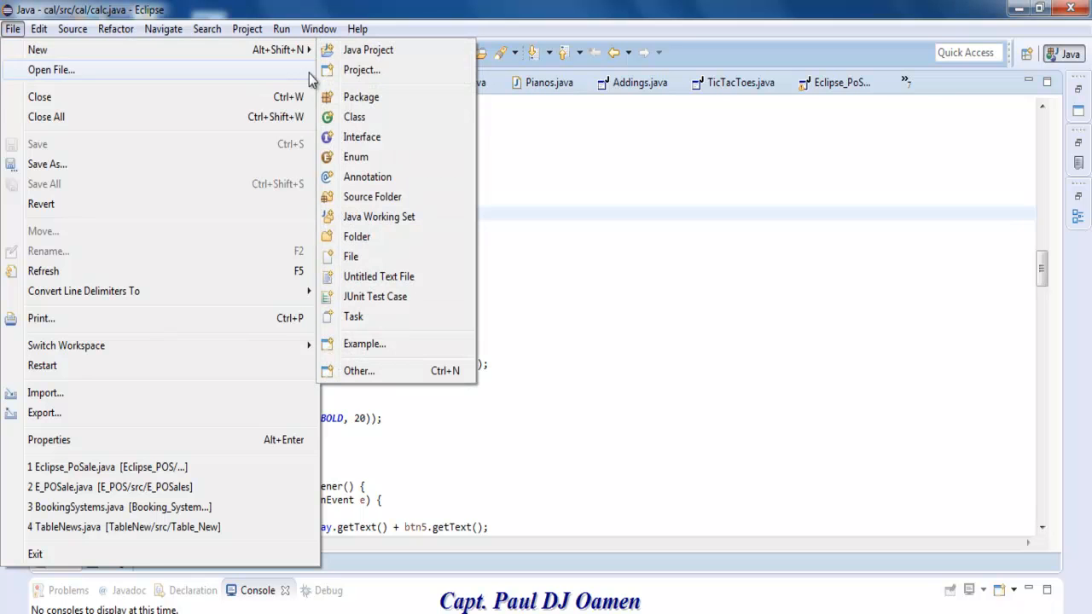
left_click(365, 50)
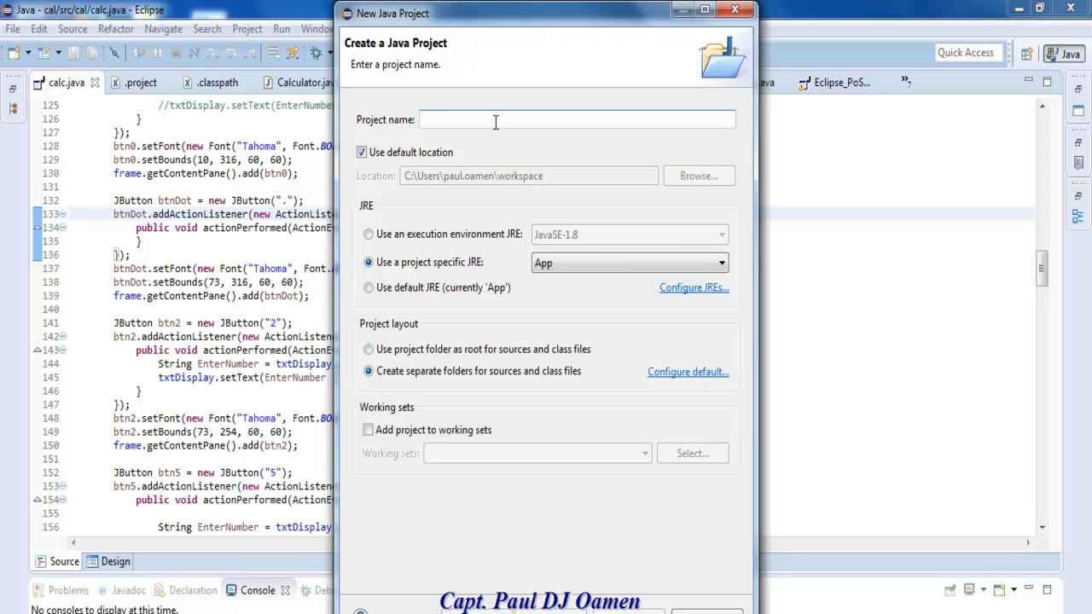
type("Loan_Syst")
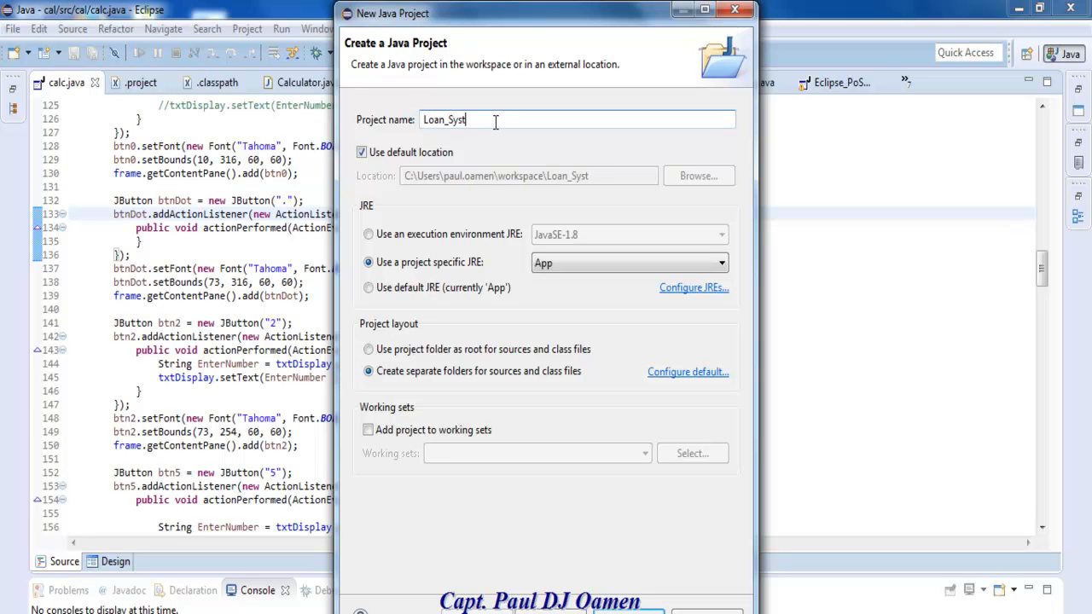
type("em")
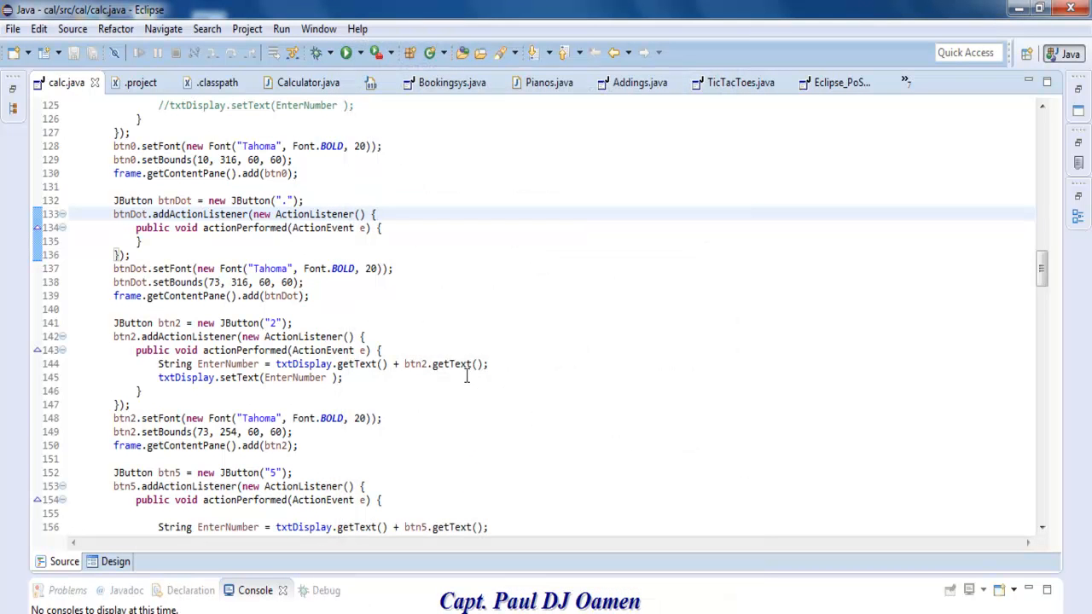
mouse_move(14, 112)
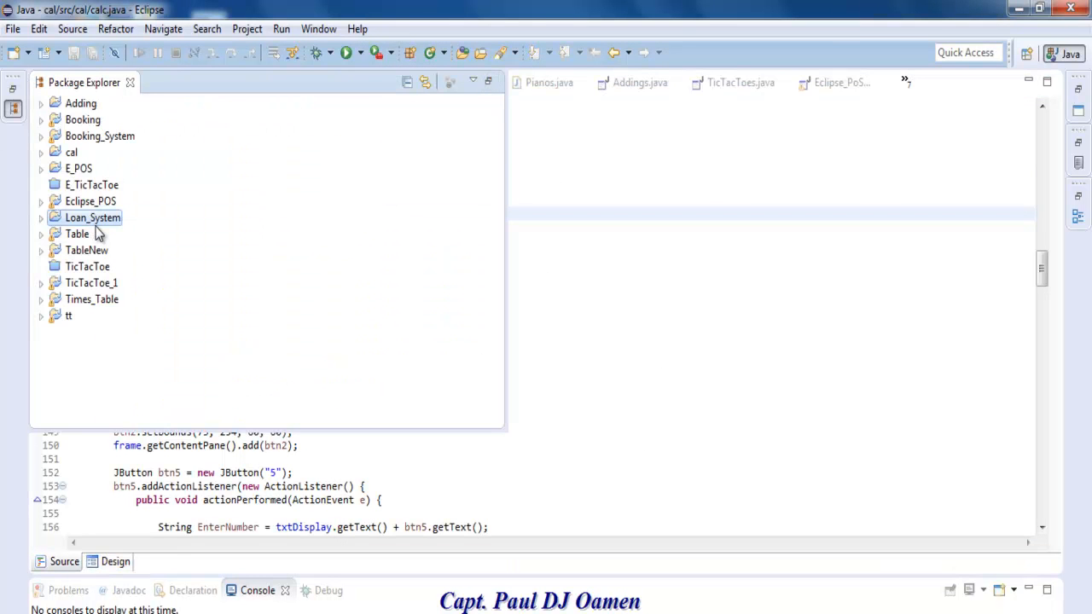
Bring up the context menu for the Loan_System project in Package Explorer
right_click(92, 218)
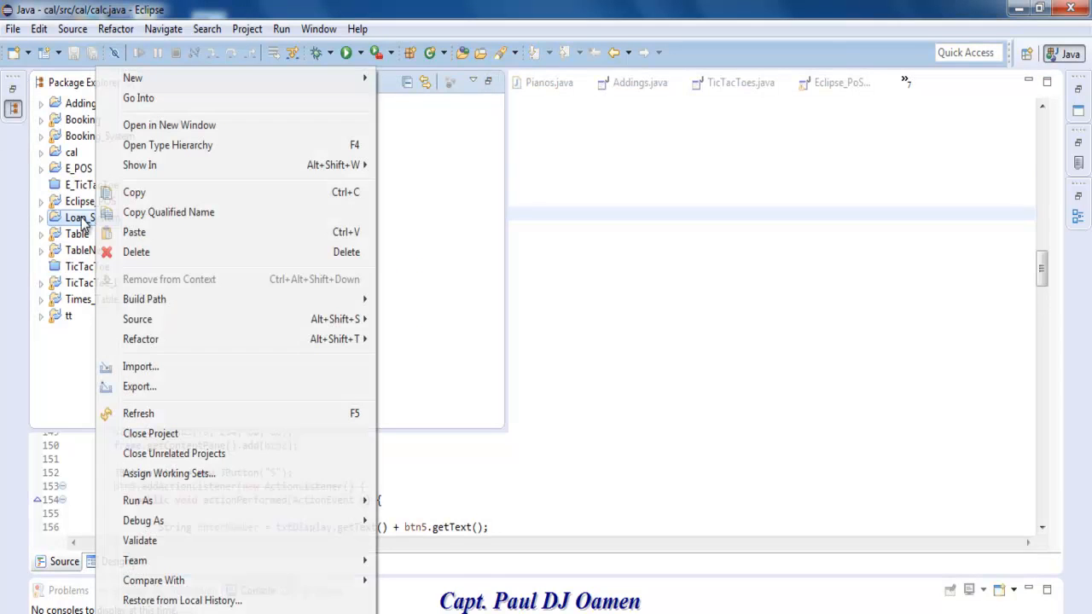
mouse_move(134, 77)
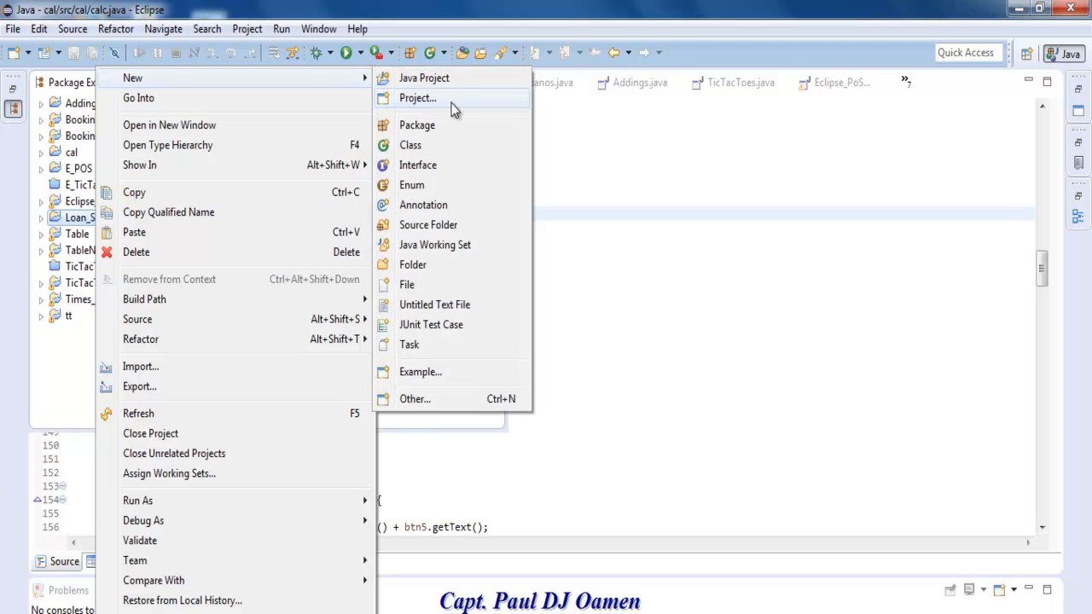
mouse_move(412, 406)
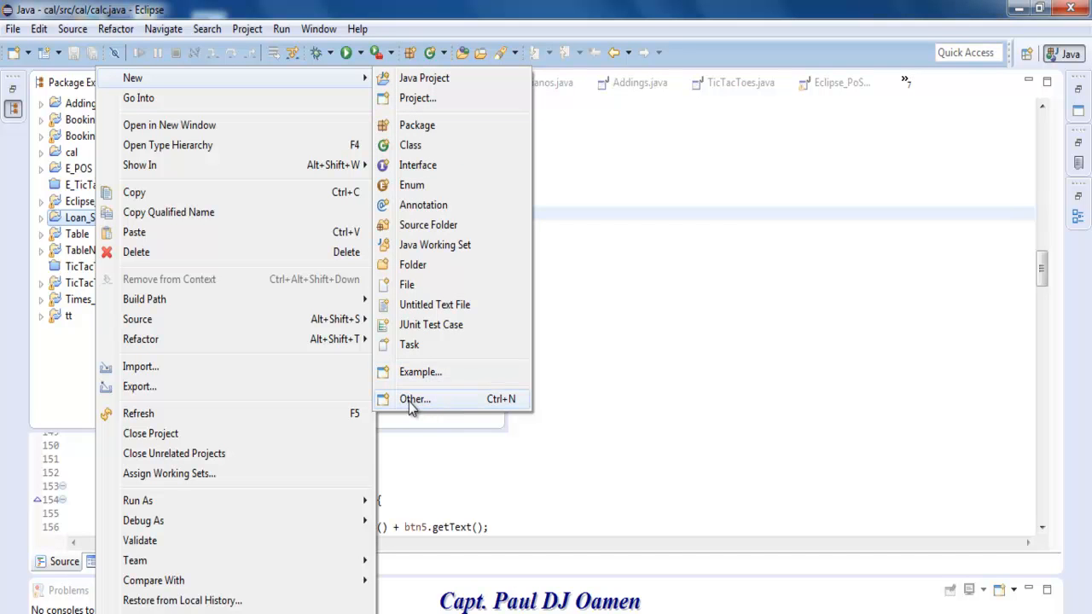
mouse_move(418, 405)
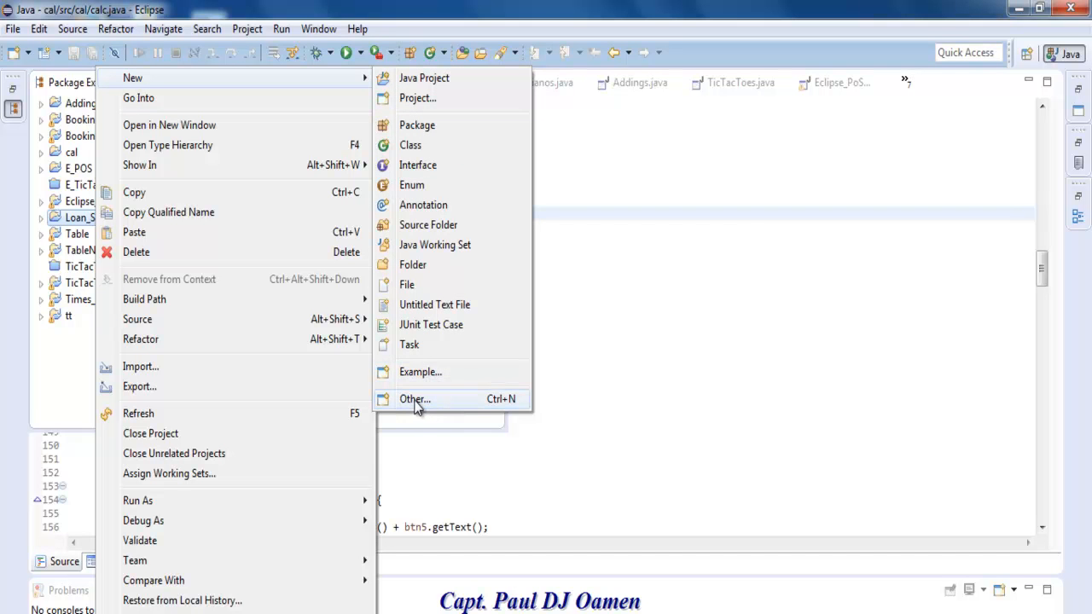
Create a WindowBuilder Swing Application Window named Loan_Systems in package LoanSystem
left_click(415, 399)
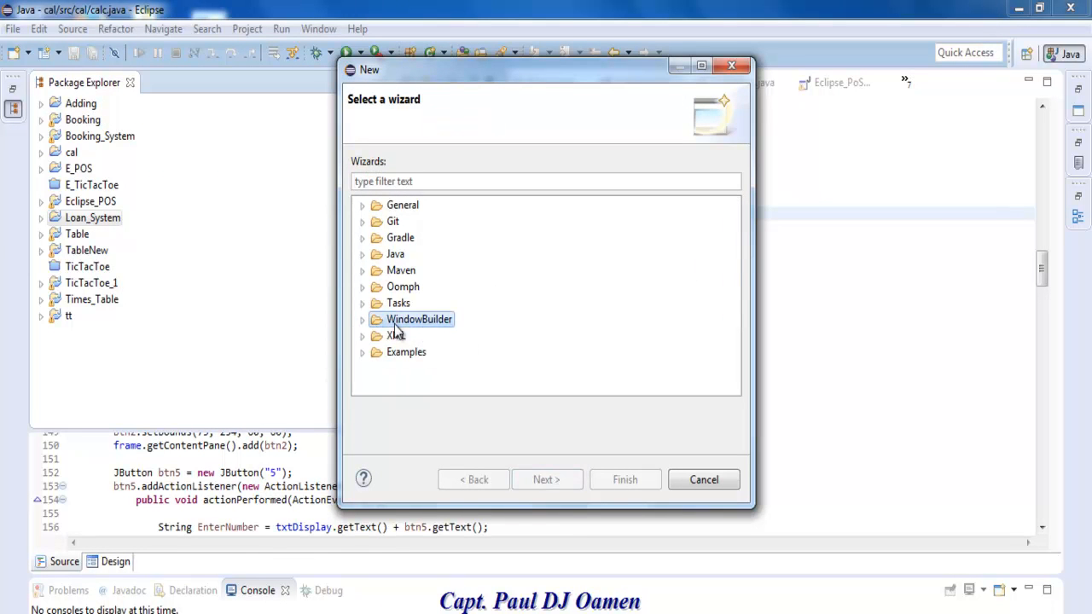
mouse_move(357, 327)
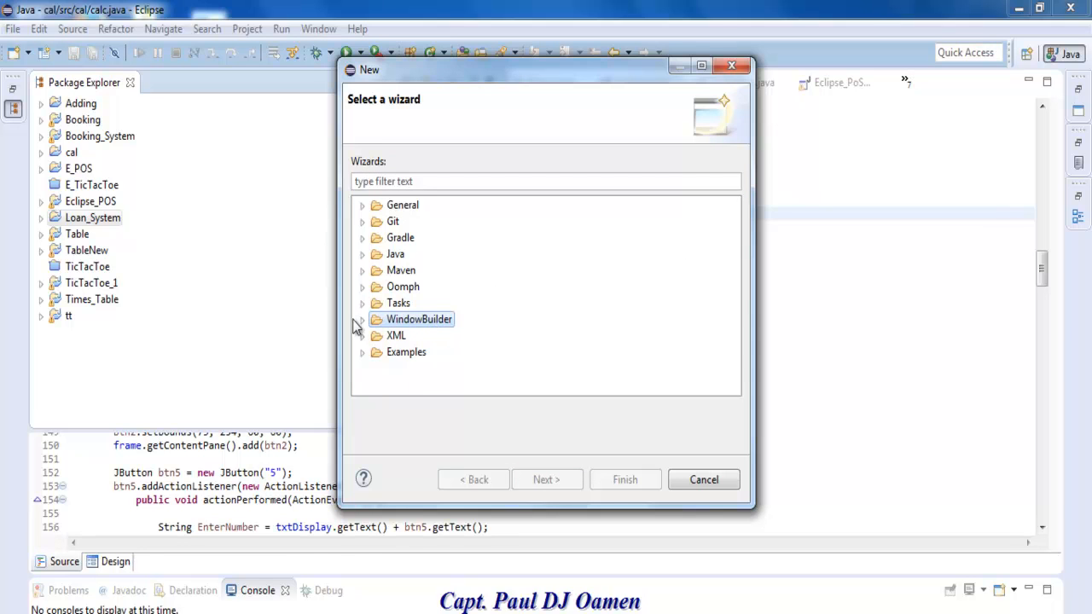
left_click(362, 320)
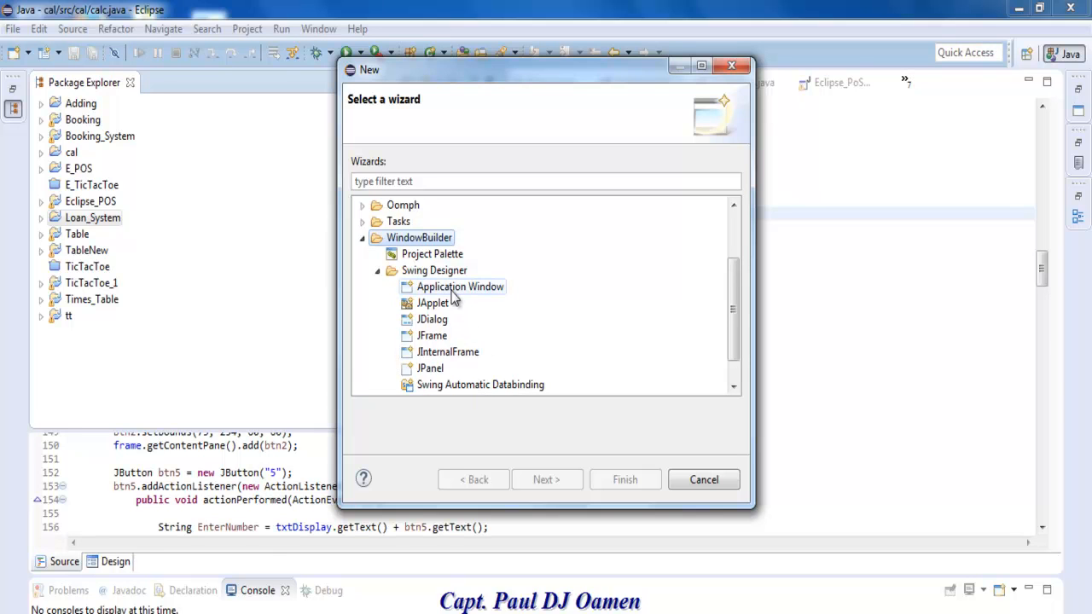
left_click(460, 287)
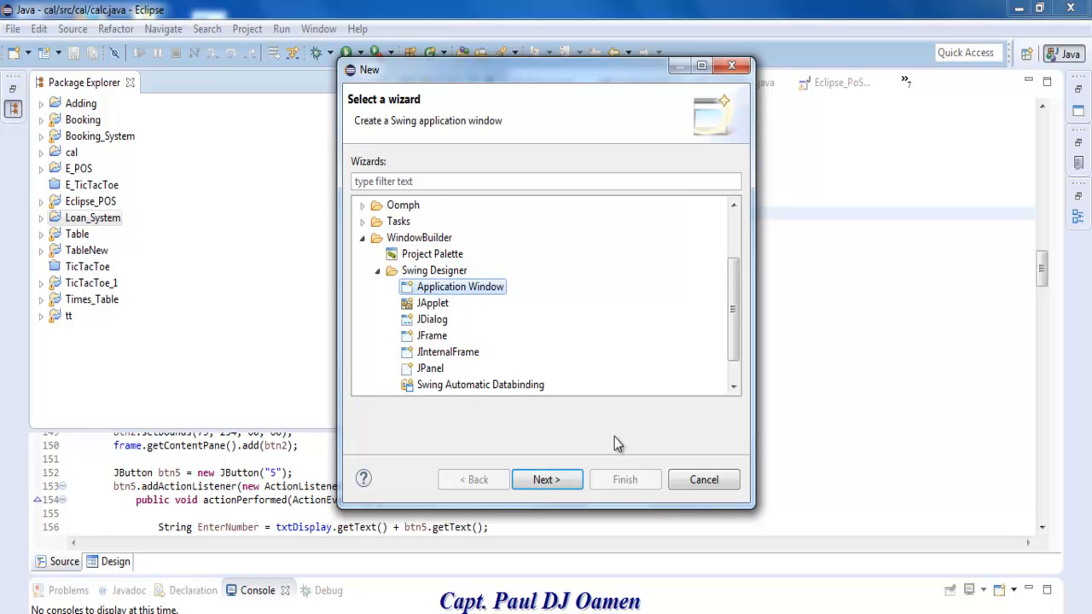
left_click(547, 479)
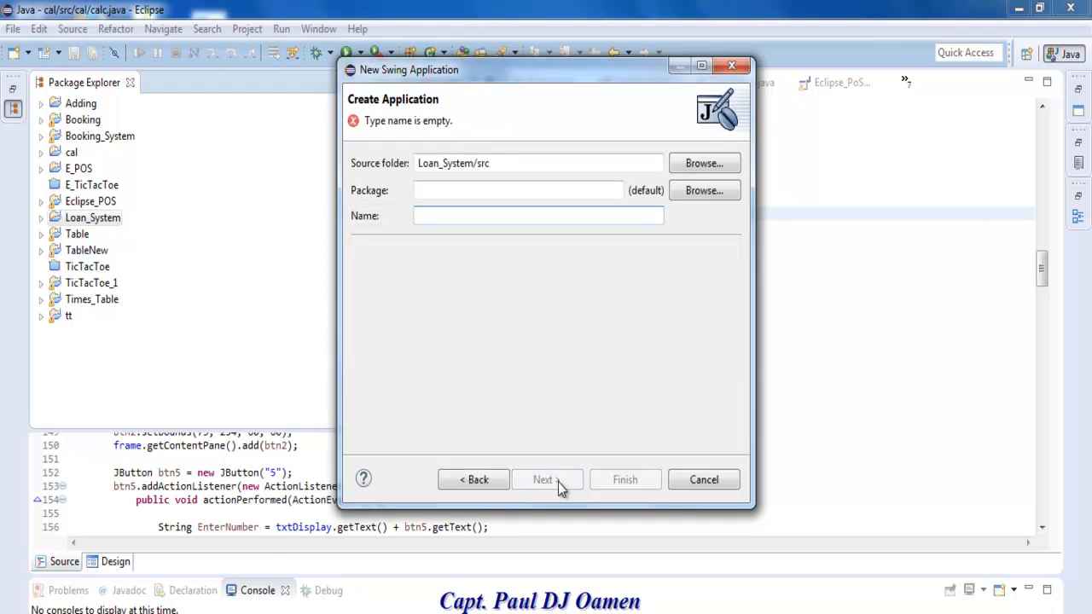
type("Loan_System")
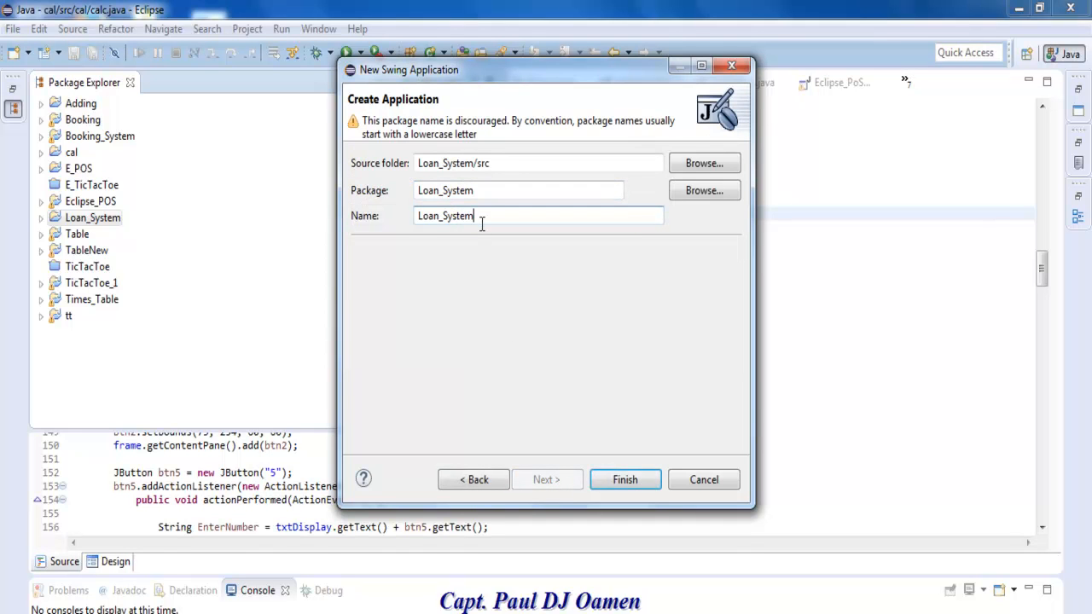
mouse_move(448, 207)
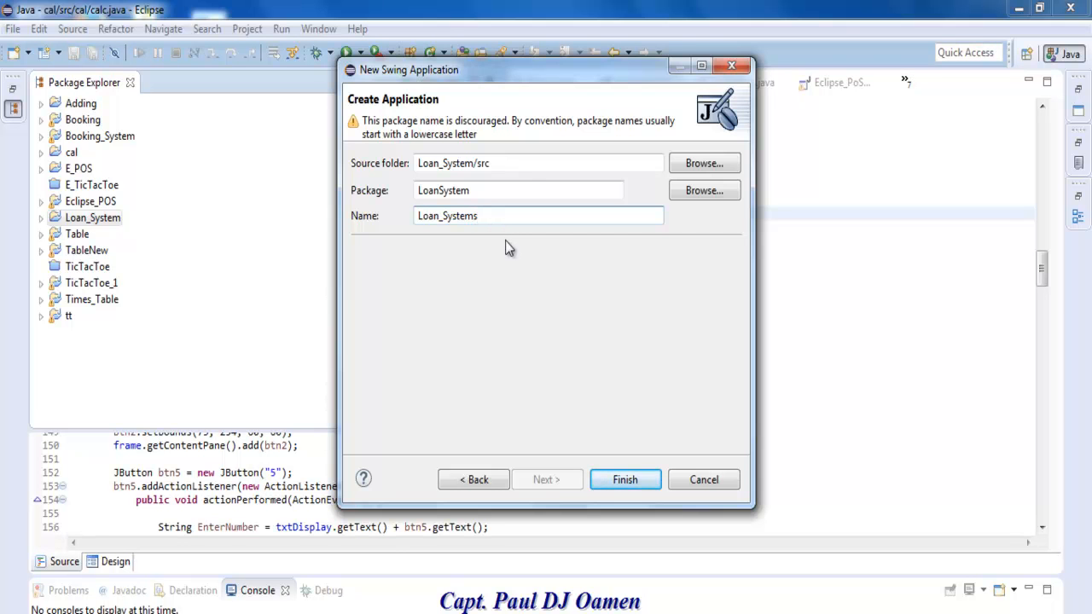
left_click(625, 480)
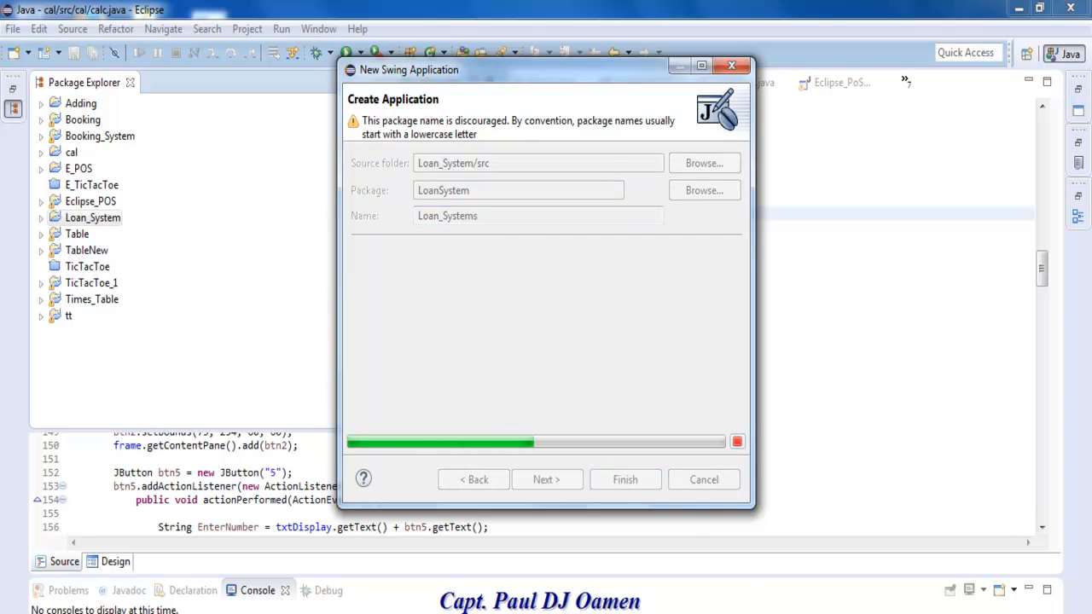
left_click(624, 479)
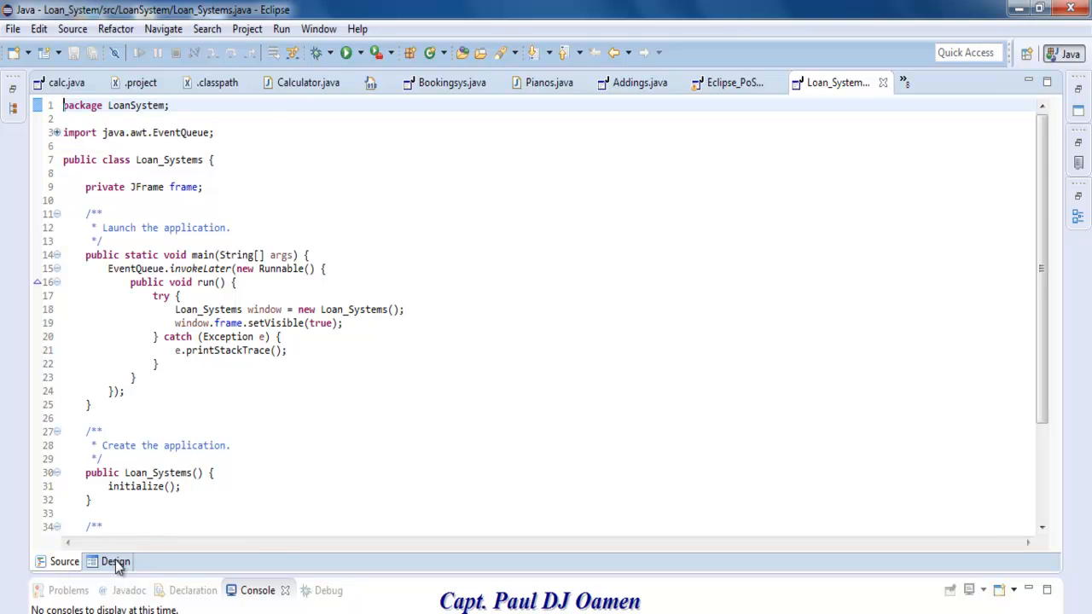
In Design view, set getContentPane()'s Layout property to Absolute layout
left_click(113, 563)
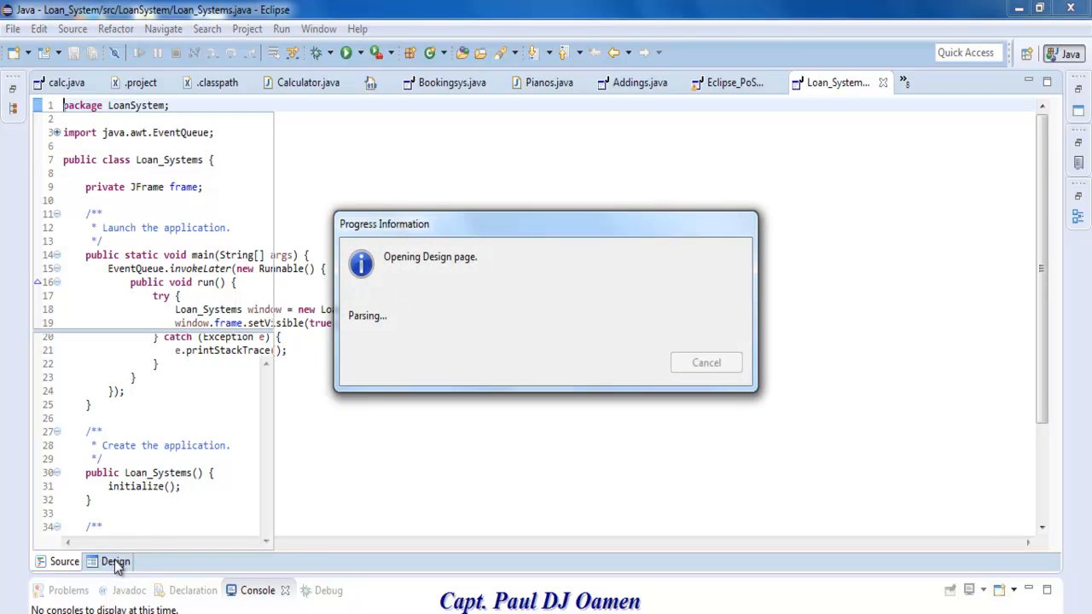
left_click(111, 561)
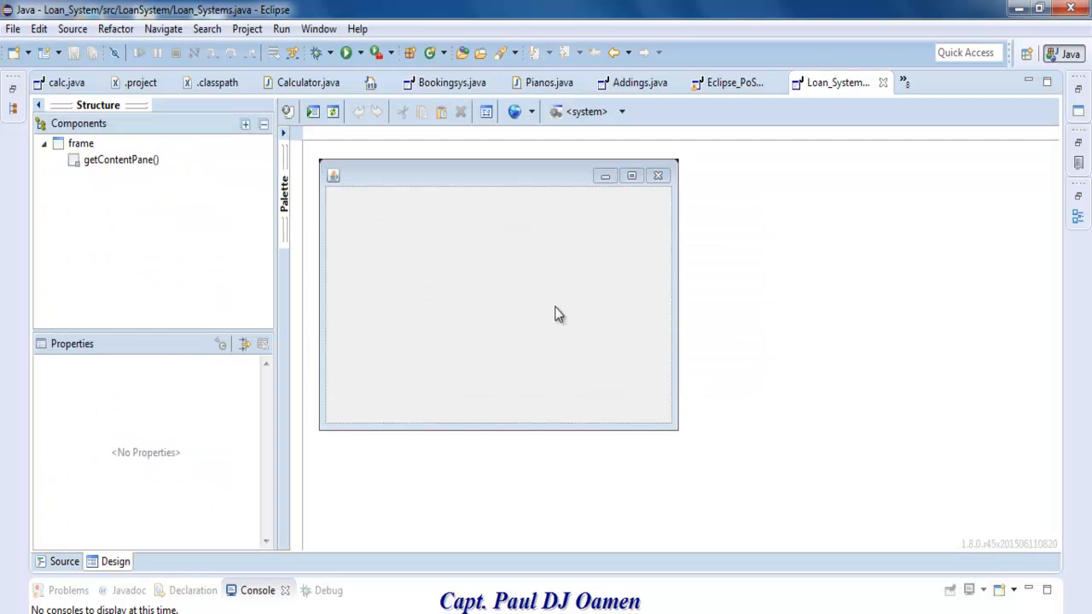
mouse_move(492, 250)
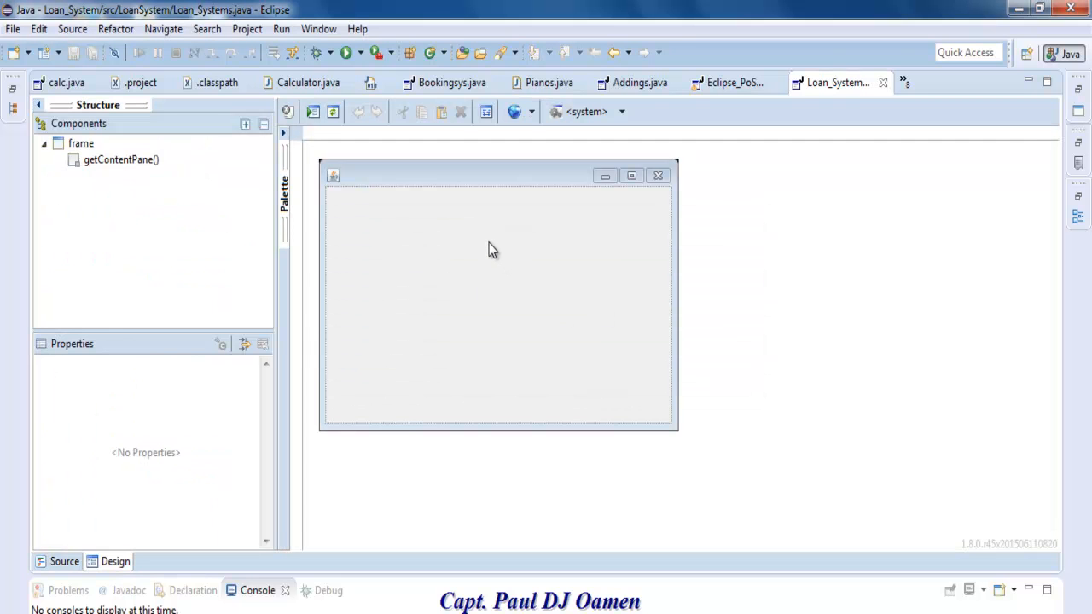
right_click(492, 249)
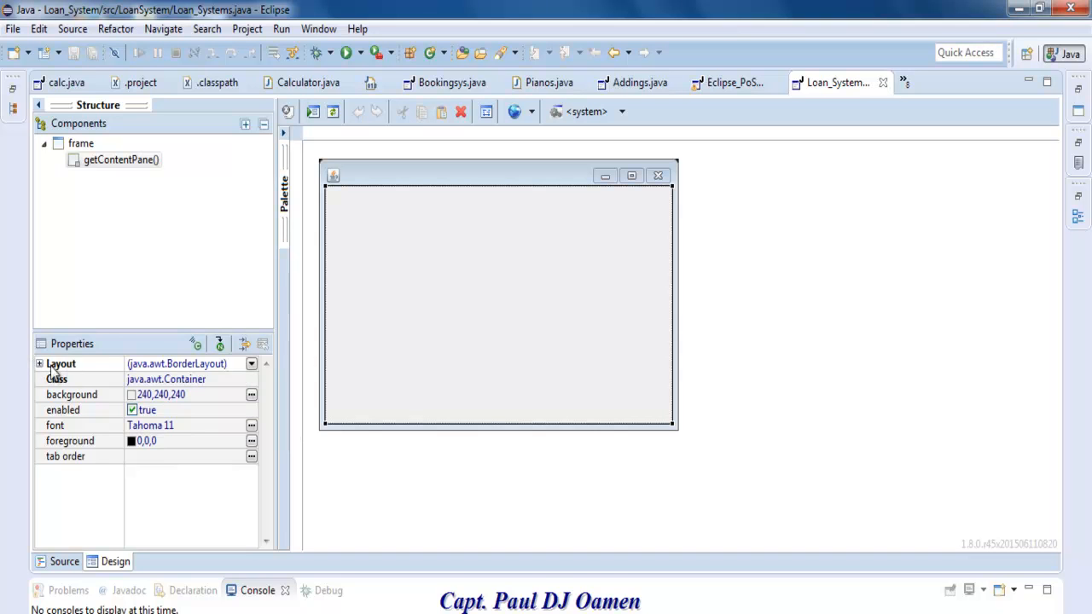
left_click(61, 363)
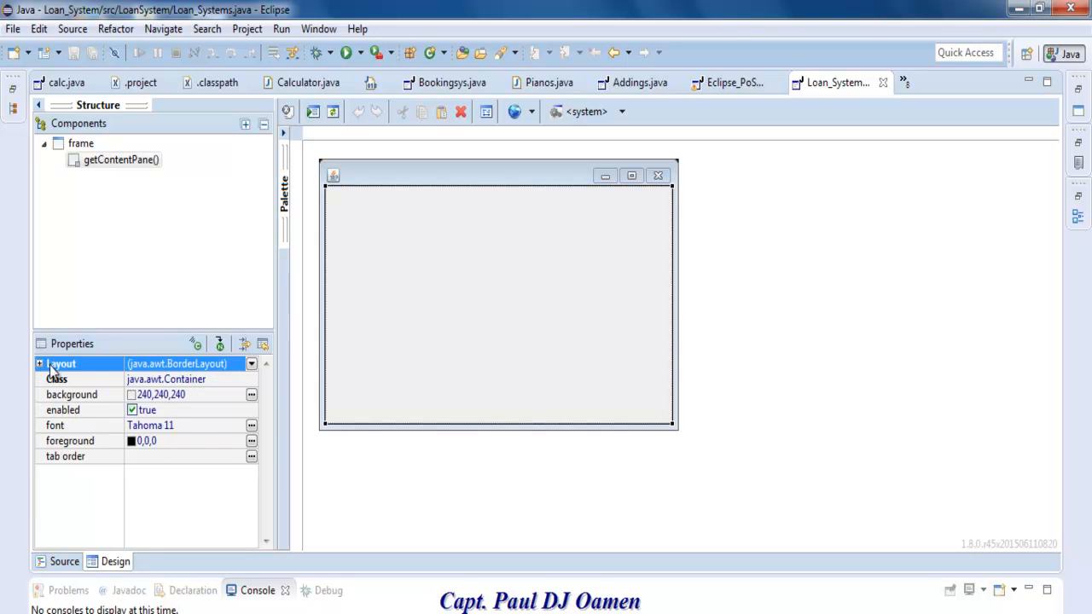
left_click(256, 363)
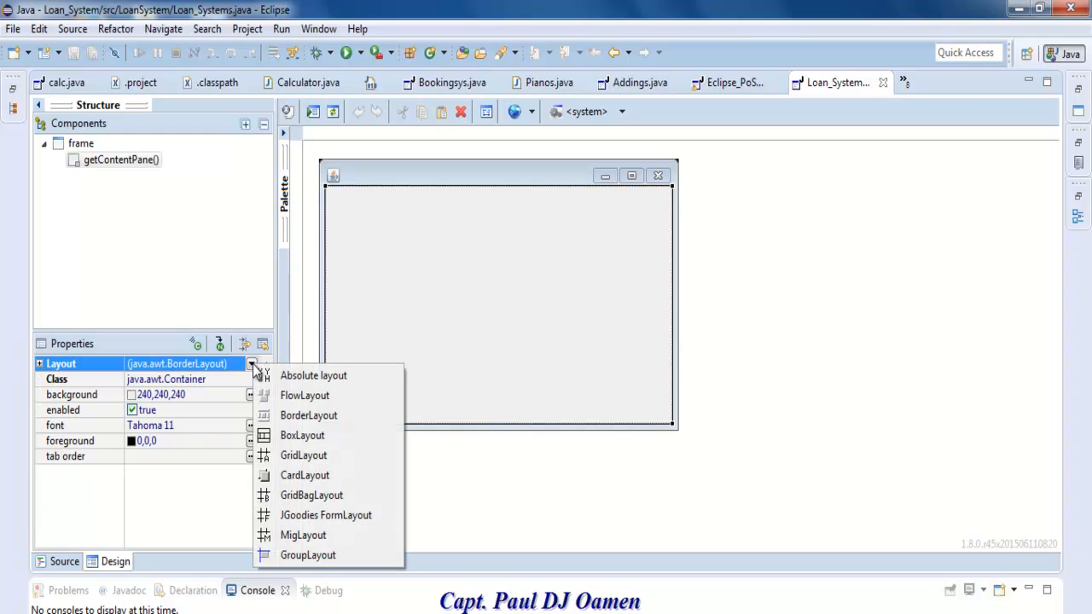
mouse_move(309, 416)
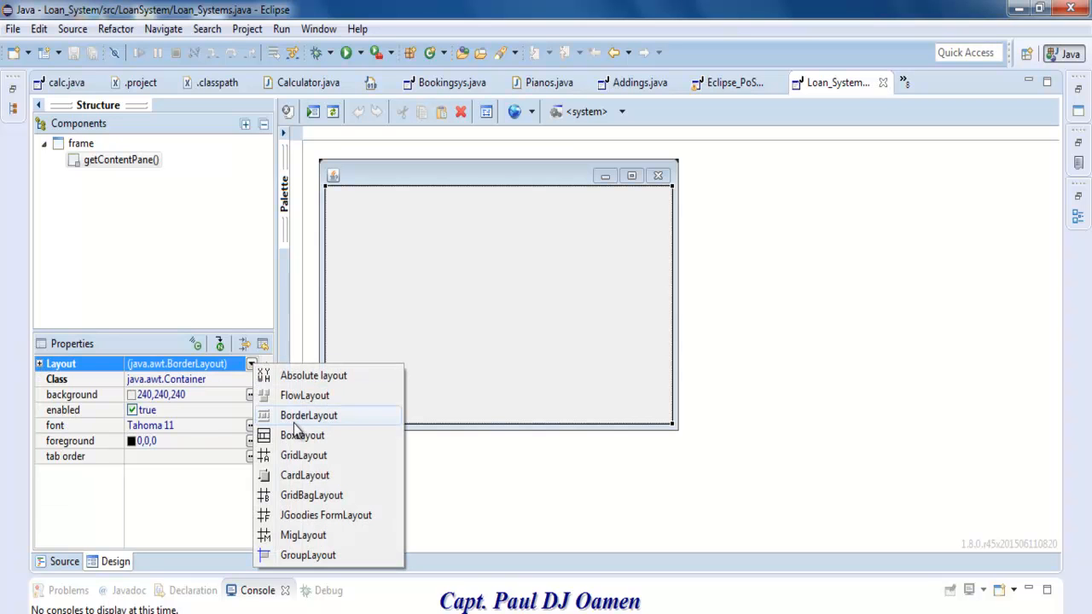
mouse_move(318, 376)
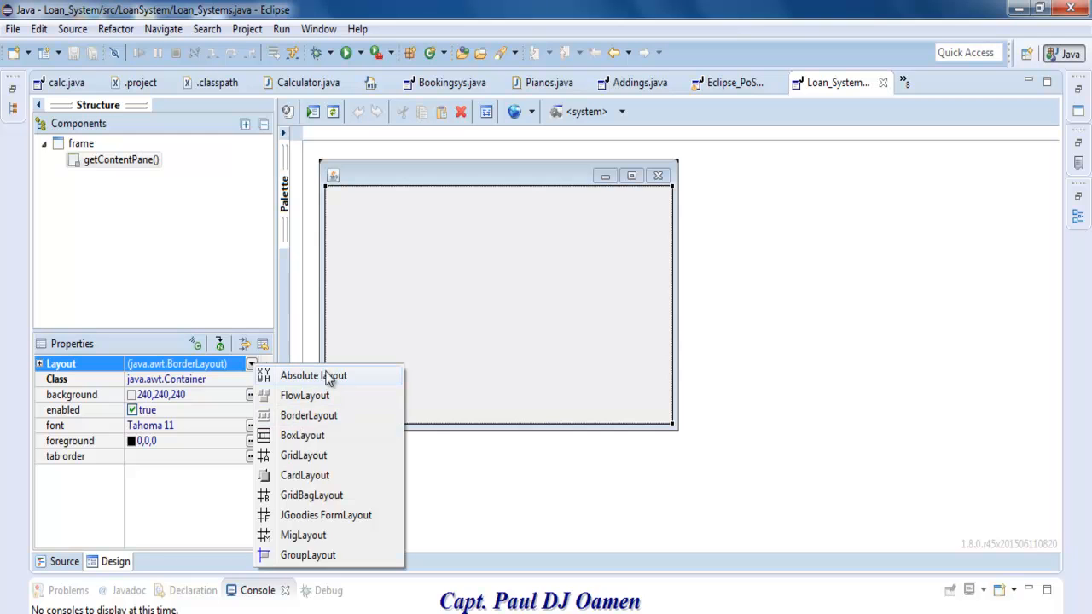
left_click(313, 375)
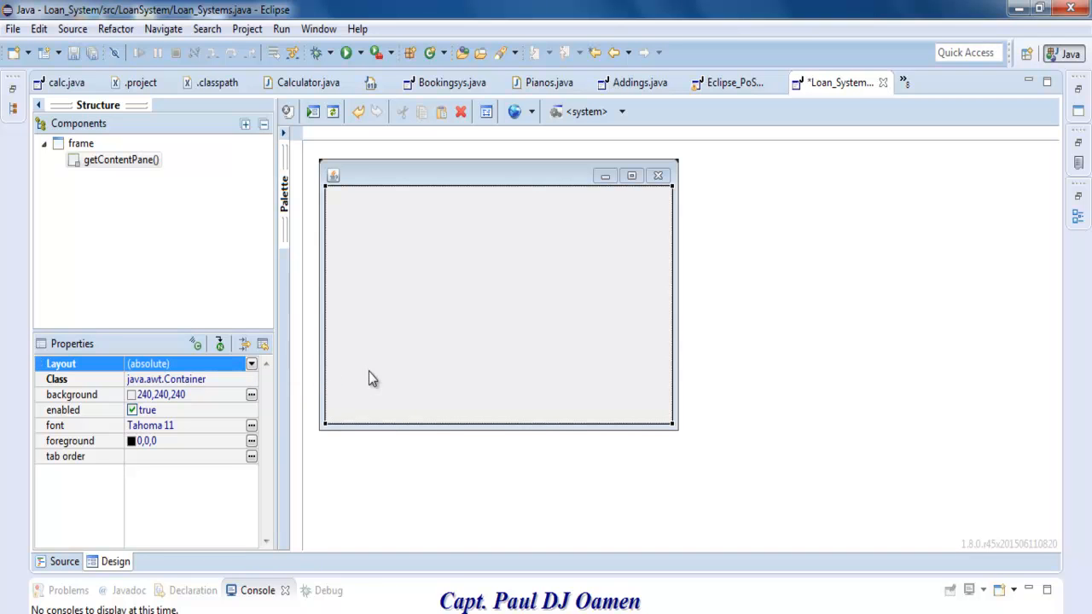
mouse_move(570, 220)
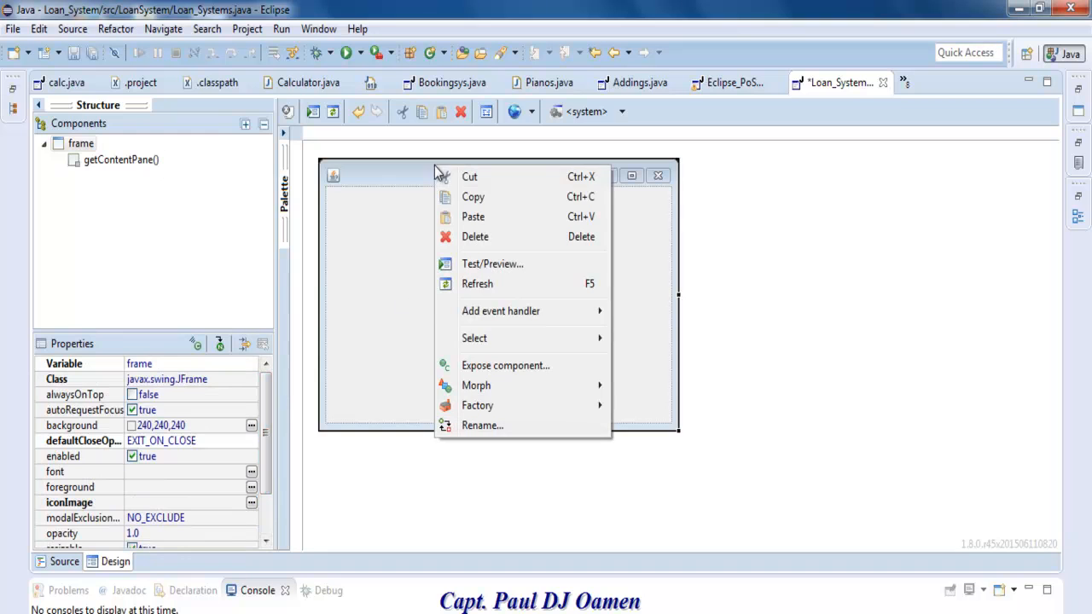
In the source, change the frame width 450 so setBounds reads (0, 0, 1370, 700)
left_click(64, 563)
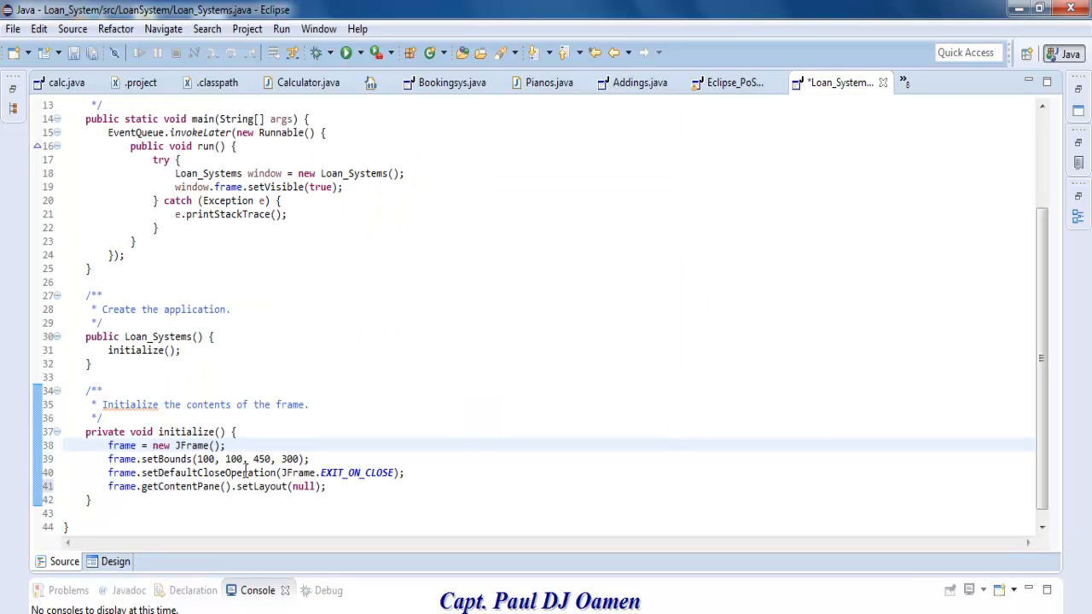
double_click(261, 459)
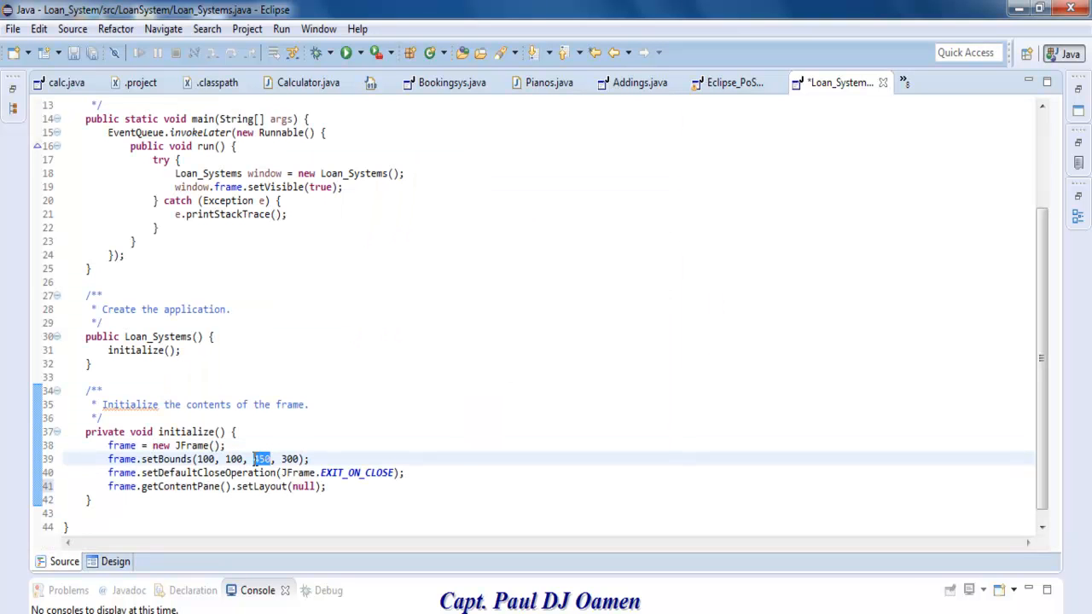
type("137")
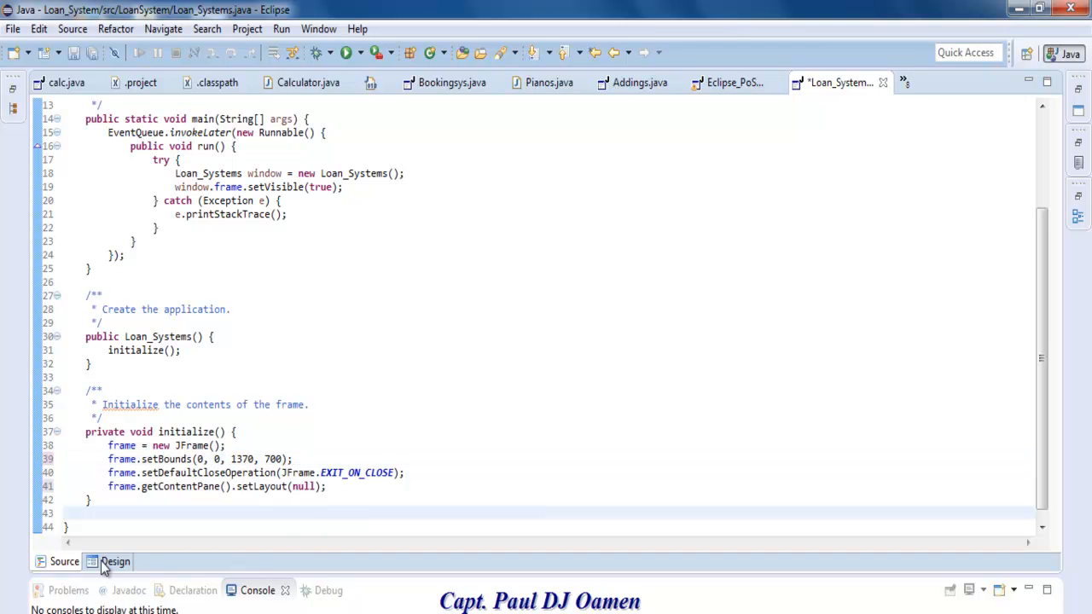
Return to Design view and scroll right to see the enlarged 1370×700 frame
left_click(110, 562)
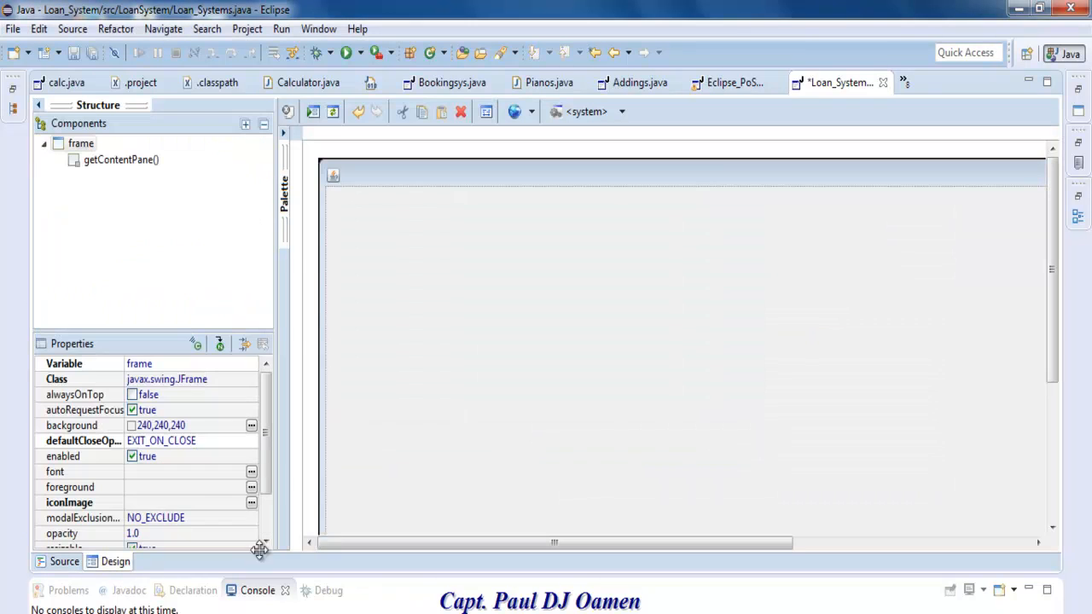
scroll("right", 3)
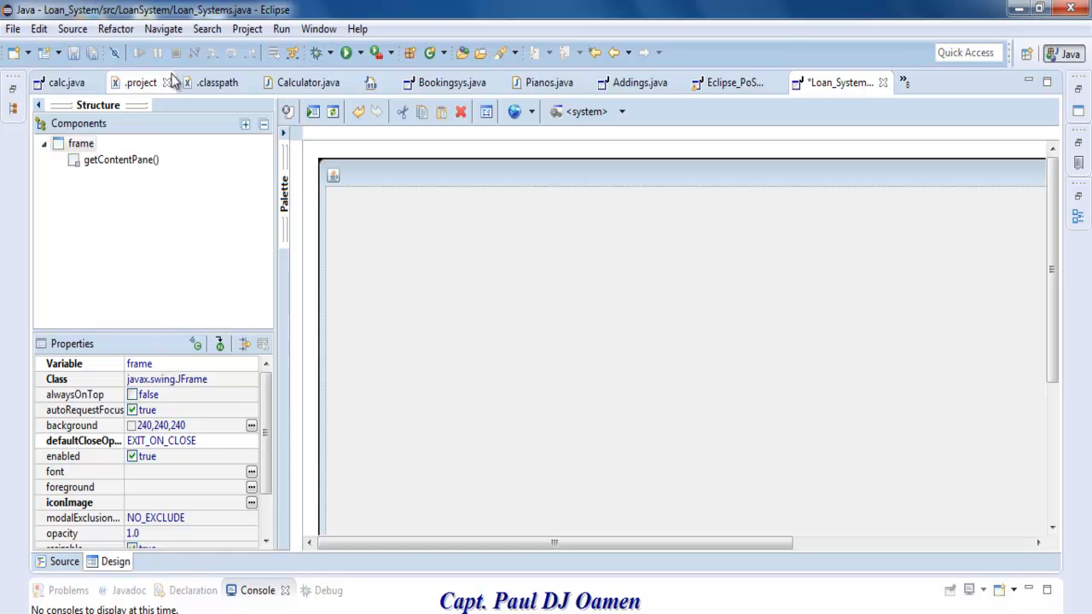
mouse_move(499, 377)
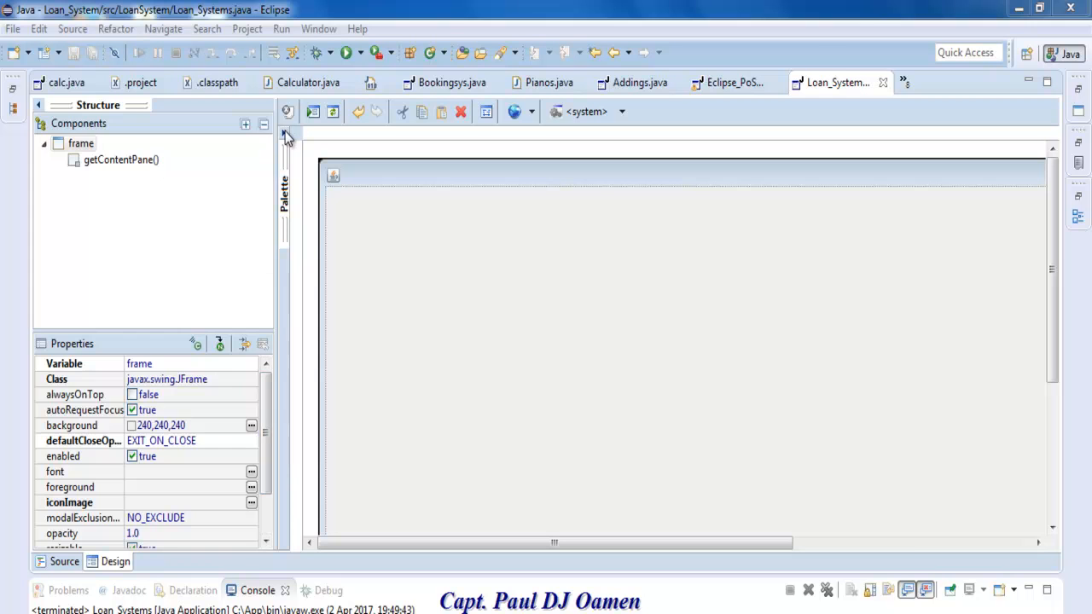
Place a JPanel from the Palette and shorten it to bounds 50, 46, 321, 77
left_click(287, 136)
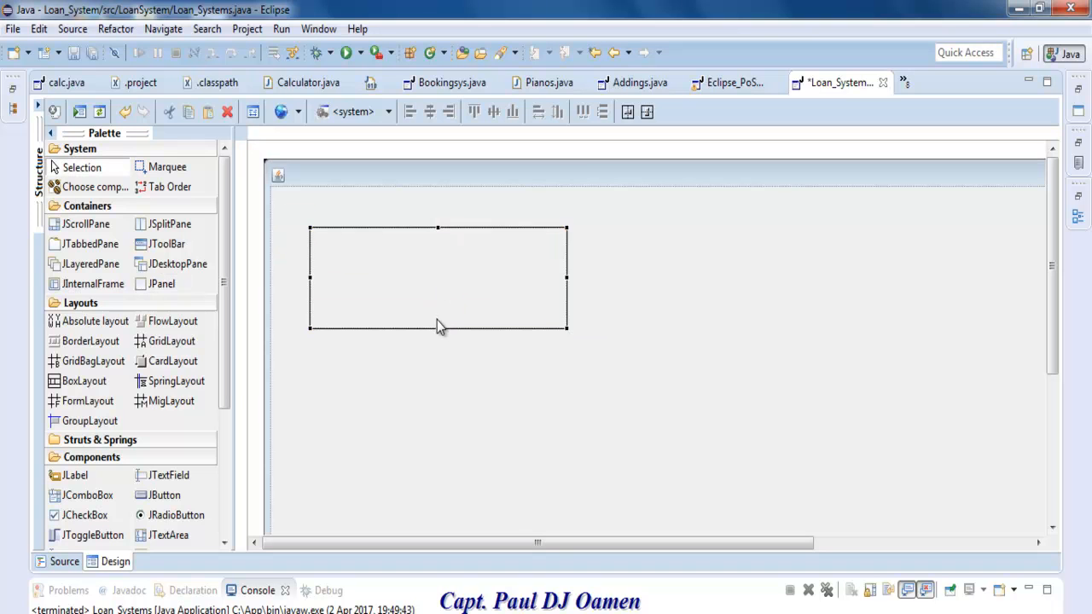
left_click_drag(438, 327, 438, 300)
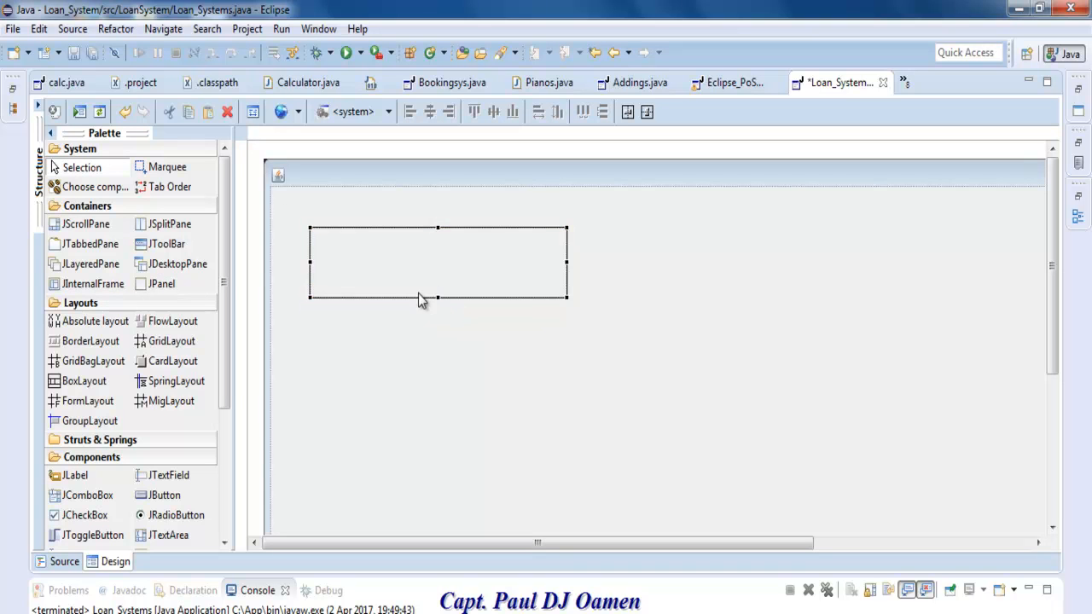
mouse_move(41, 142)
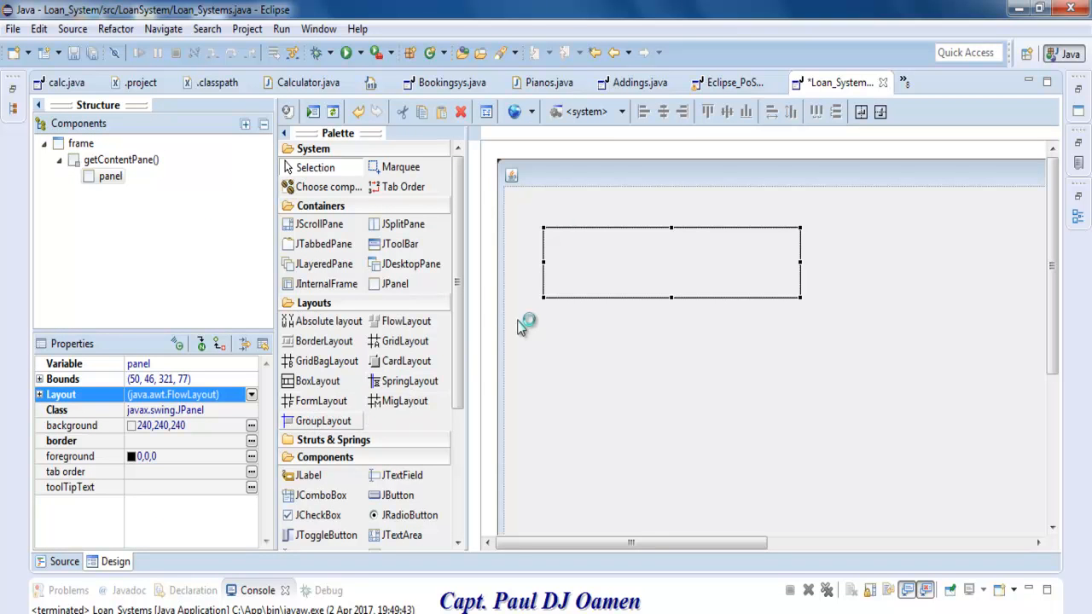
mouse_move(618, 273)
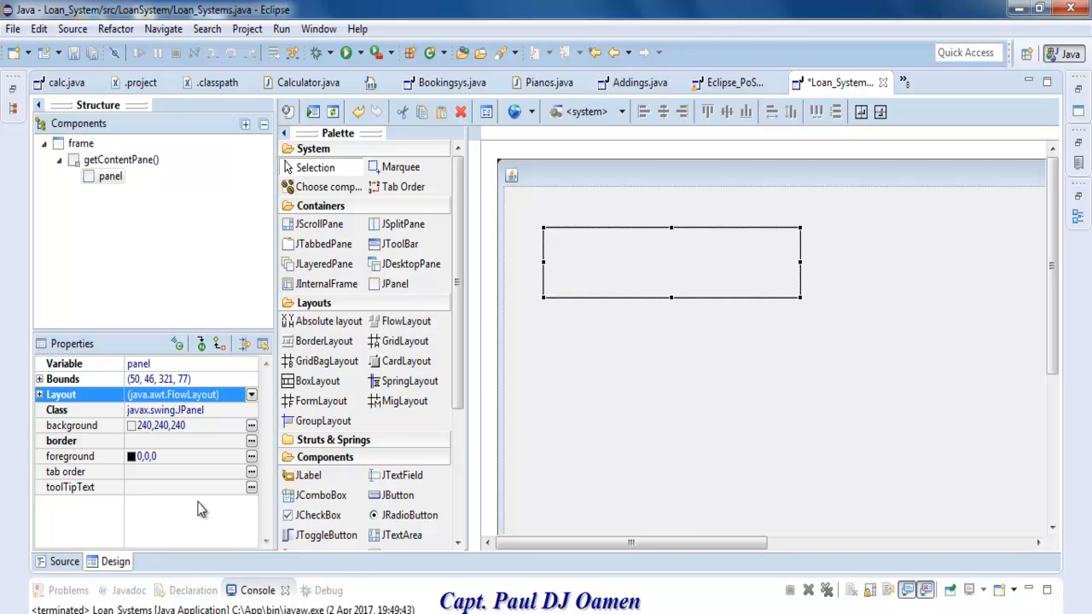
mouse_move(158, 430)
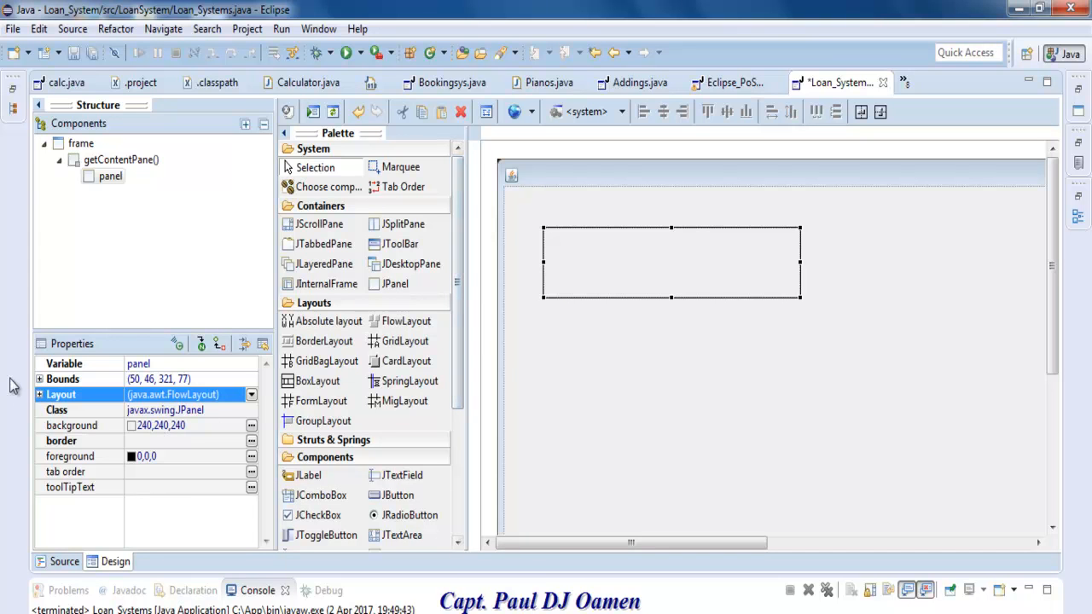
Expand the panel's properties and choose a border type in the Border editor
left_click(40, 395)
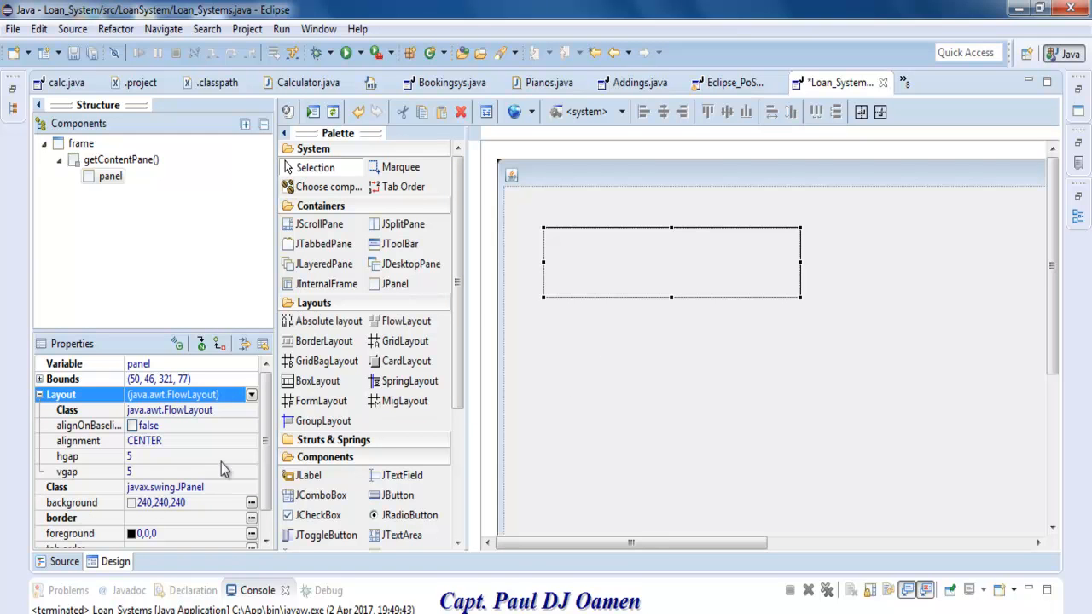
scroll("down", 3)
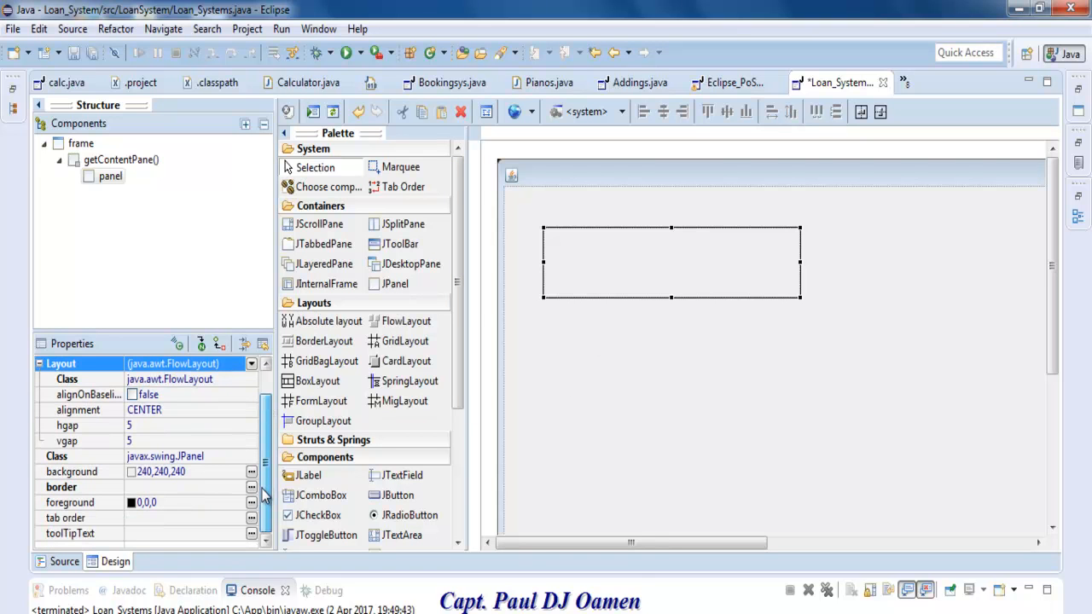
left_click(62, 486)
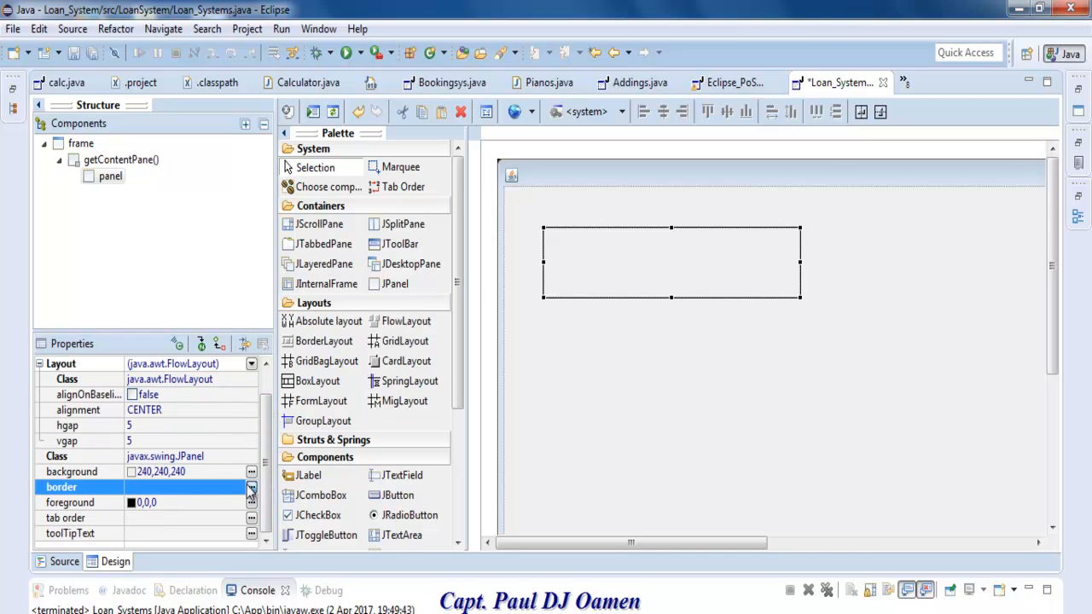
left_click(250, 487)
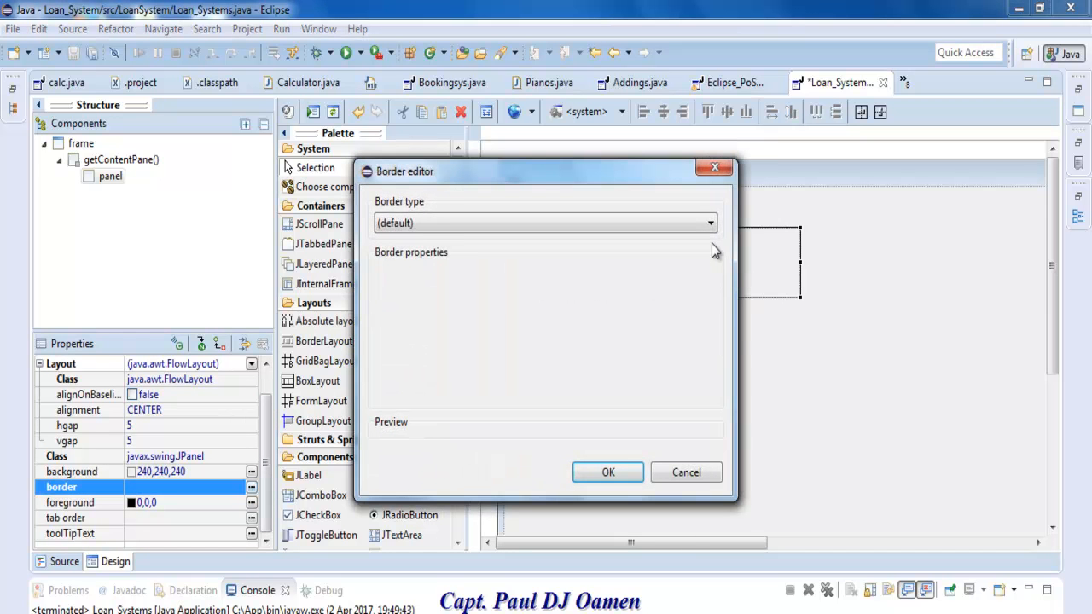
left_click(709, 223)
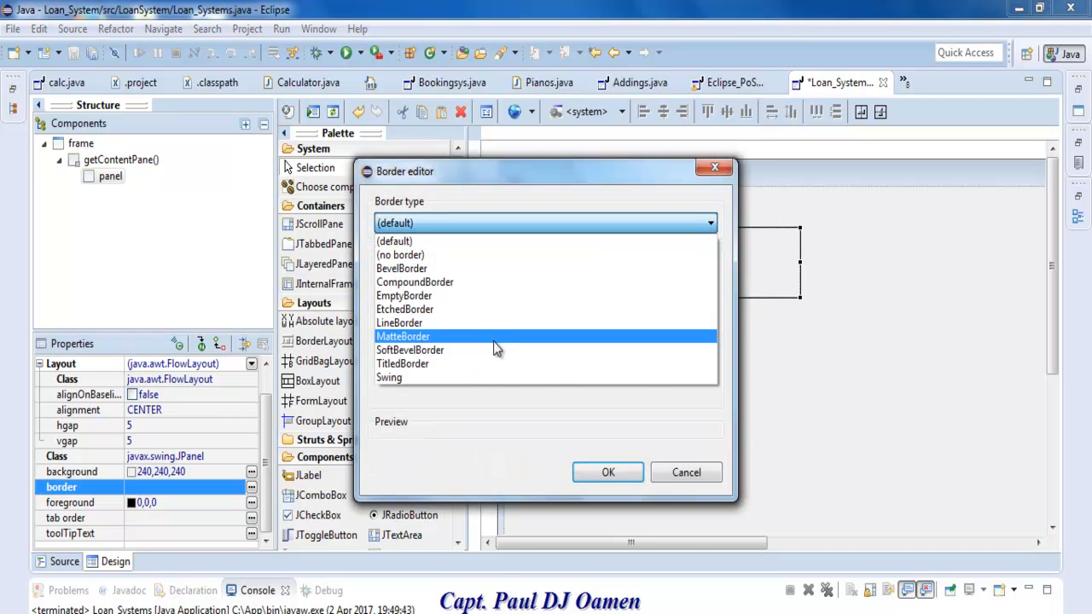
left_click(401, 268)
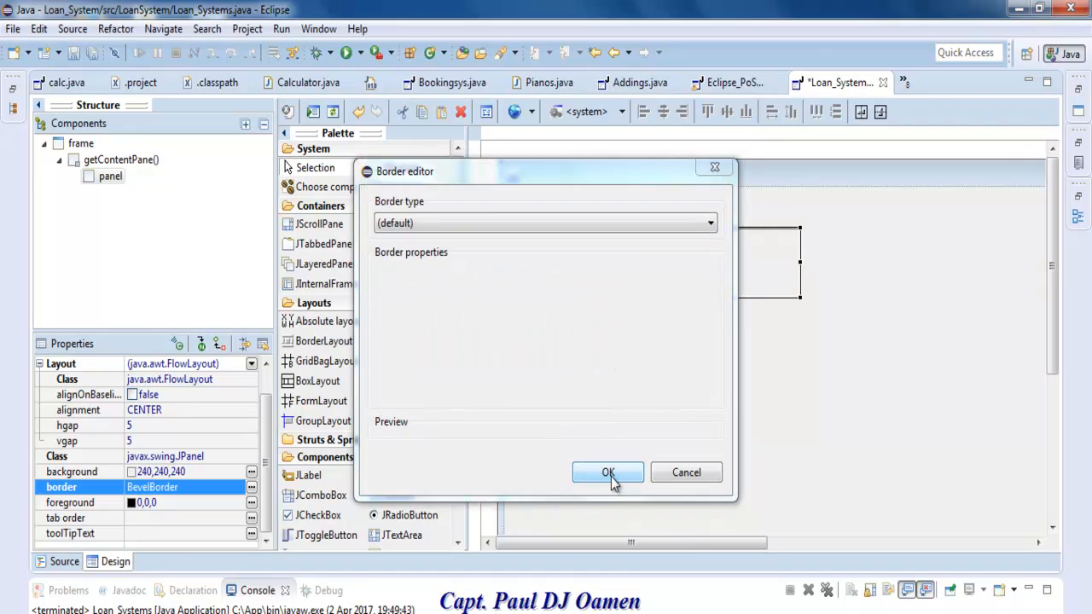
left_click(607, 473)
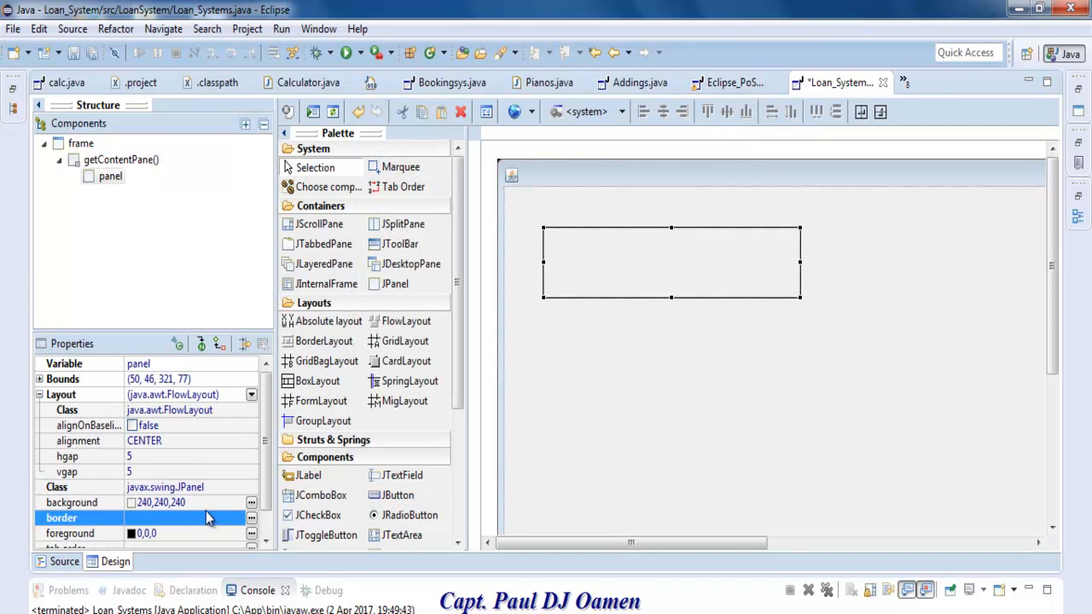
Reapply a lowered BevelBorder to the panel, then drag the panel wider
left_click(250, 518)
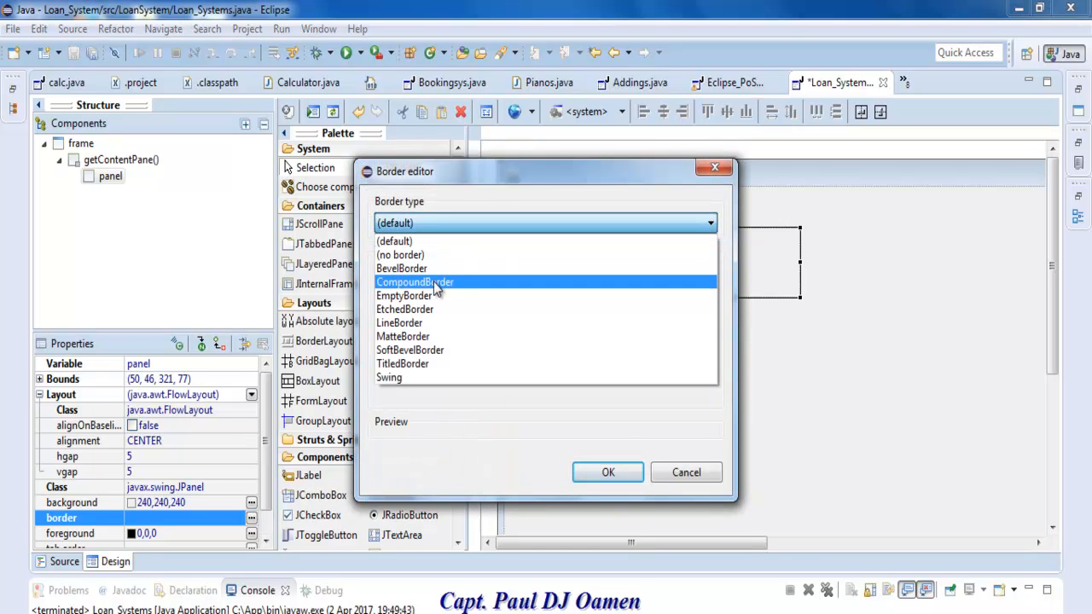
left_click(401, 268)
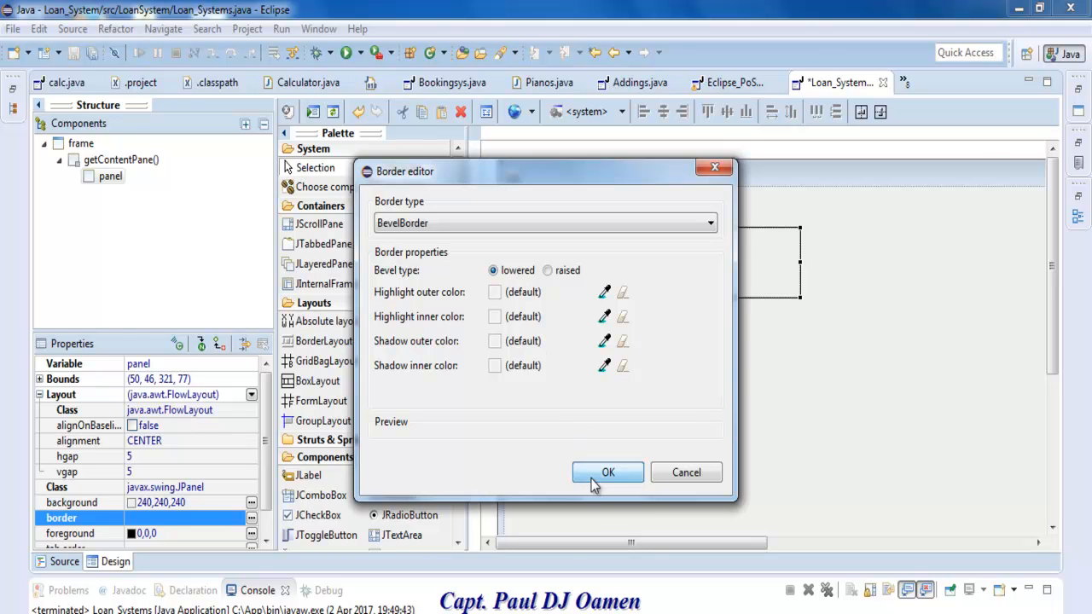
left_click(608, 473)
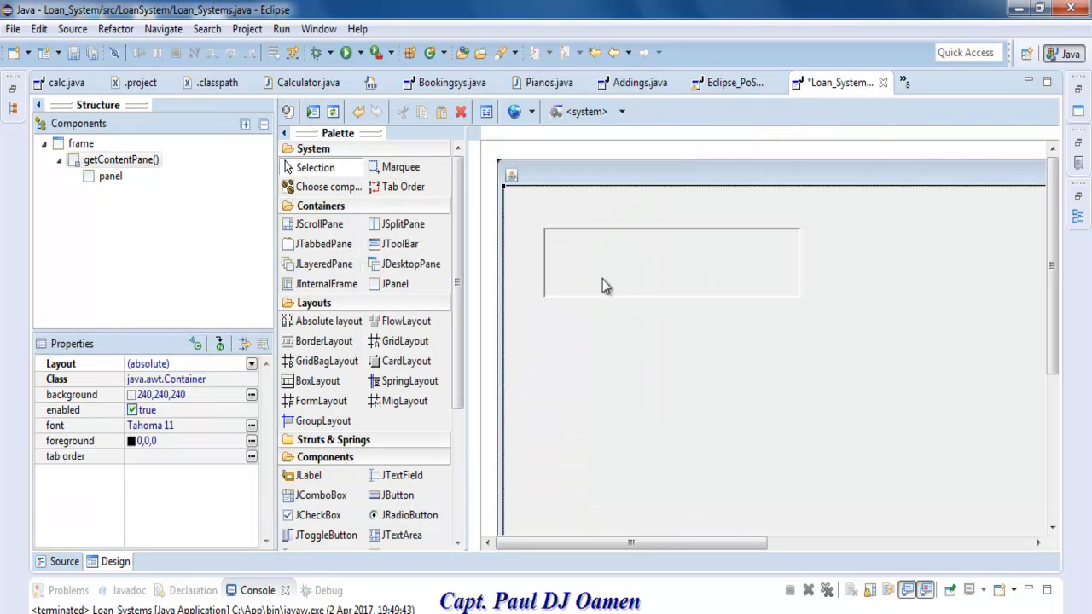
left_click(672, 262)
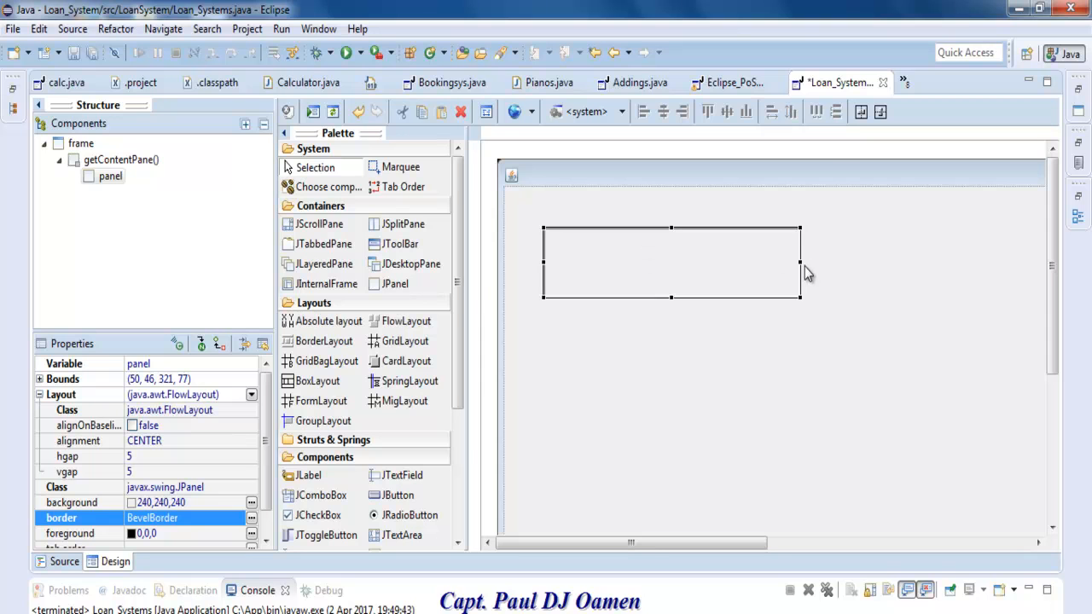
left_click_drag(800, 262, 1004, 262)
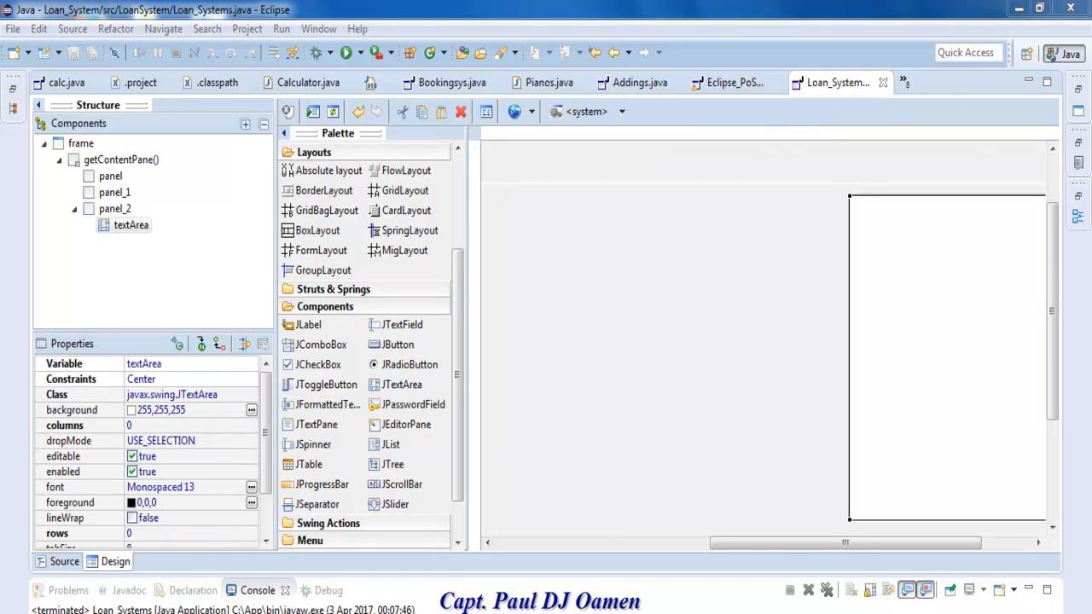
mouse_move(461, 414)
type("E")
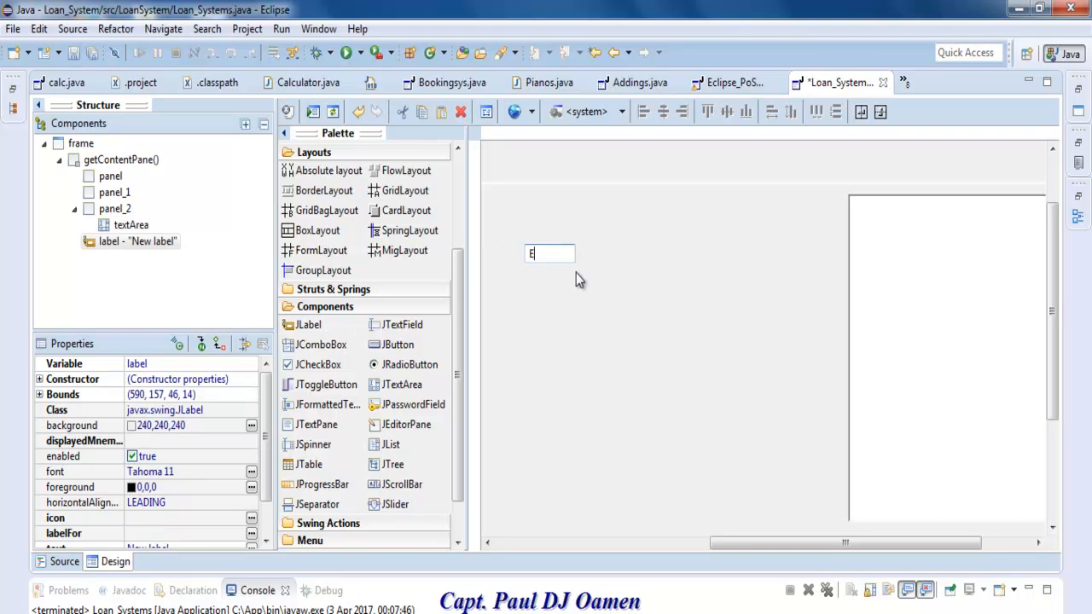
Drop new JLabel components onto the form below the interest rate and years prompts
type("nter")
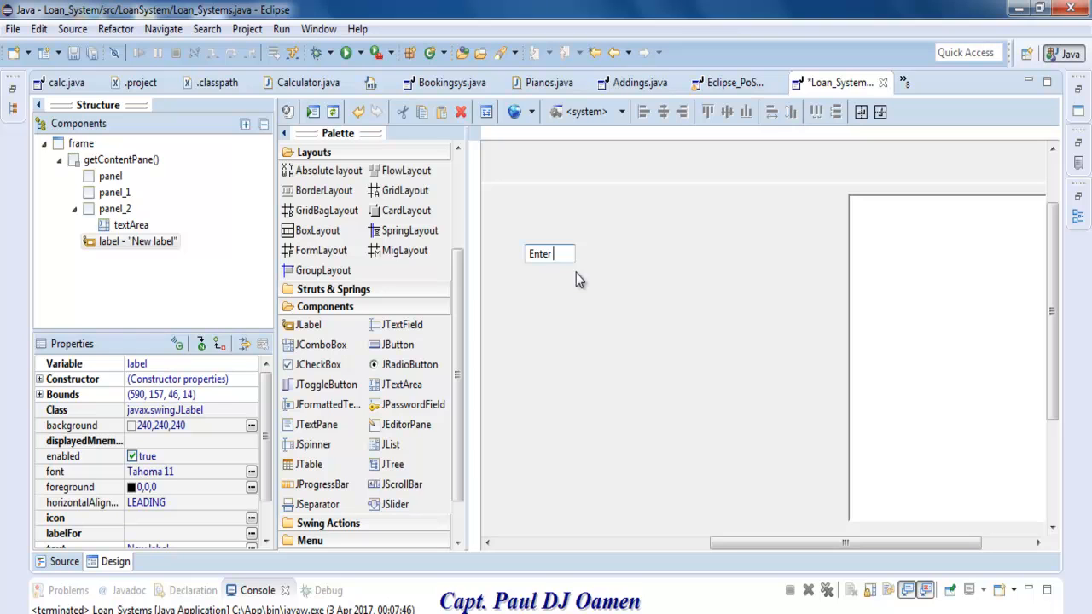
type("Interest Rat")
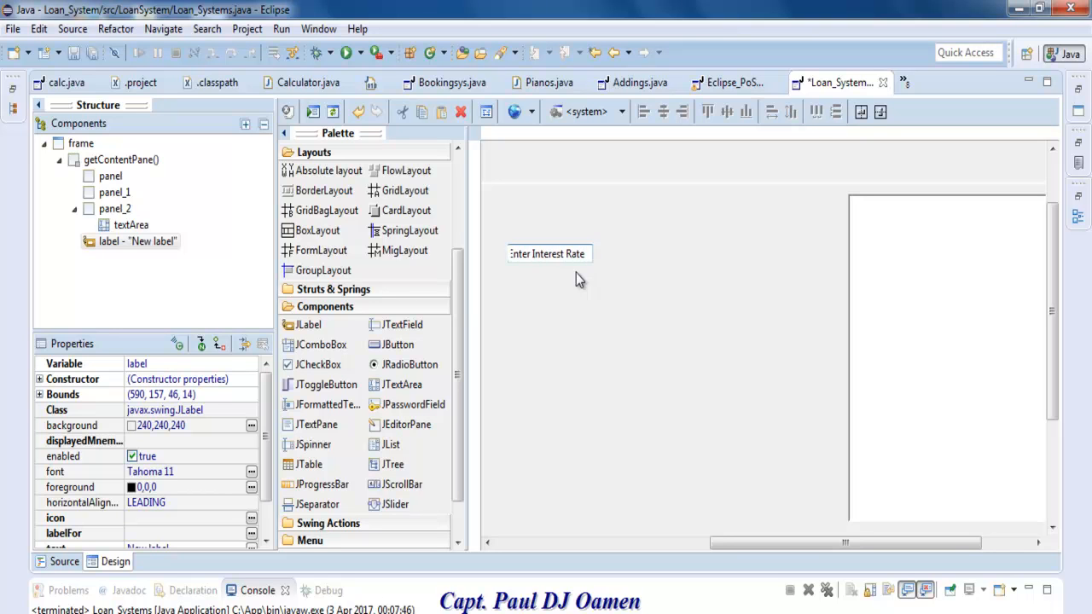
type("e")
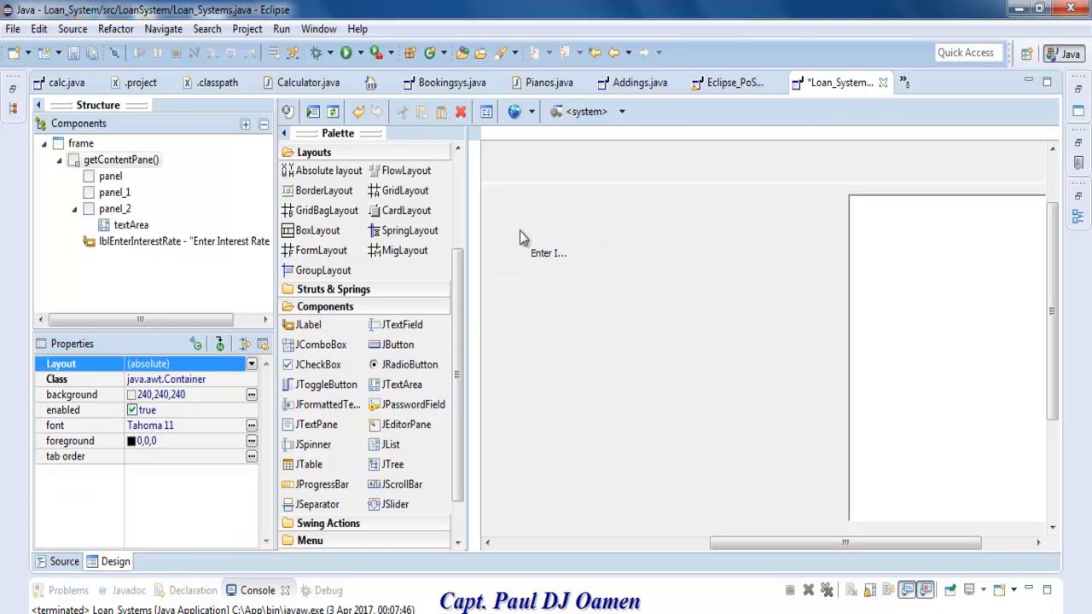
left_click(548, 252)
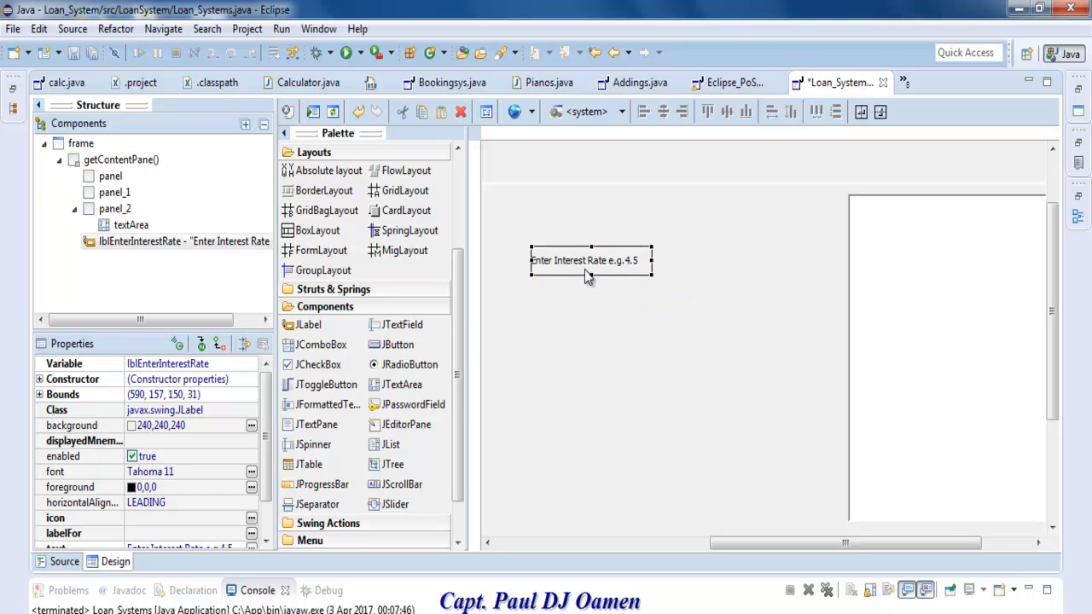
mouse_move(592, 275)
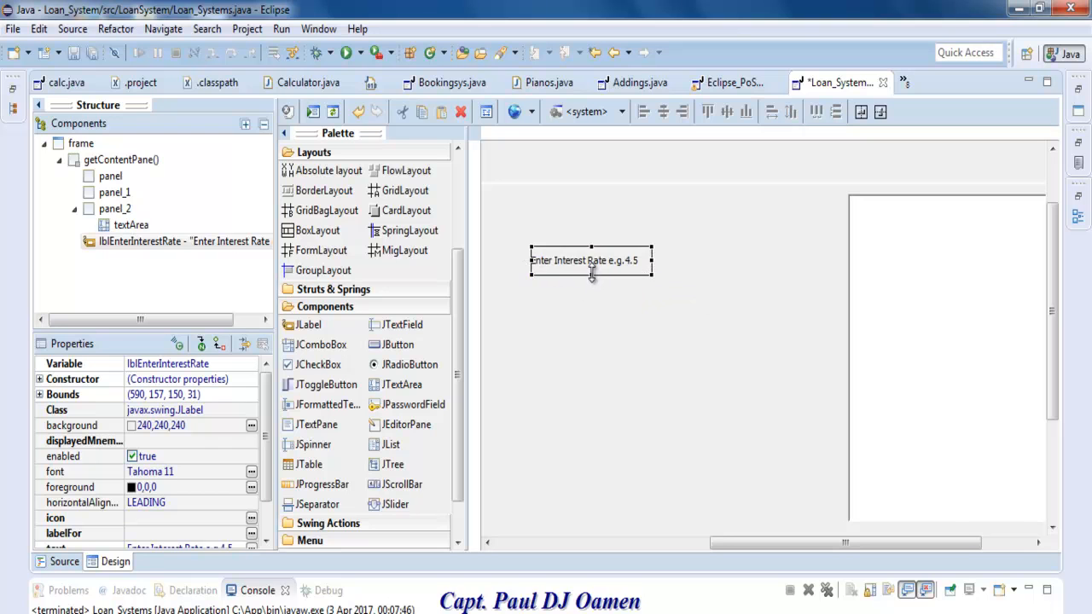
left_click(582, 298)
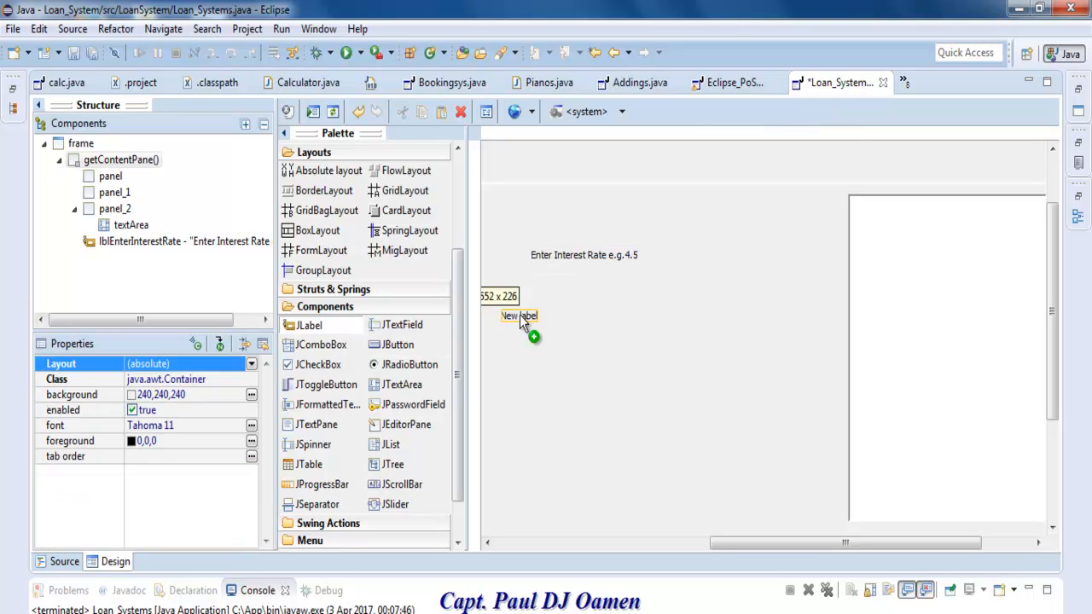
left_click(525, 326)
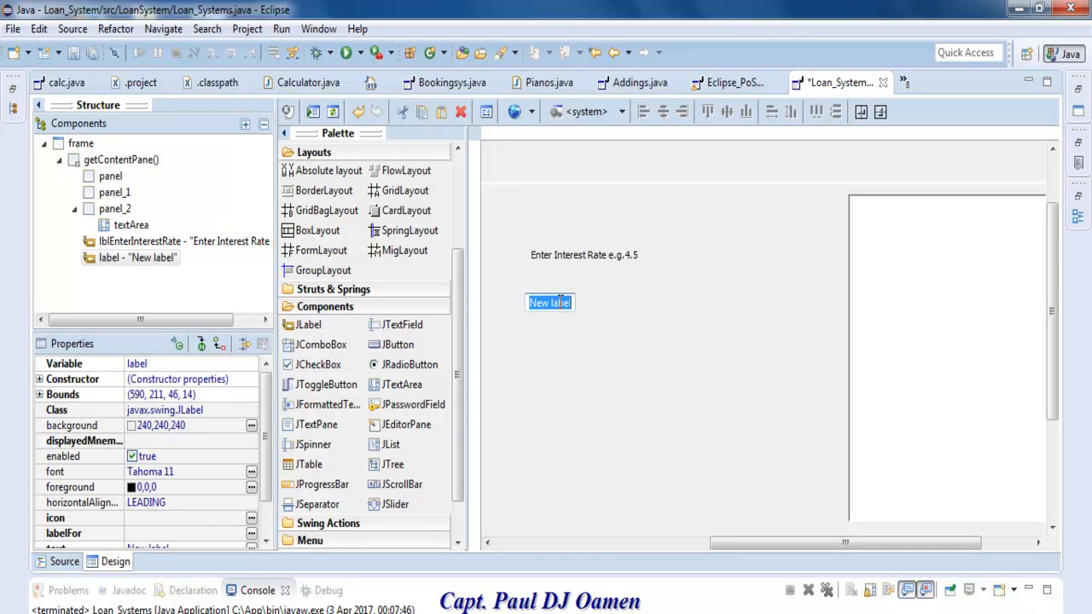
mouse_move(543, 421)
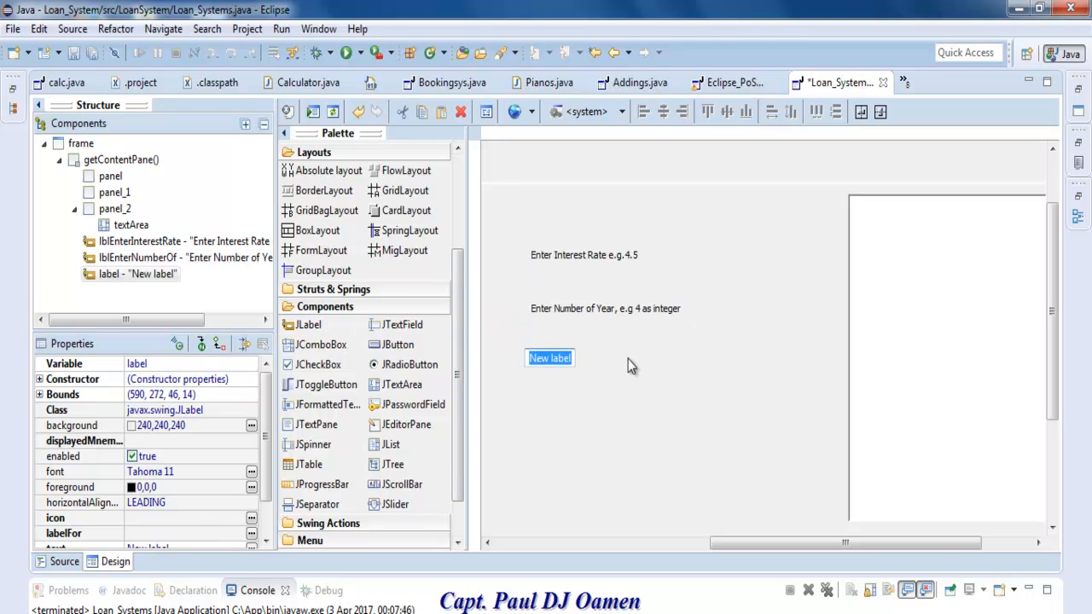
Set the new labels to Enter amount of Loan, Monthly Payment and Total Payment
type("Enter amount of")
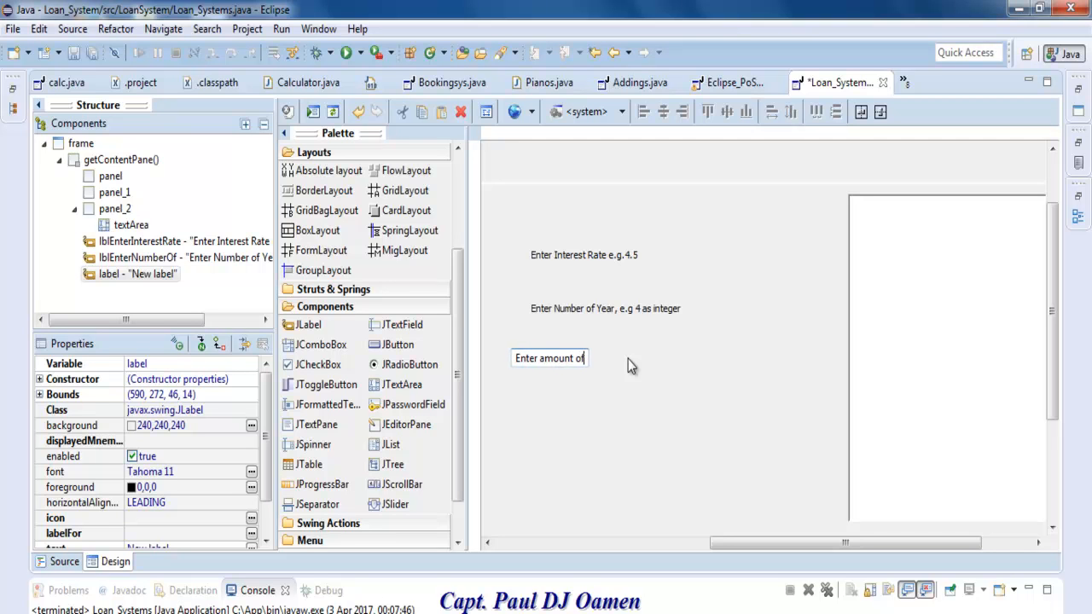
type("Loan")
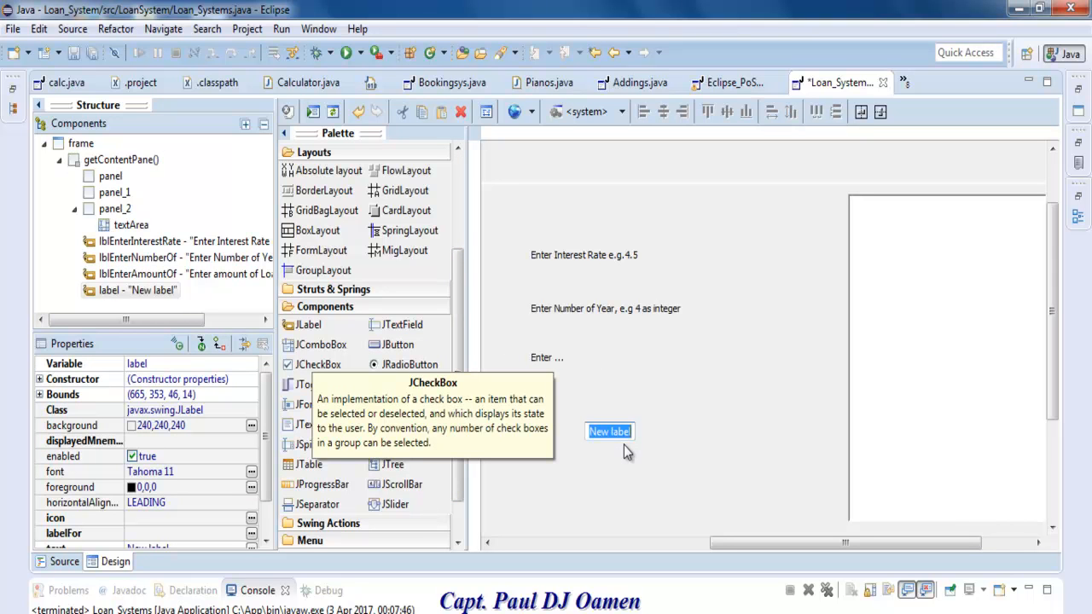
type("Mo")
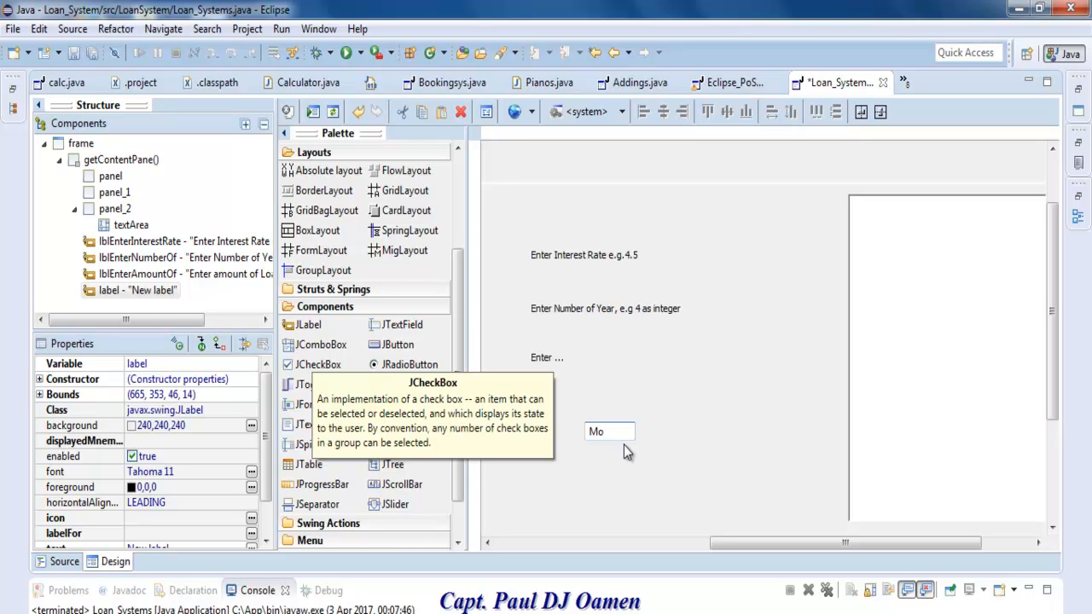
type("nthly Pay")
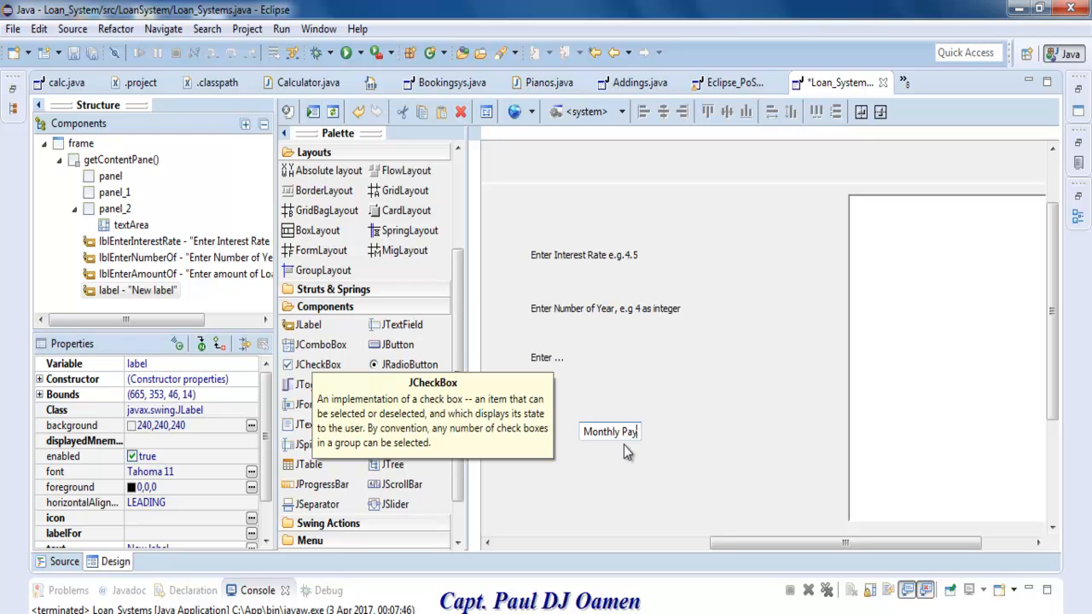
type("ment")
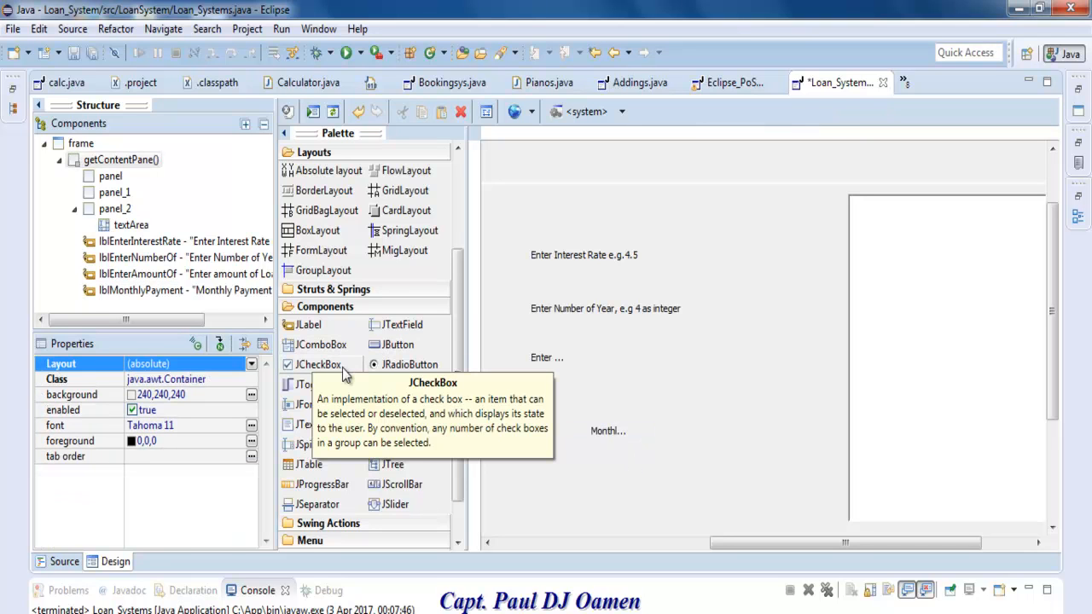
mouse_move(310, 325)
type("Total")
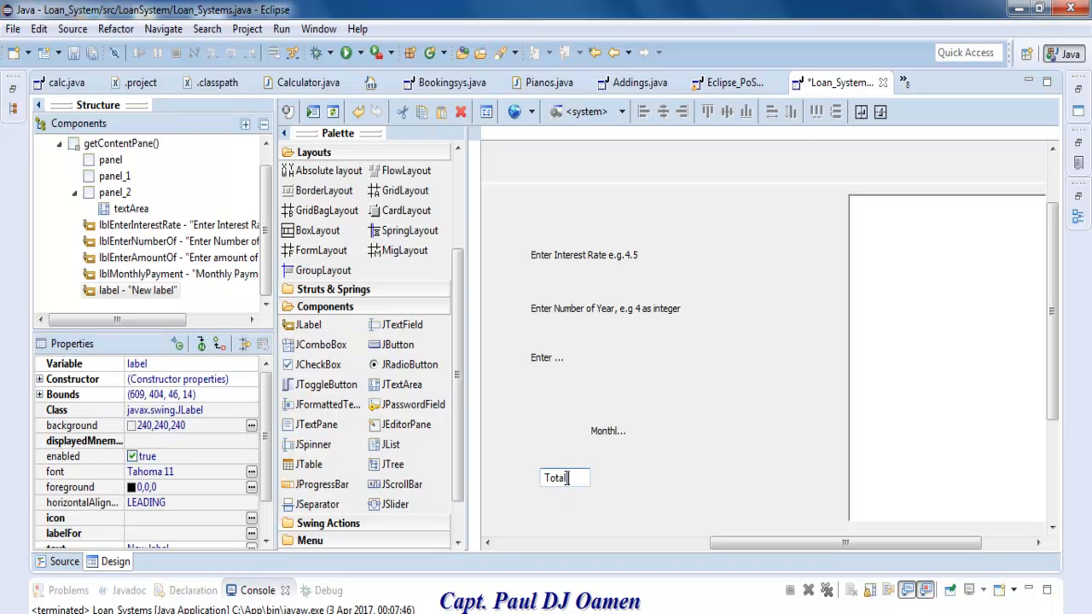
type("Payment")
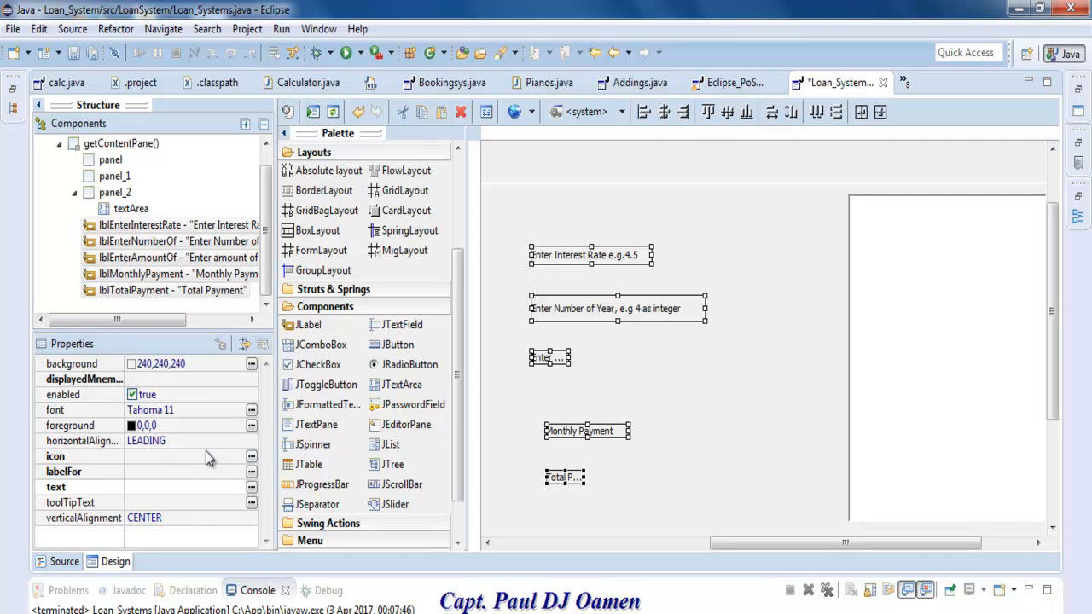
Give all five loan prompt labels a bold, larger Tahoma font
left_click(251, 410)
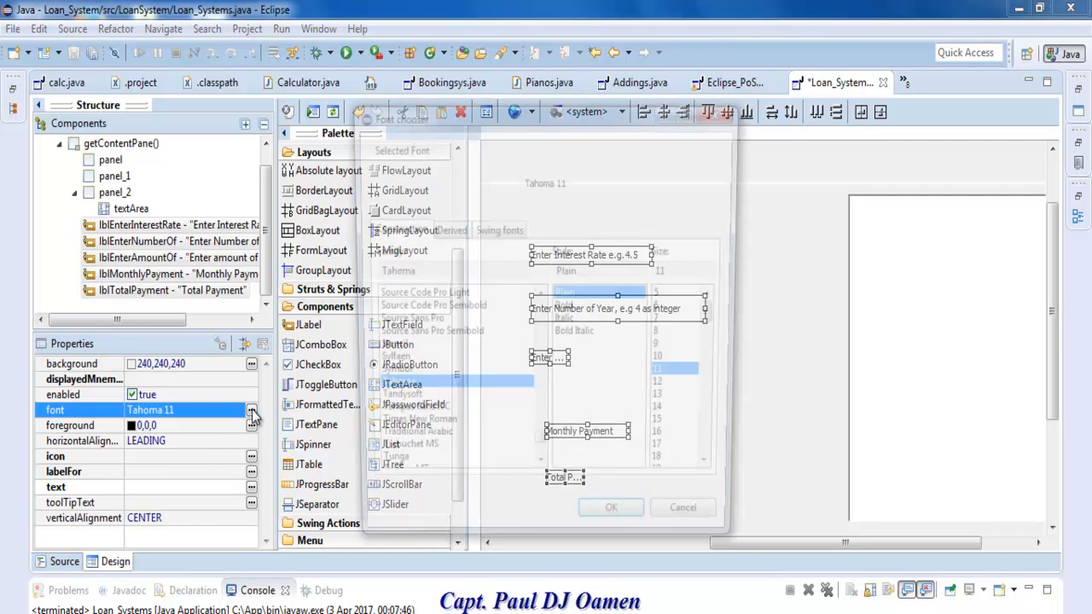
left_click(252, 411)
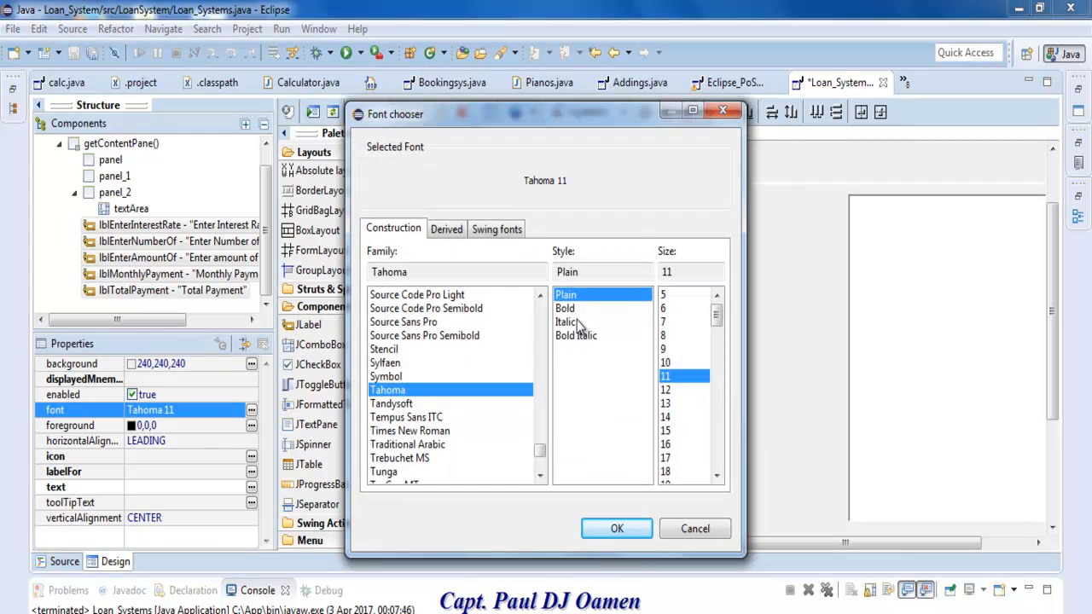
left_click(565, 308)
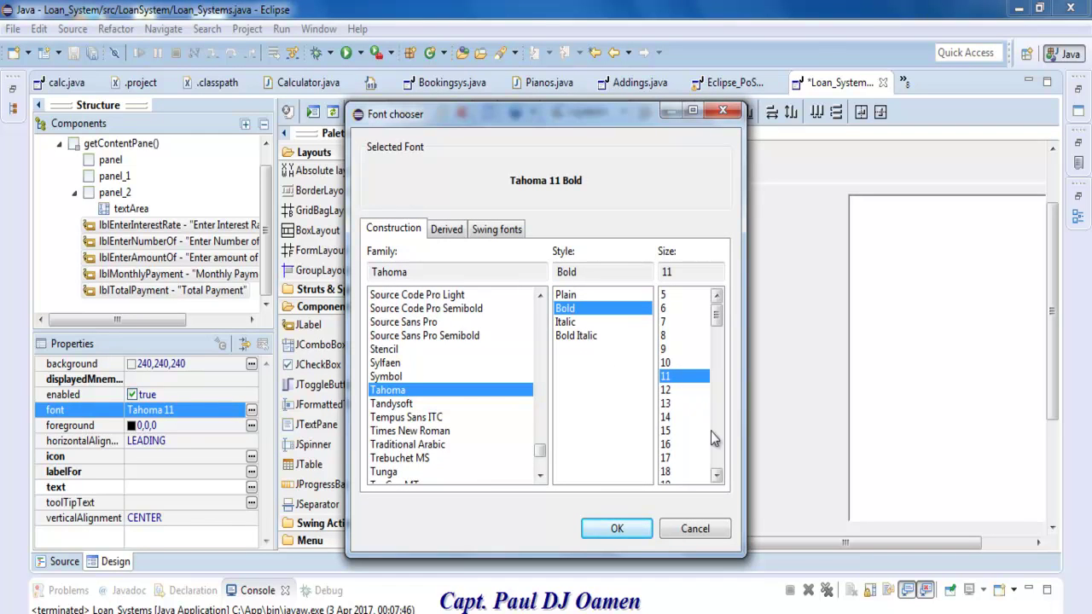
left_click(716, 477)
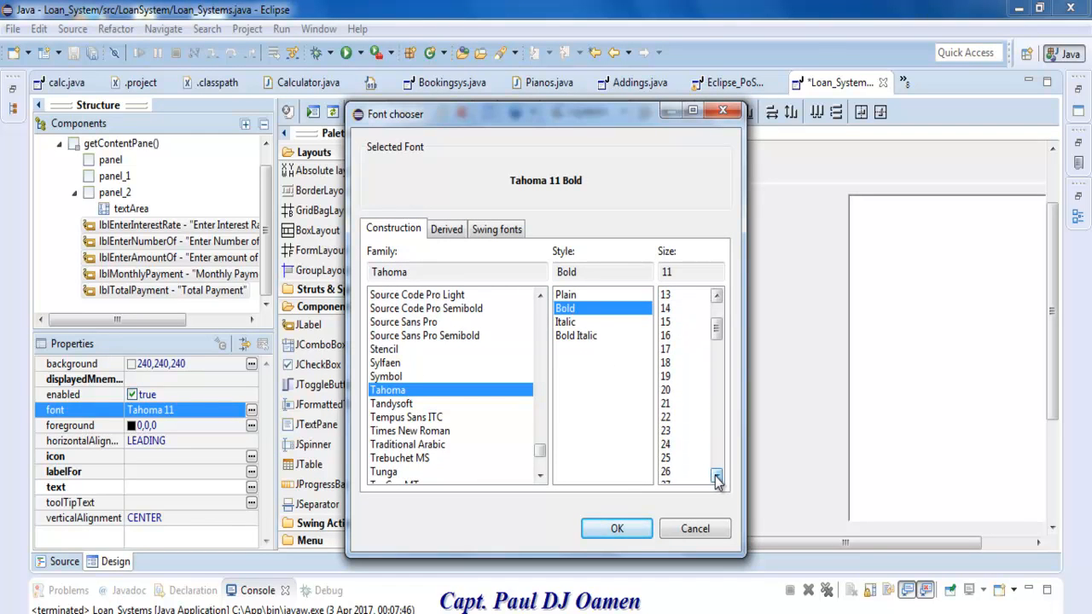
left_click(714, 479)
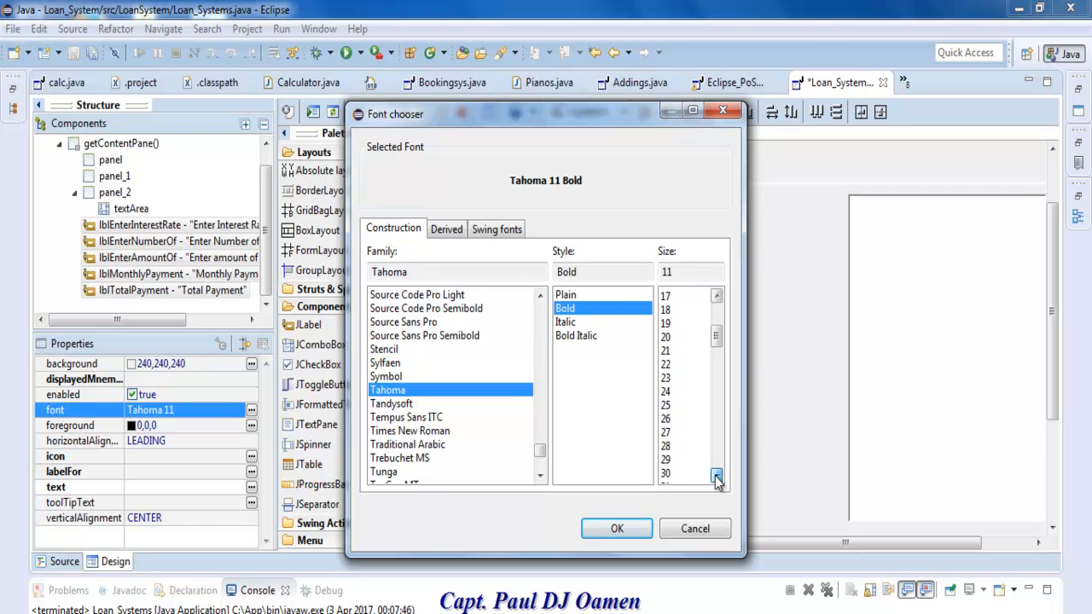
left_click(616, 528)
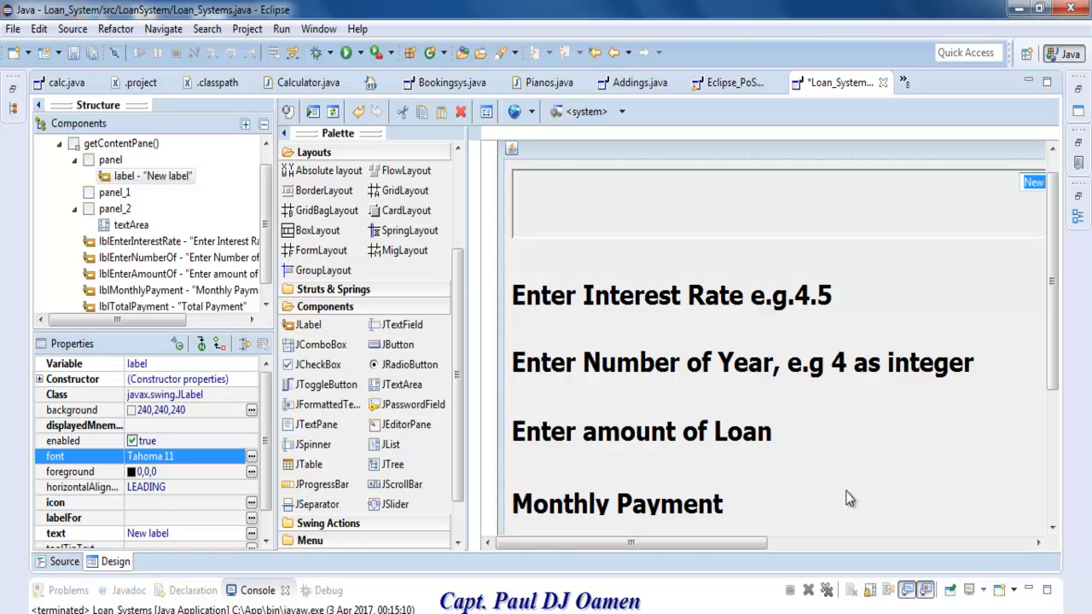
mouse_move(1051, 387)
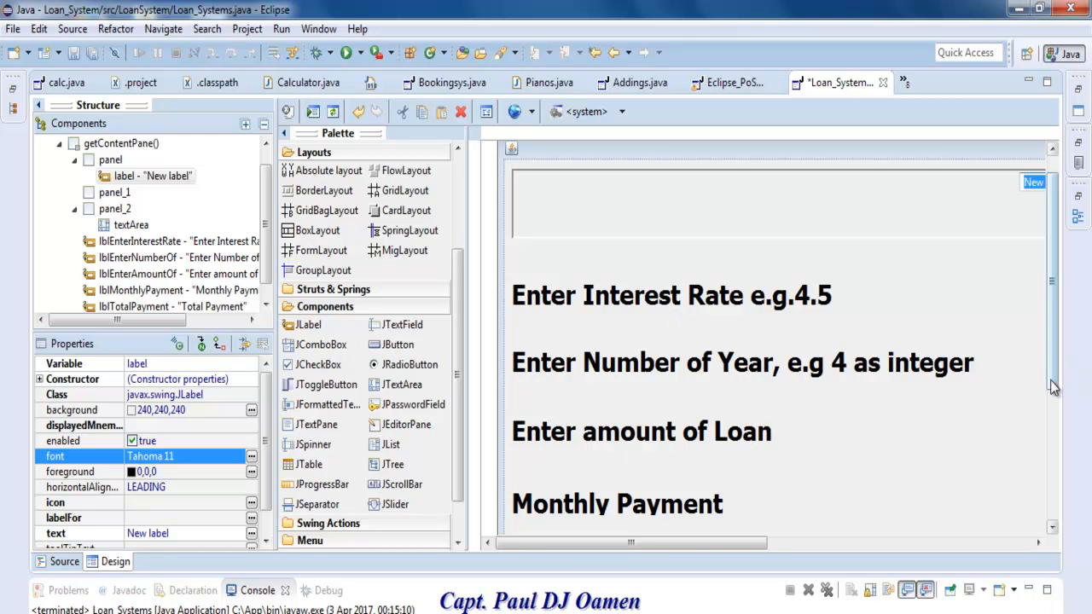
mouse_move(437, 342)
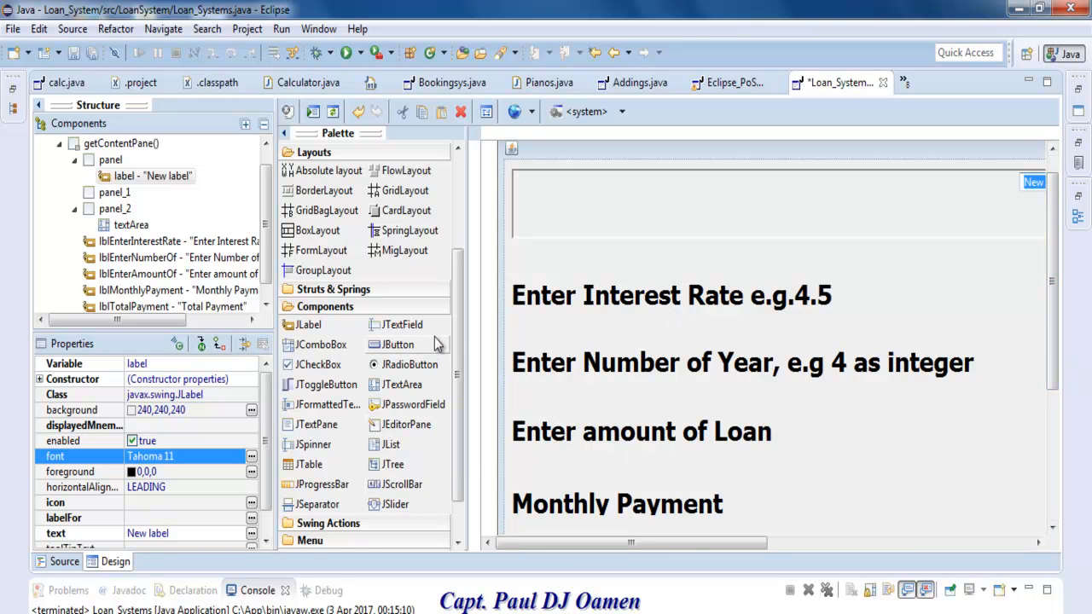
mouse_move(398, 324)
type("R")
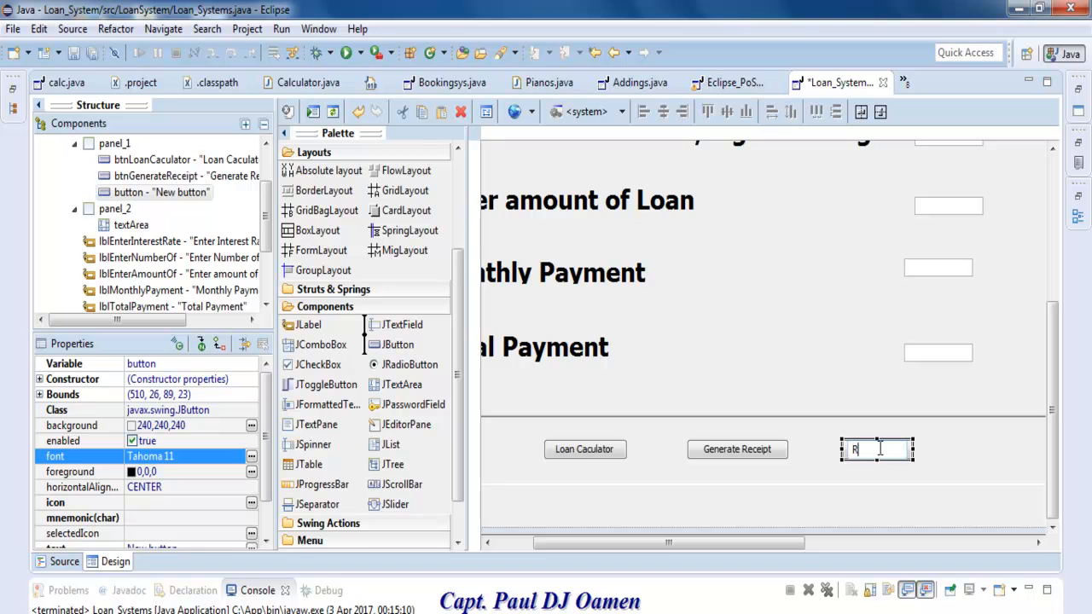
Caption the Reset Calculator button and finish the bottom panel's button labels
type("eset")
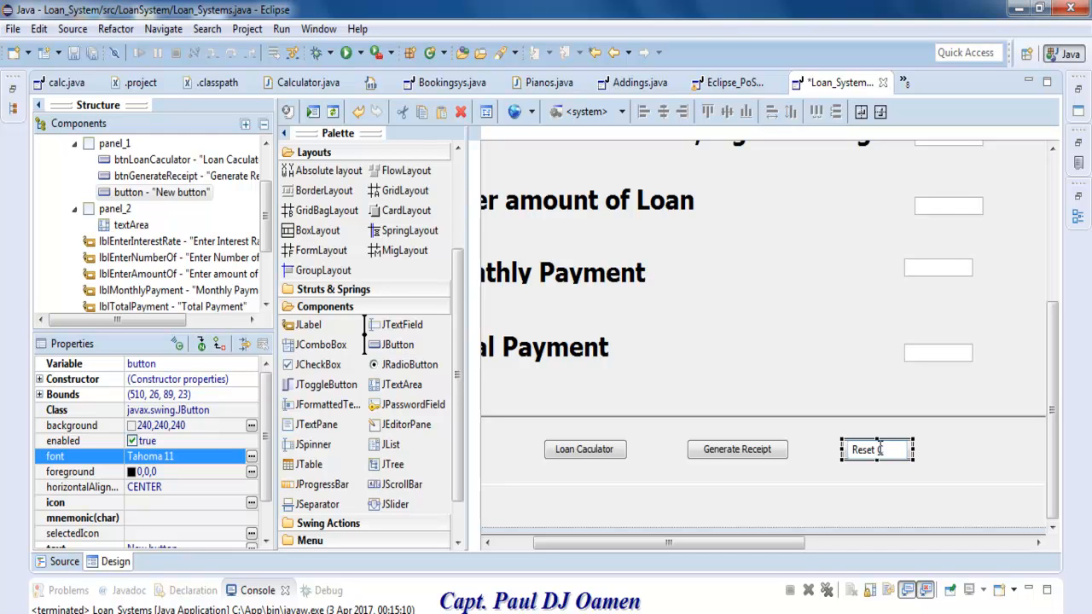
type("Calcul")
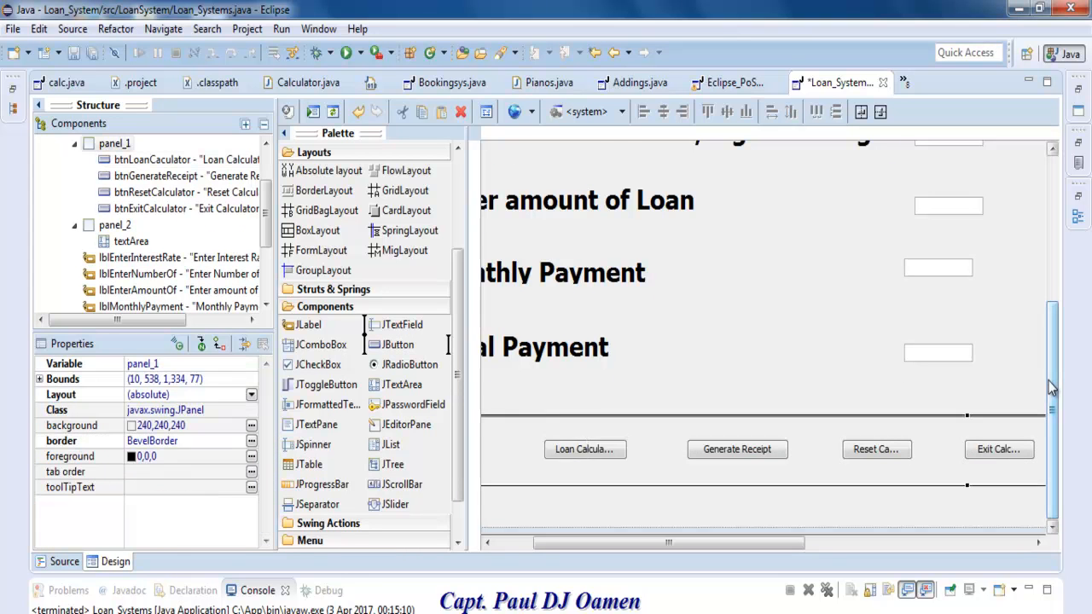
left_click(974, 212)
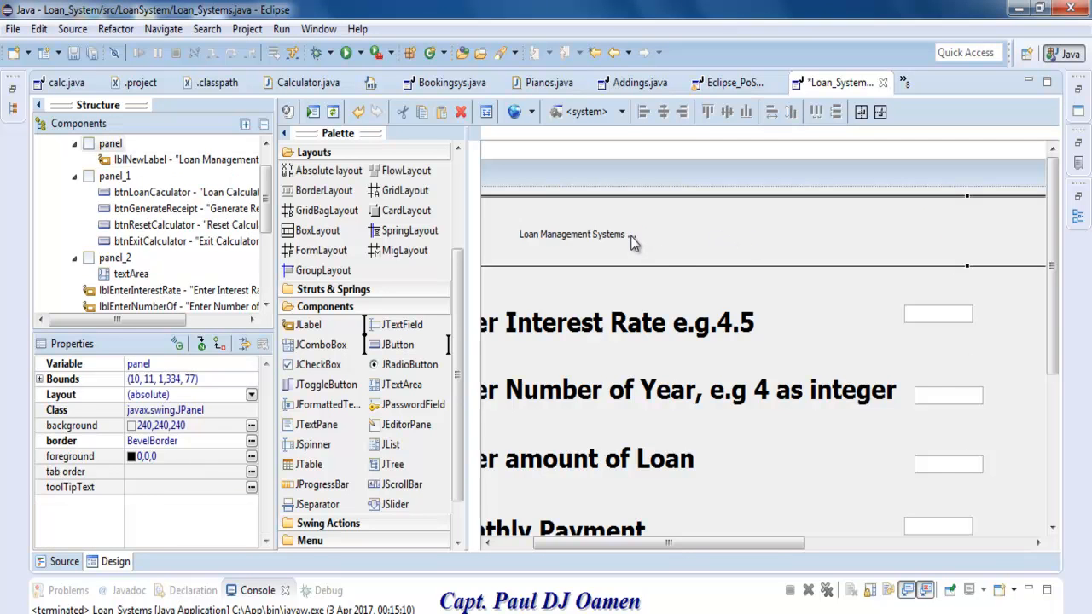
Make the Loan Management Systems title label large and bold through its font property
left_click(574, 234)
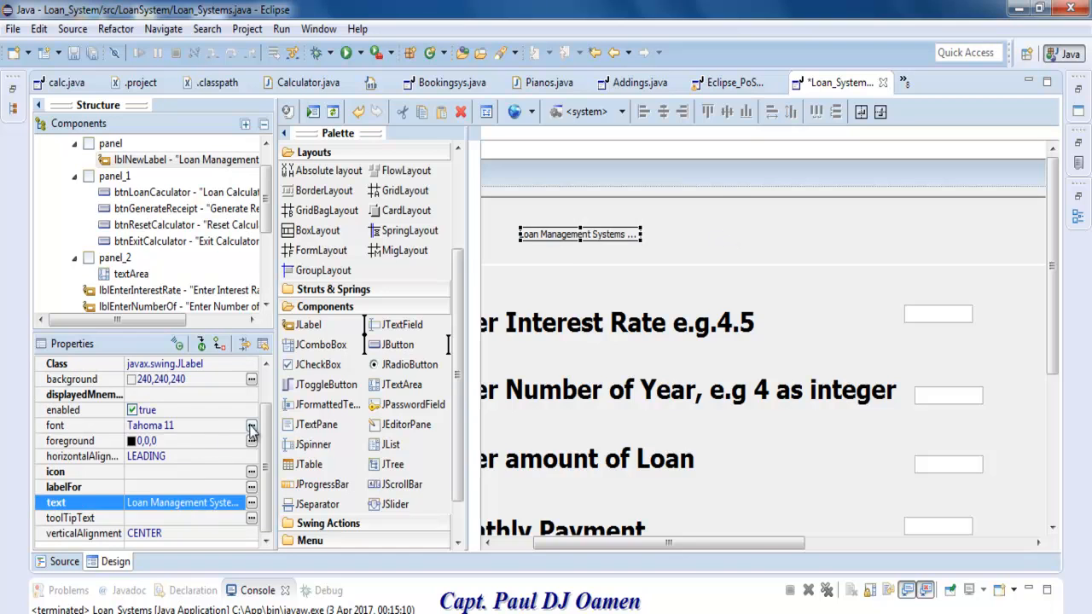
left_click(250, 425)
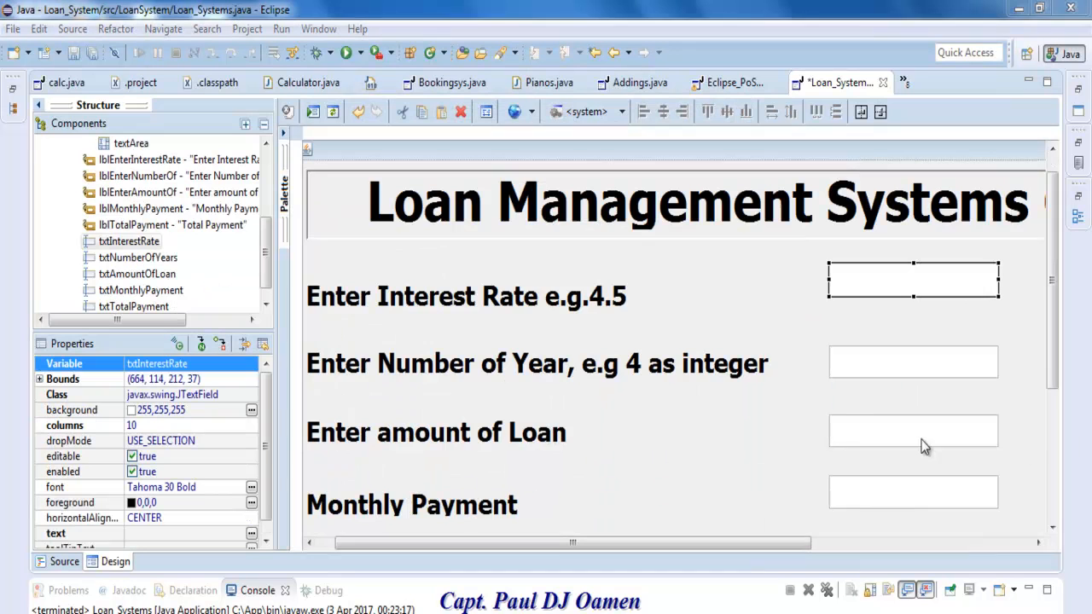
mouse_move(894, 367)
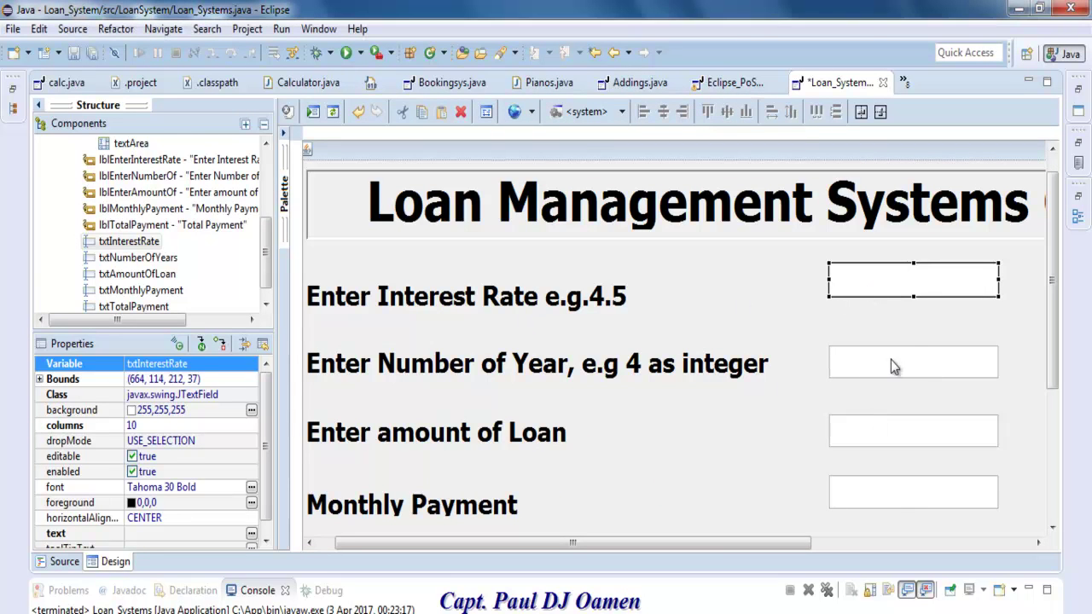
Generate an empty actionPerformed handler for the Exit Calculator button
left_click(912, 363)
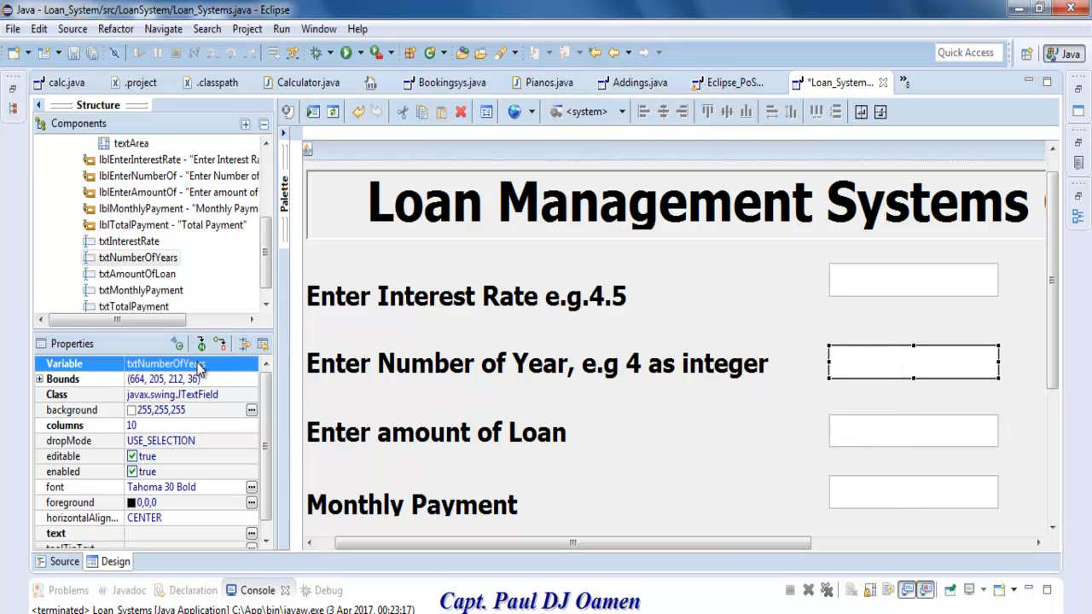
left_click(913, 431)
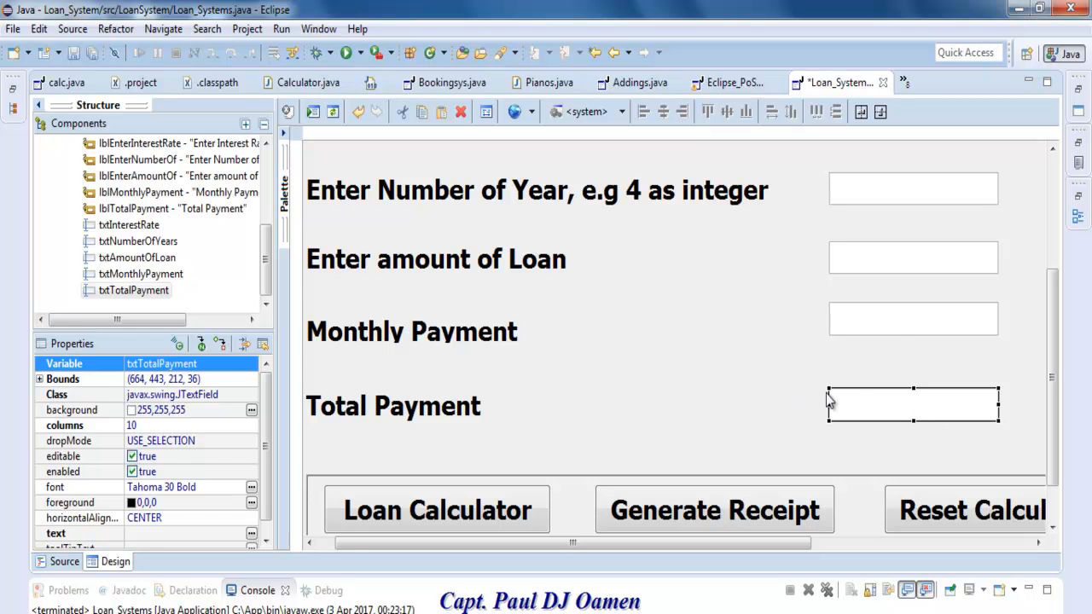
left_click(913, 319)
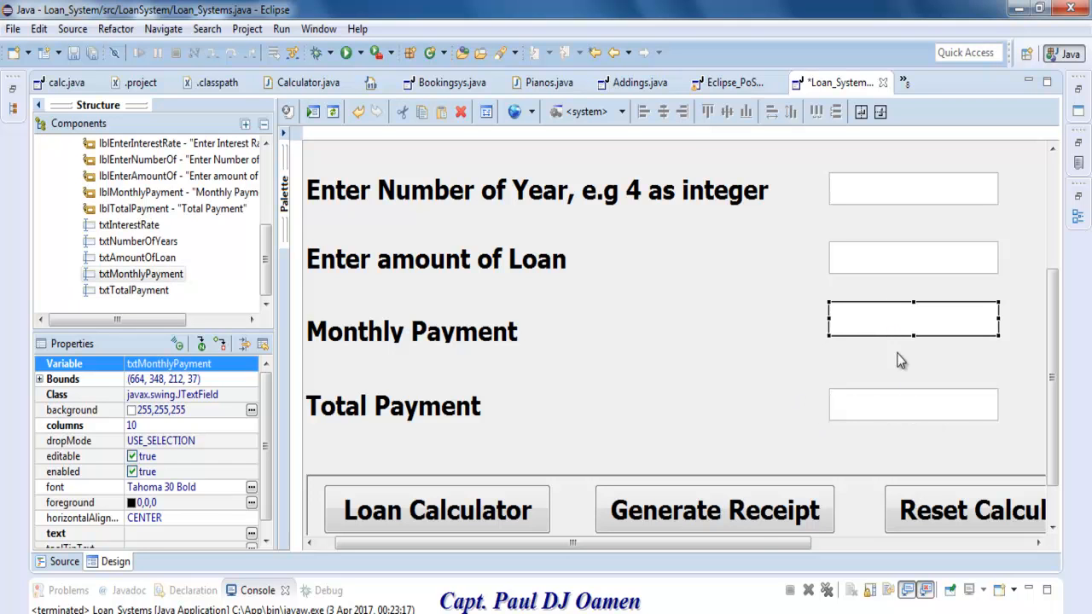
scroll("right", 3)
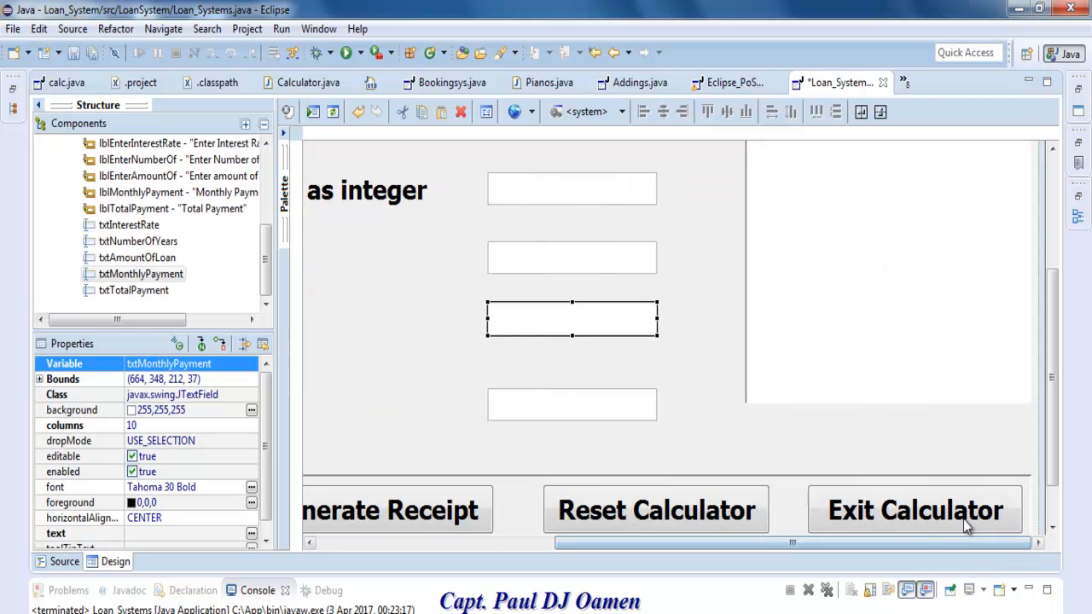
left_click(915, 510)
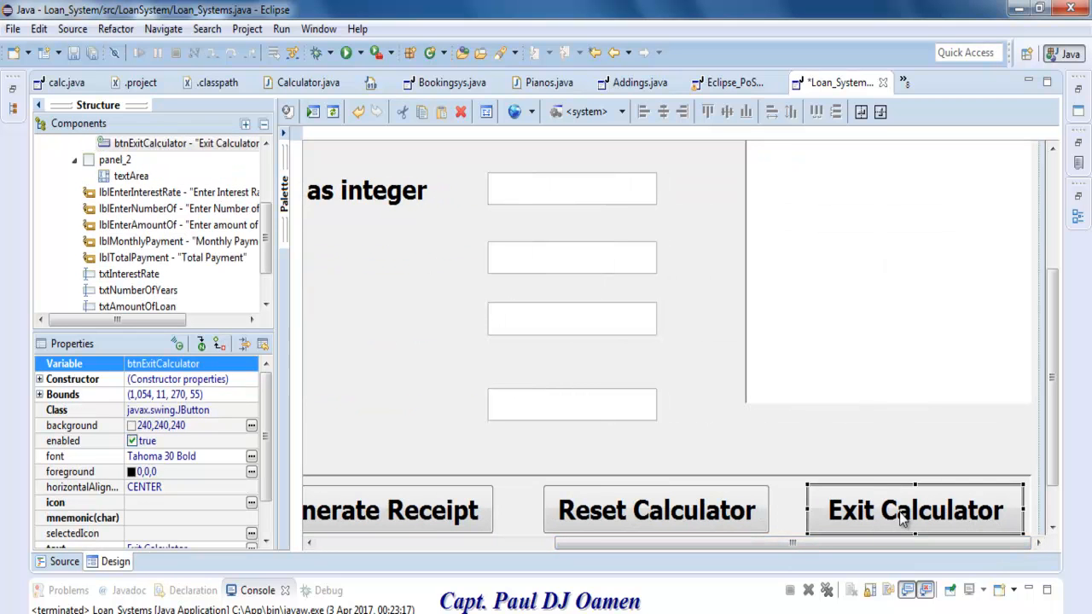
left_click(59, 561)
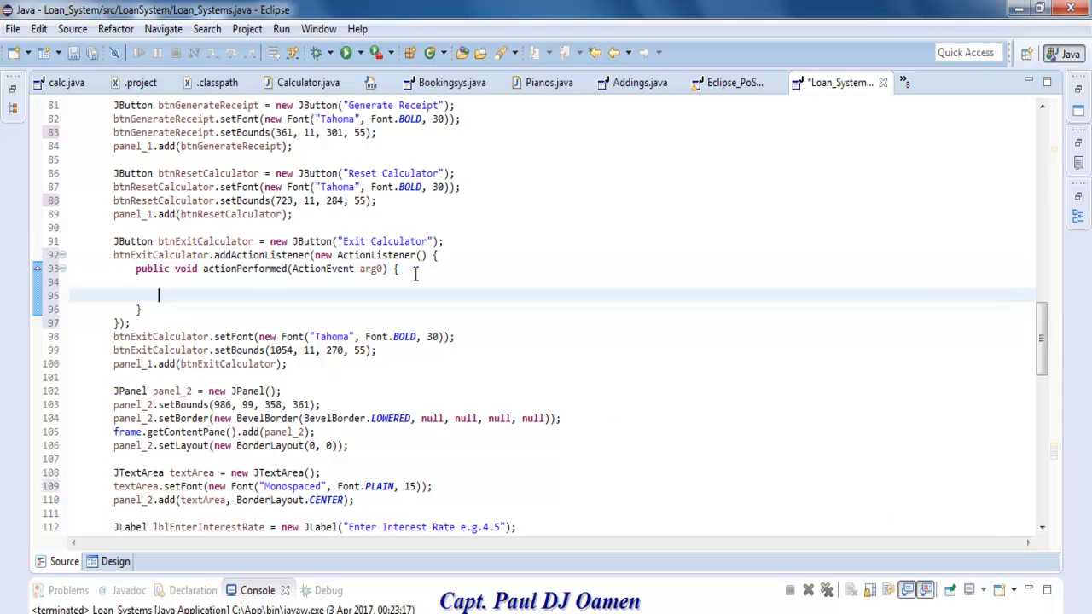
Write the Exit handler's JFrame confirmation code and import JOptionPane from javax.swing
type("frame = new JFrame(\"Exit\");")
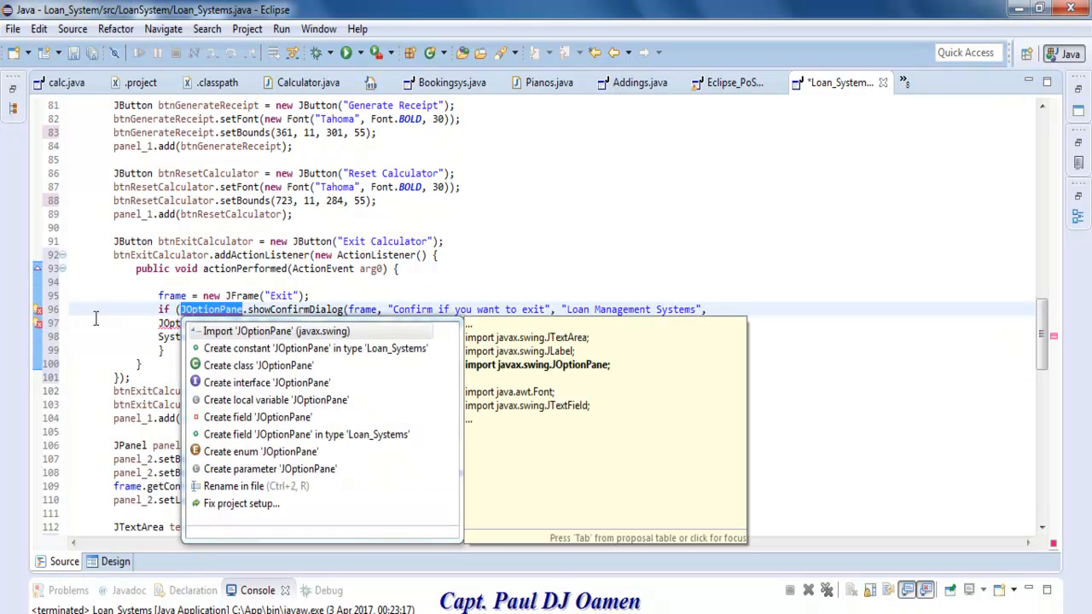
mouse_move(262, 331)
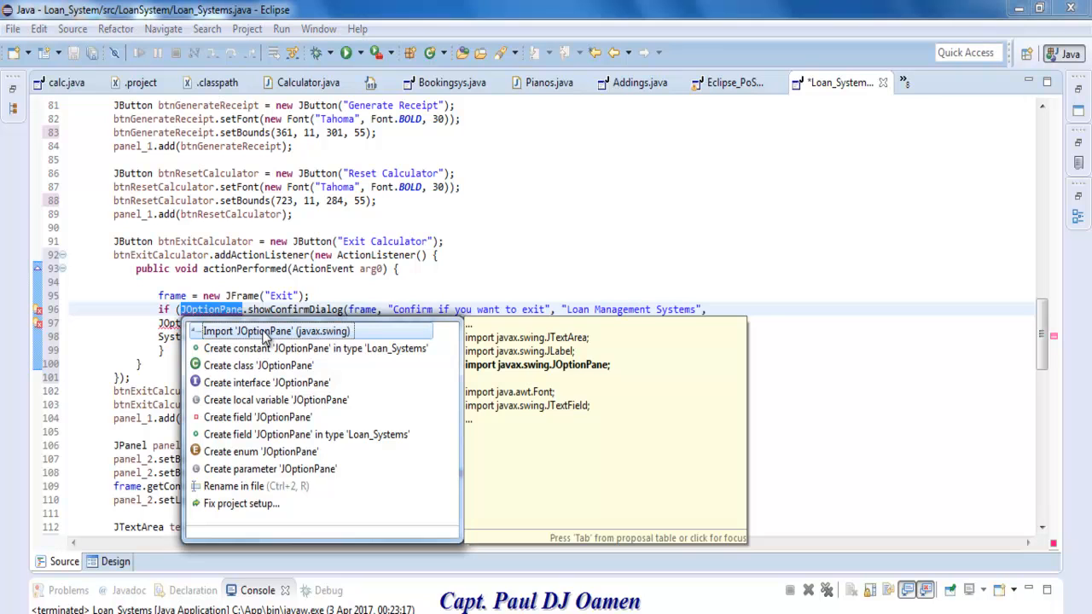
left_click(270, 331)
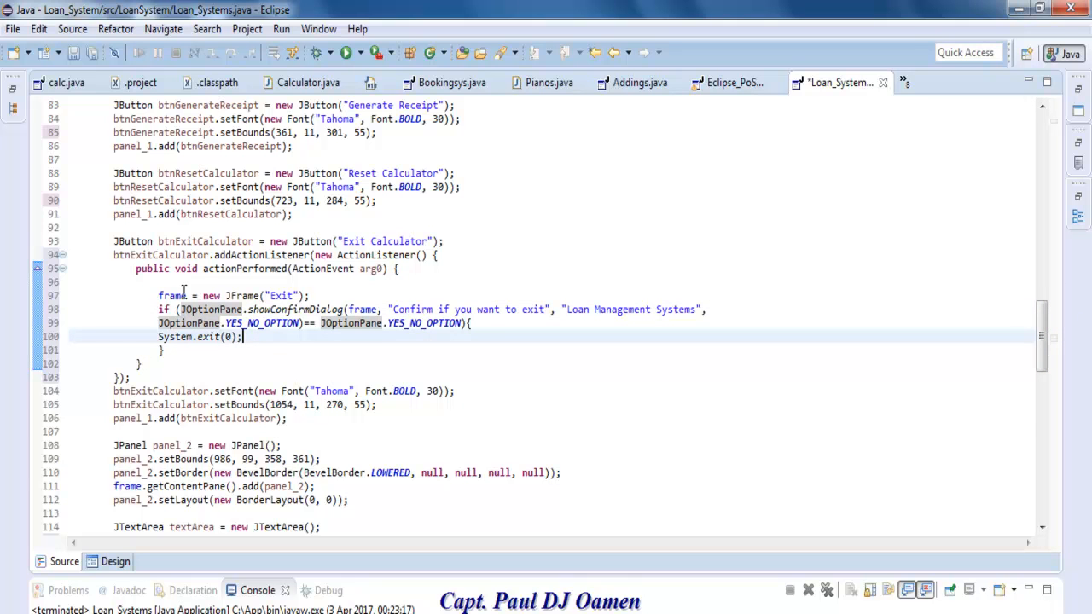
double_click(175, 296)
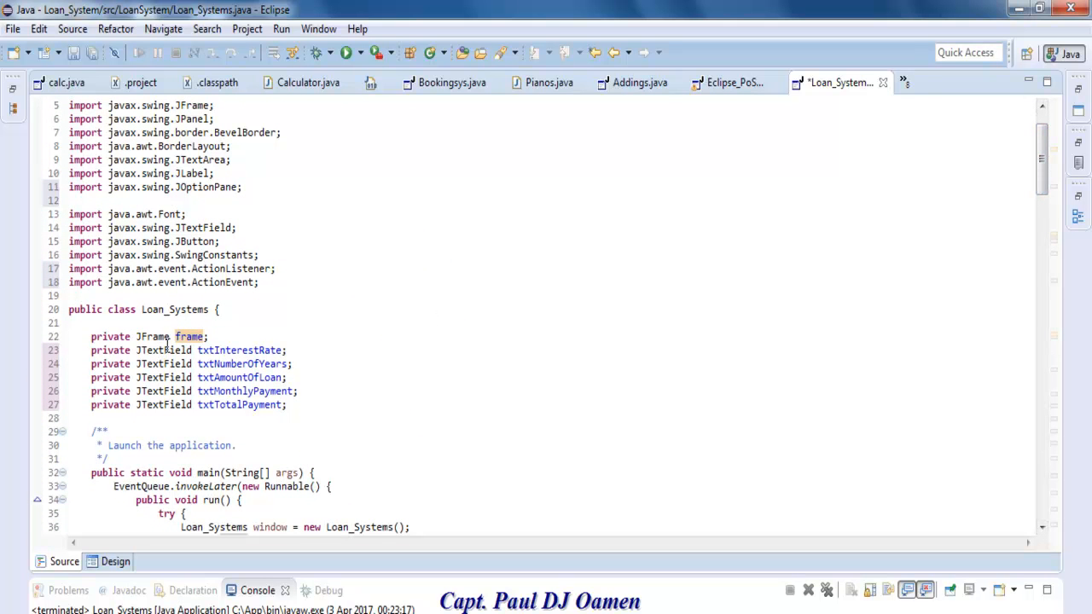
left_click(208, 336)
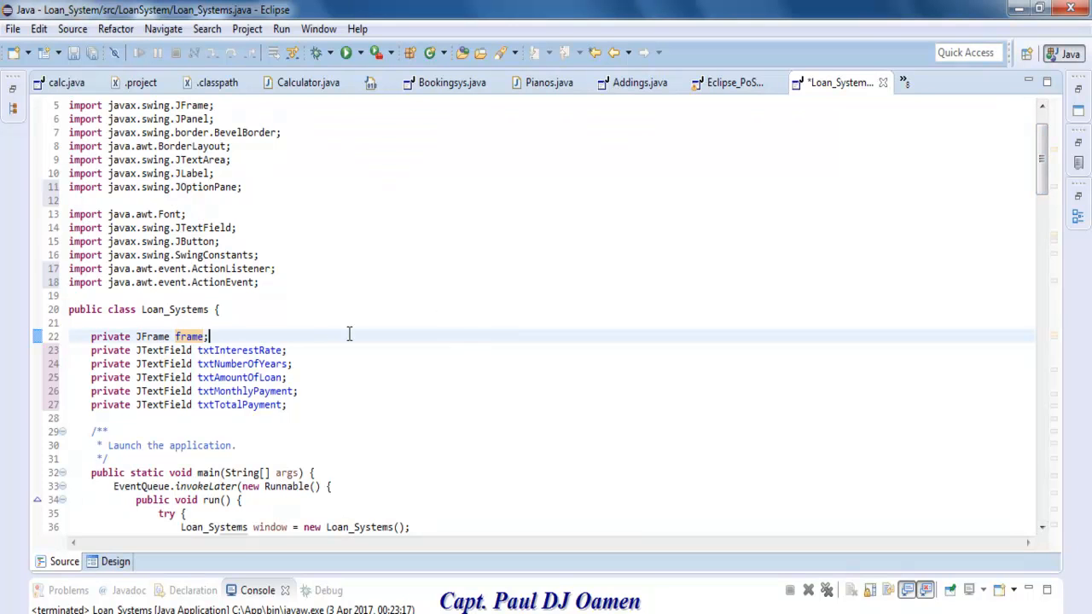
double_click(226, 187)
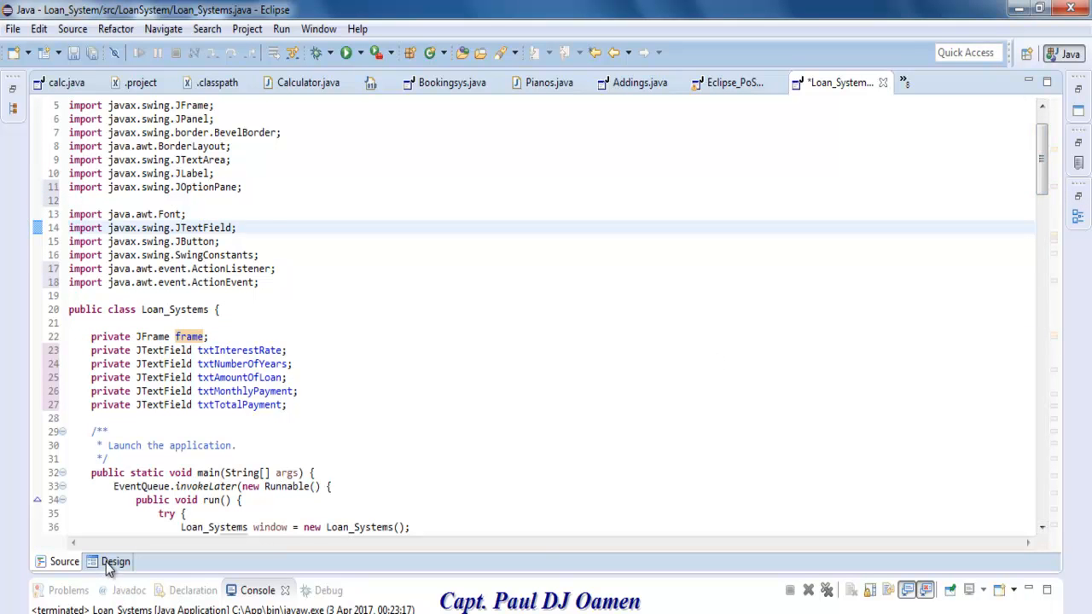
Return to the designer and generate an empty handler for Reset Calculator
left_click(114, 561)
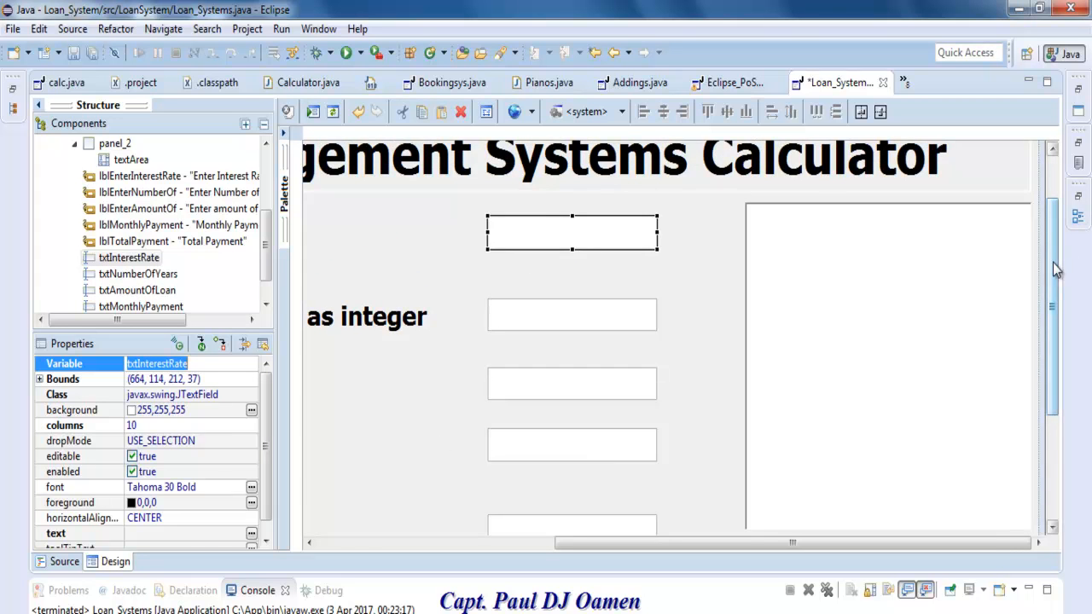
scroll("down", 3)
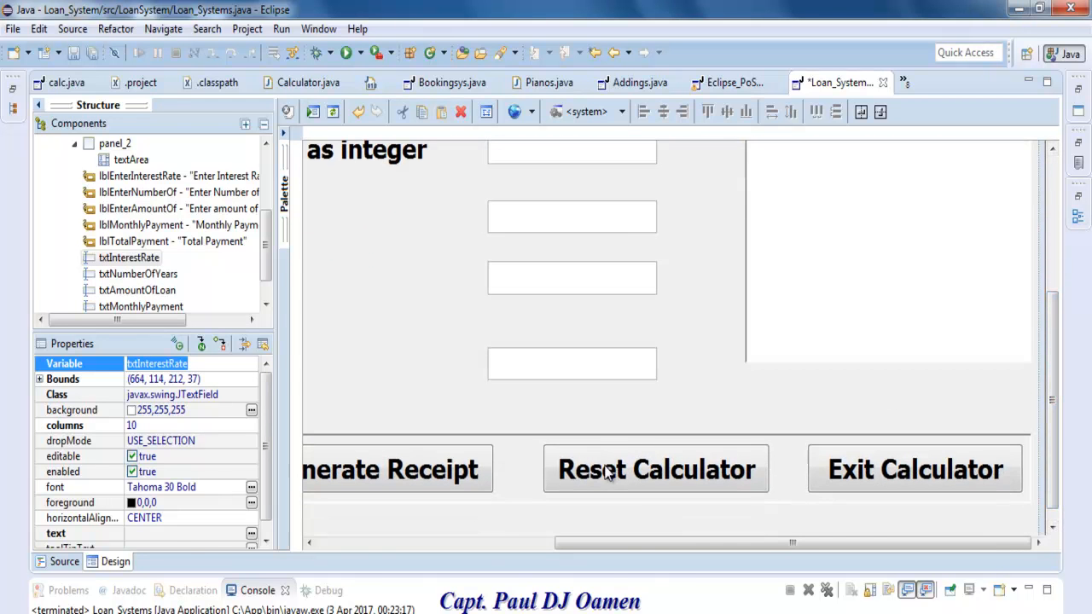
left_click(54, 561)
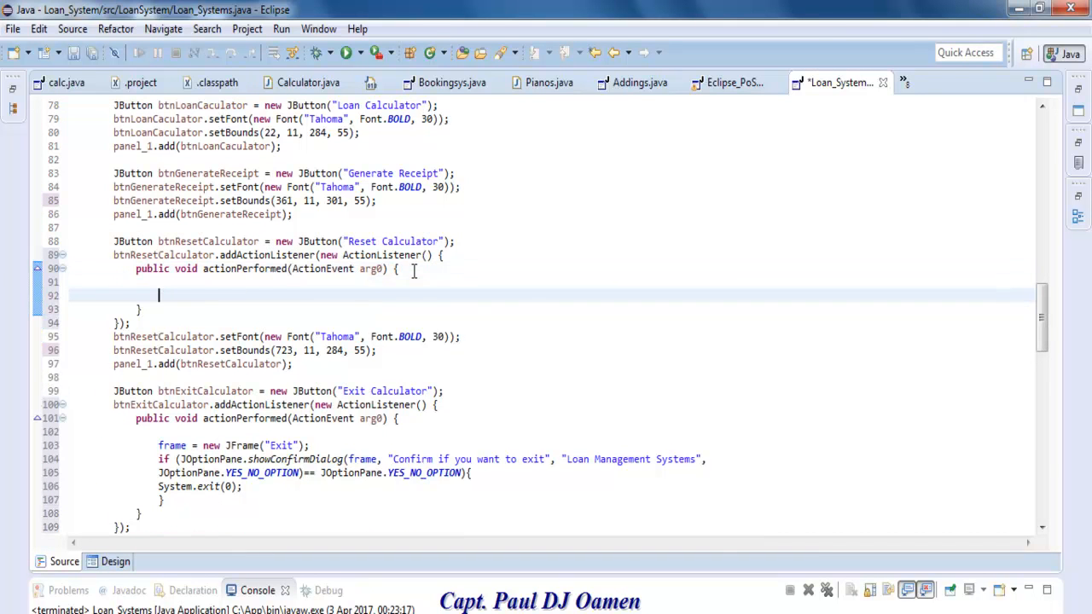
Make the Reset handler clear the interest rate field with txtInterestRate.setText(null)
type("txtInterestRate.")
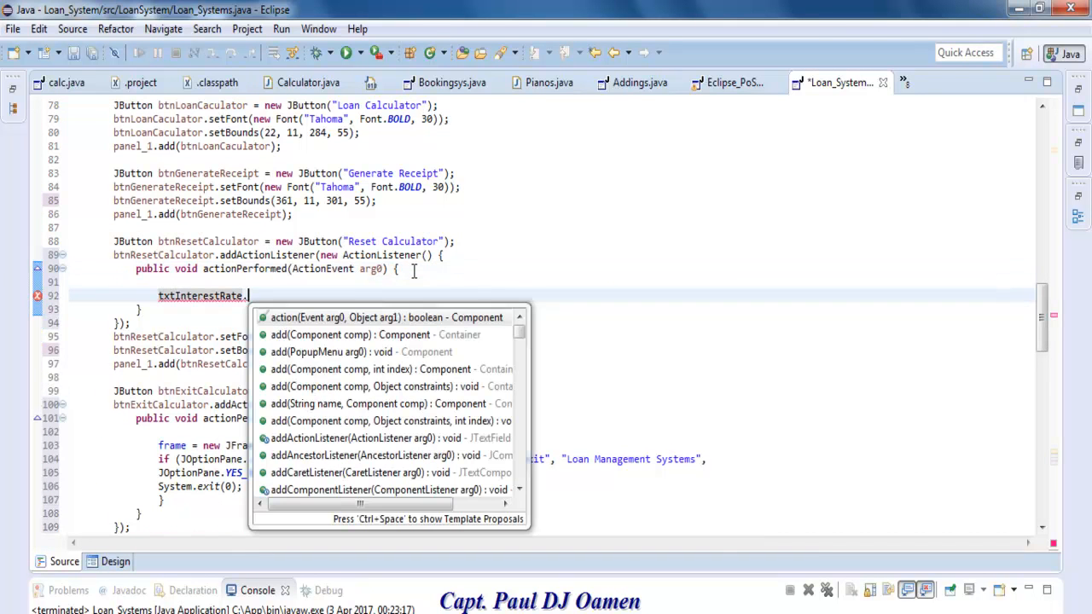
type("set")
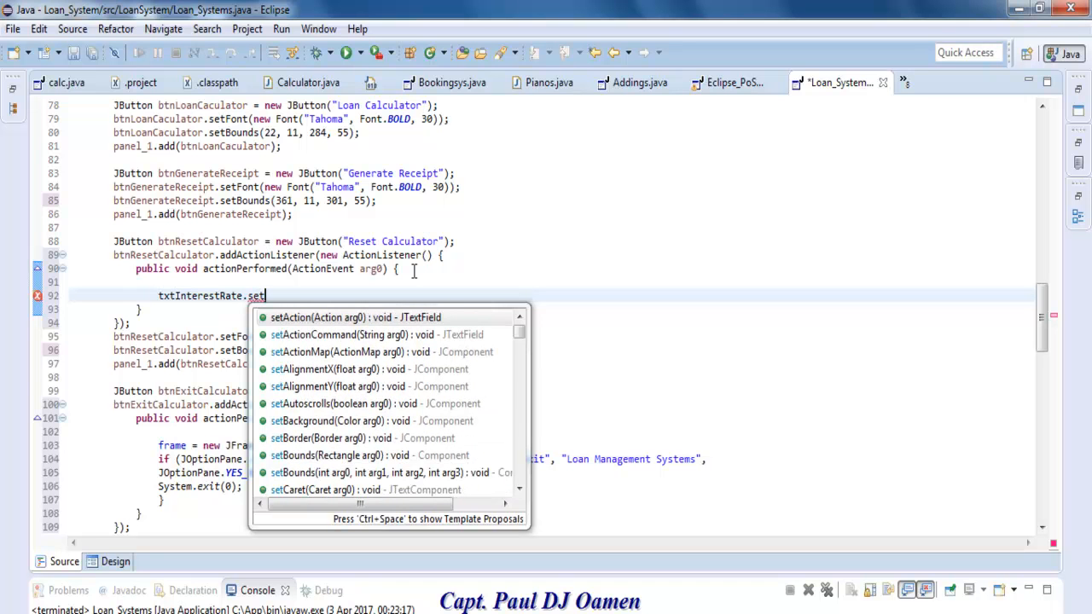
type("T")
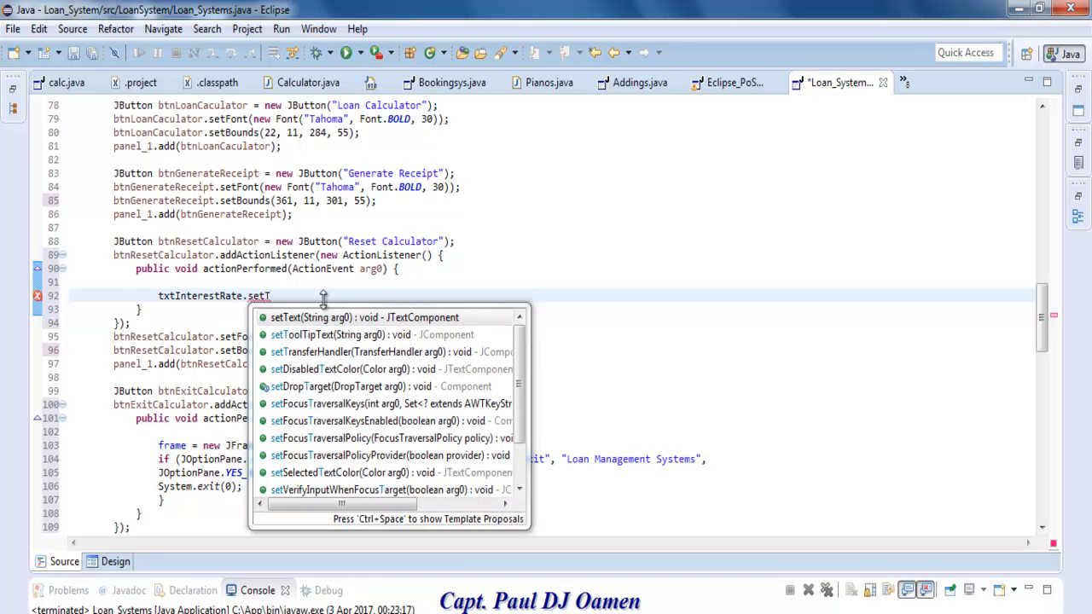
left_click(311, 318)
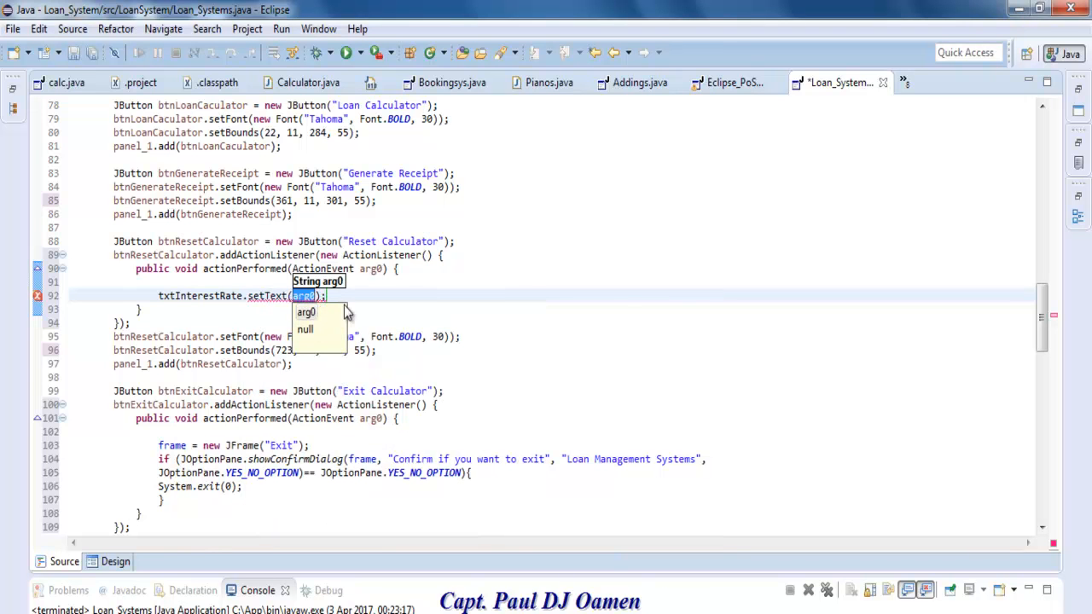
mouse_move(306, 330)
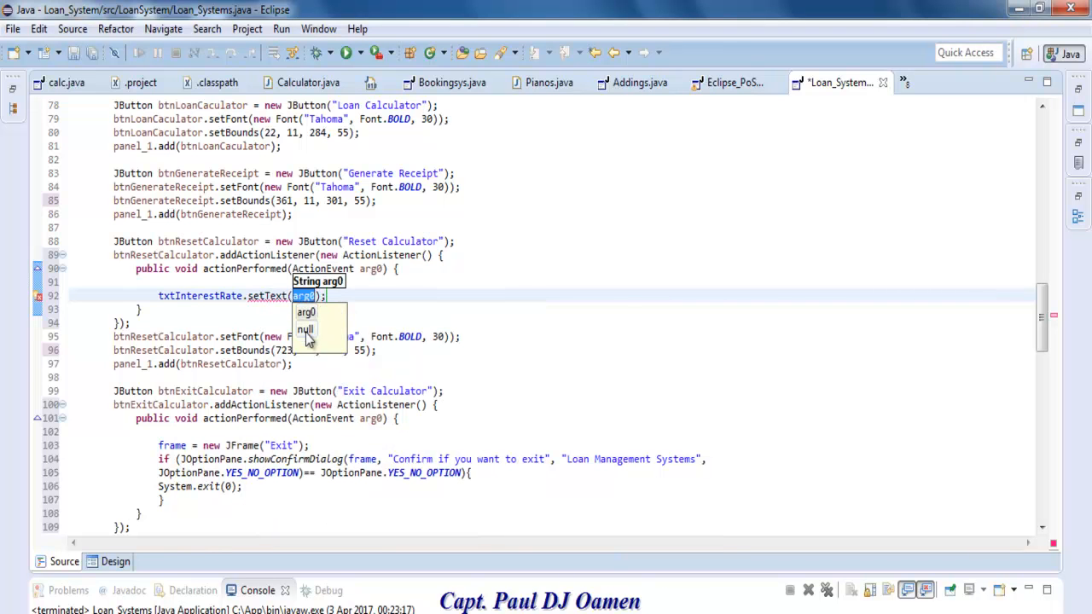
left_click(305, 329)
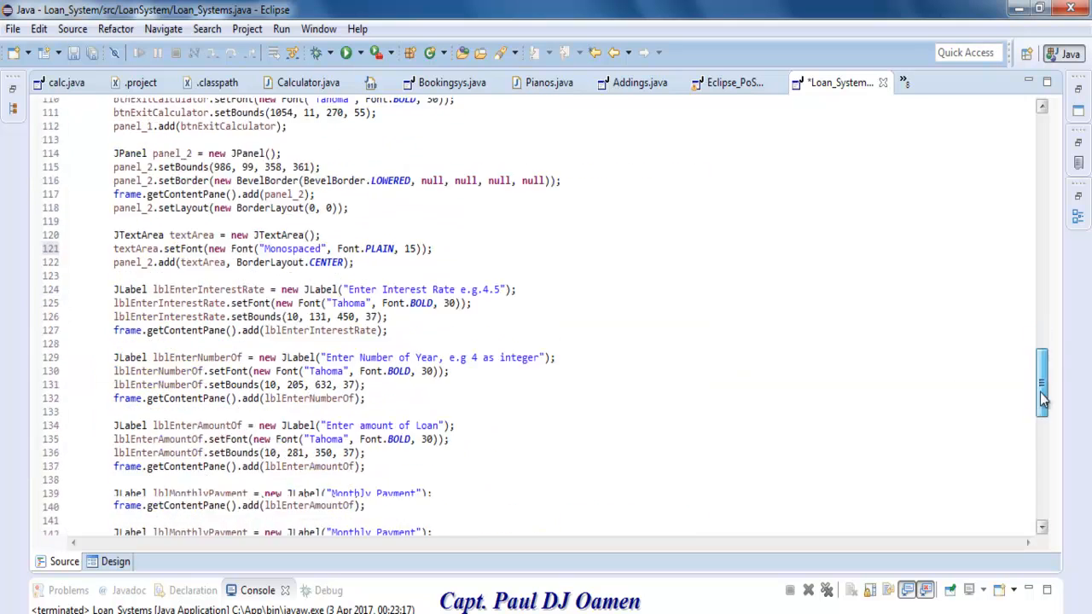
Add setText(null) lines clearing txtNumberOfYears and txtAmountOfLoan in the Reset handler
scroll("down", 3)
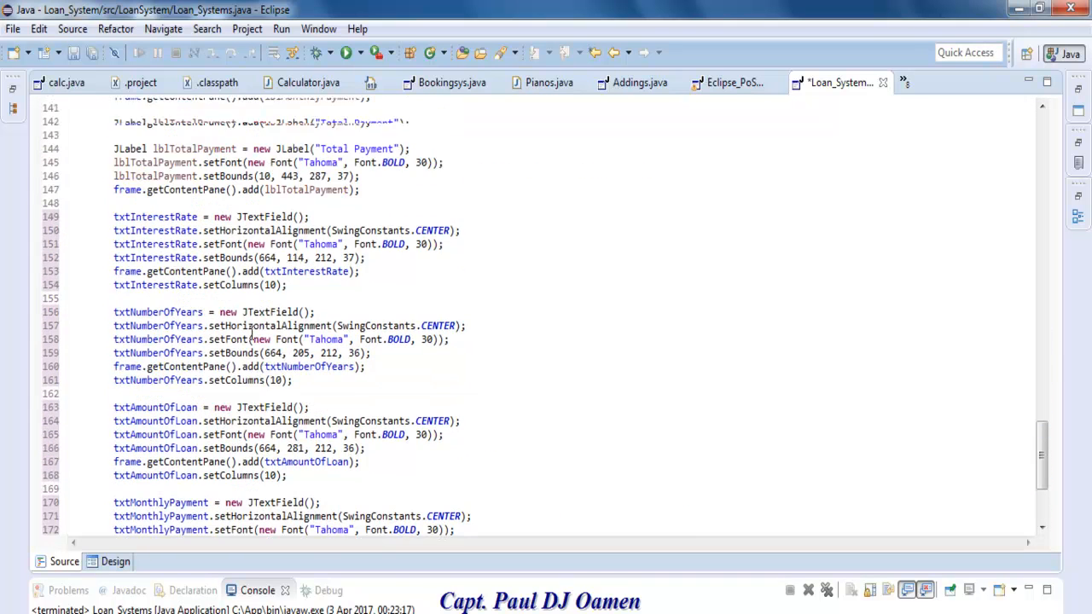
scroll("up", 3)
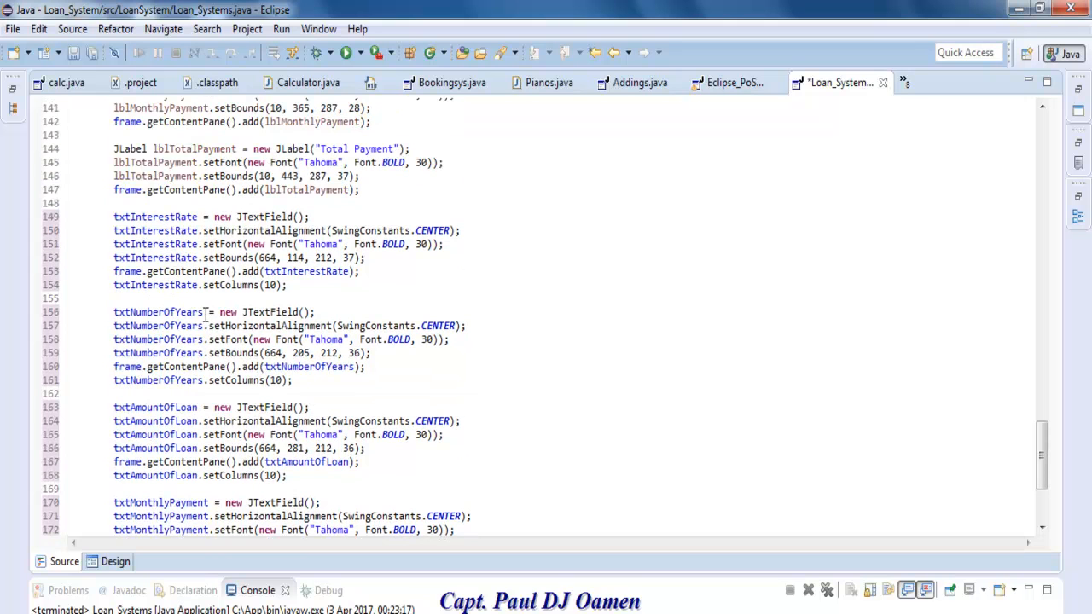
double_click(158, 311)
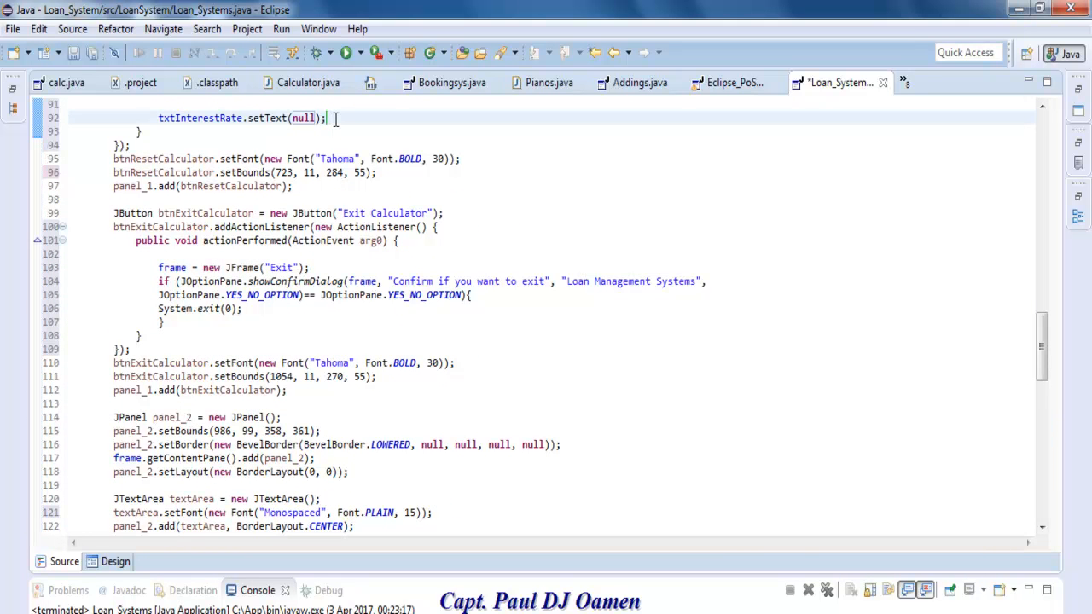
type("txtNumberOfYears")
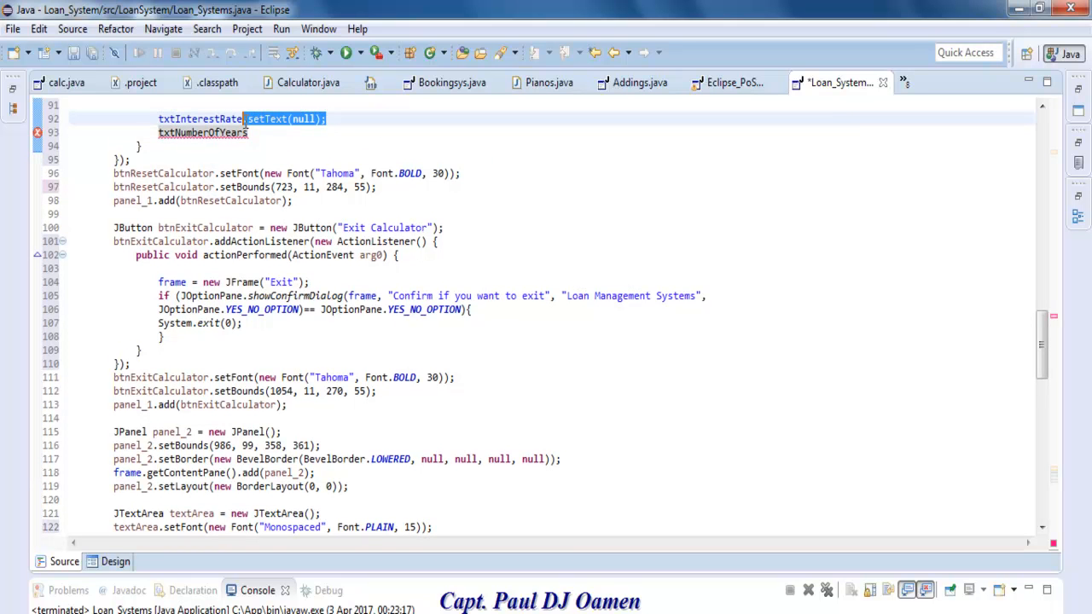
left_click(258, 132)
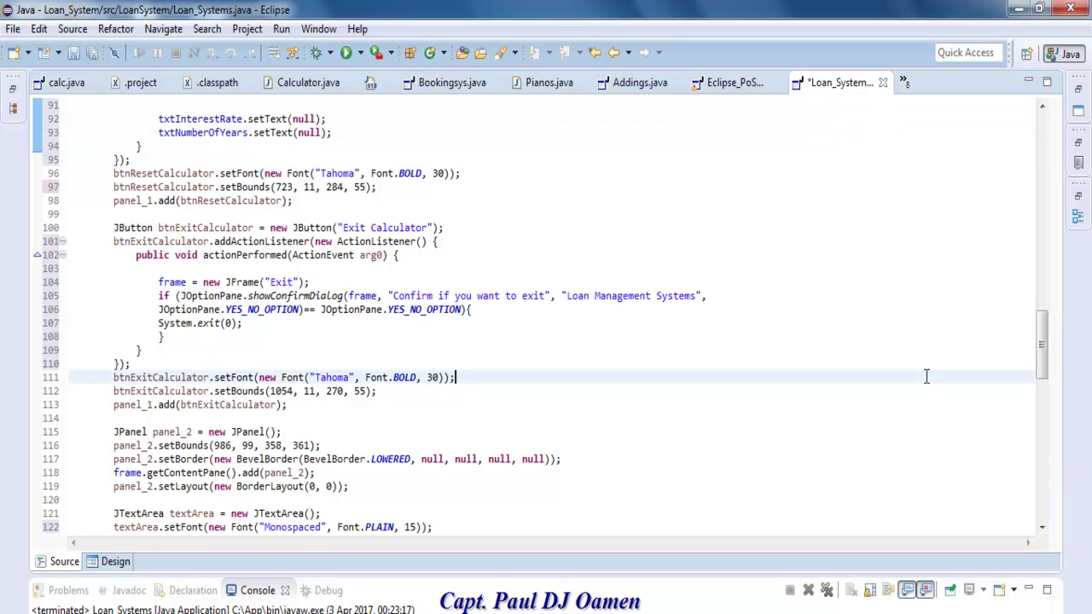
scroll("down", 3)
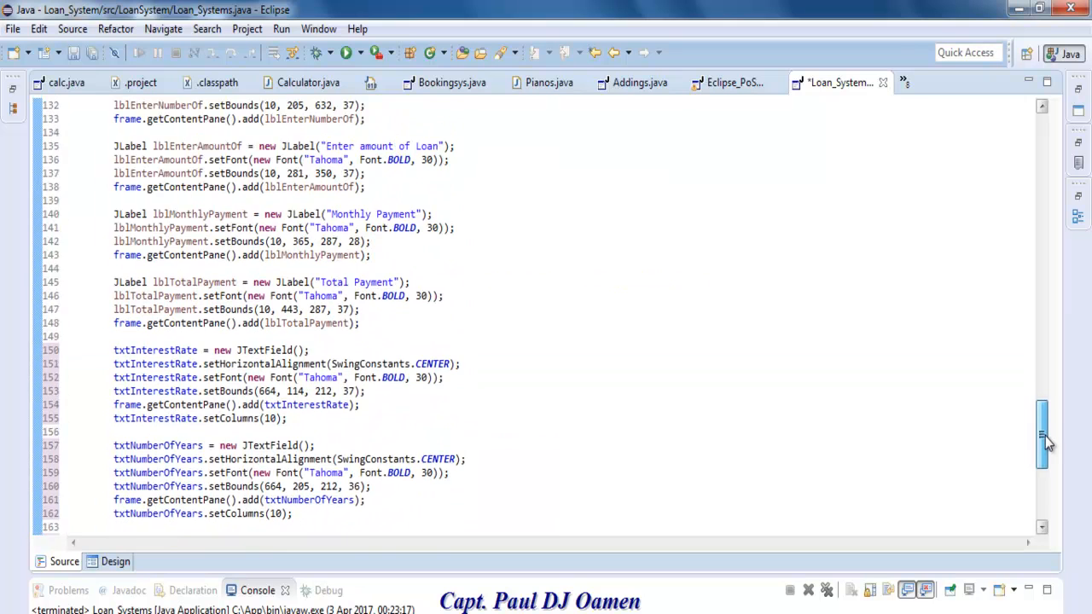
scroll("down", 3)
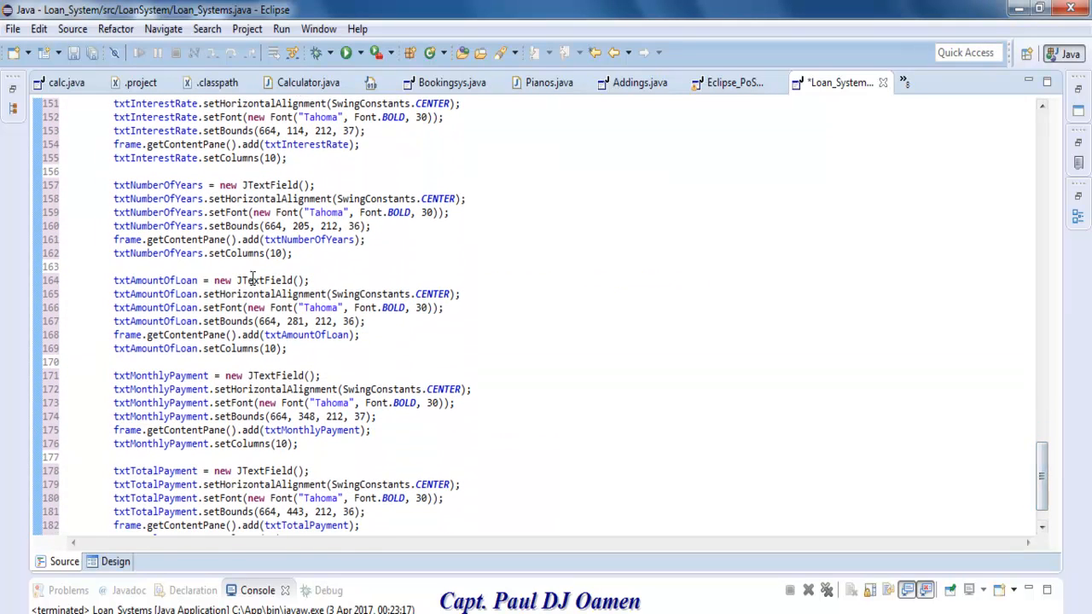
double_click(155, 280)
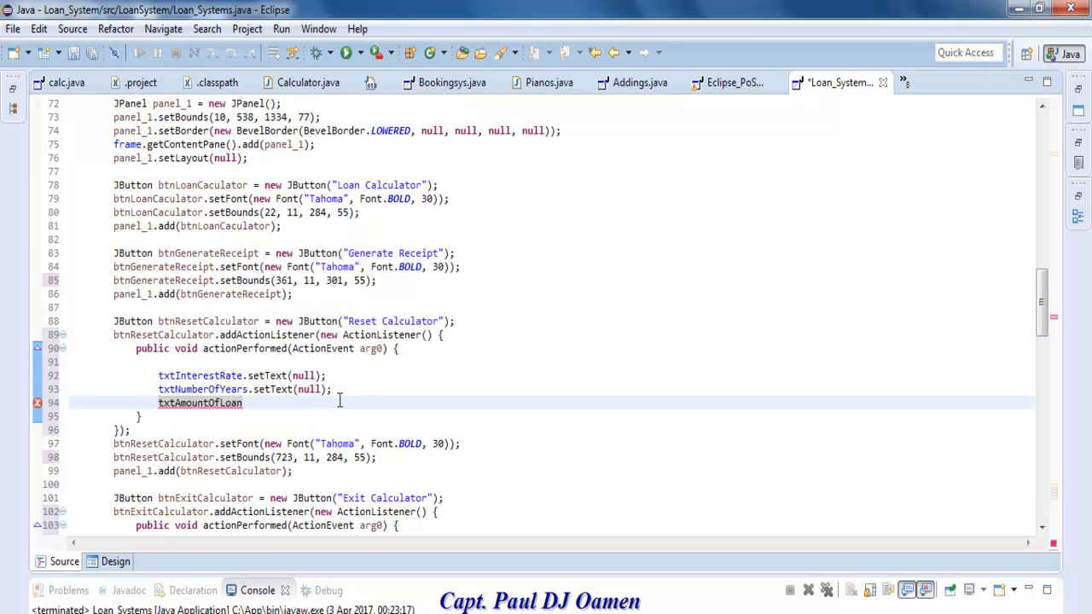
left_click_drag(251, 389, 331, 389)
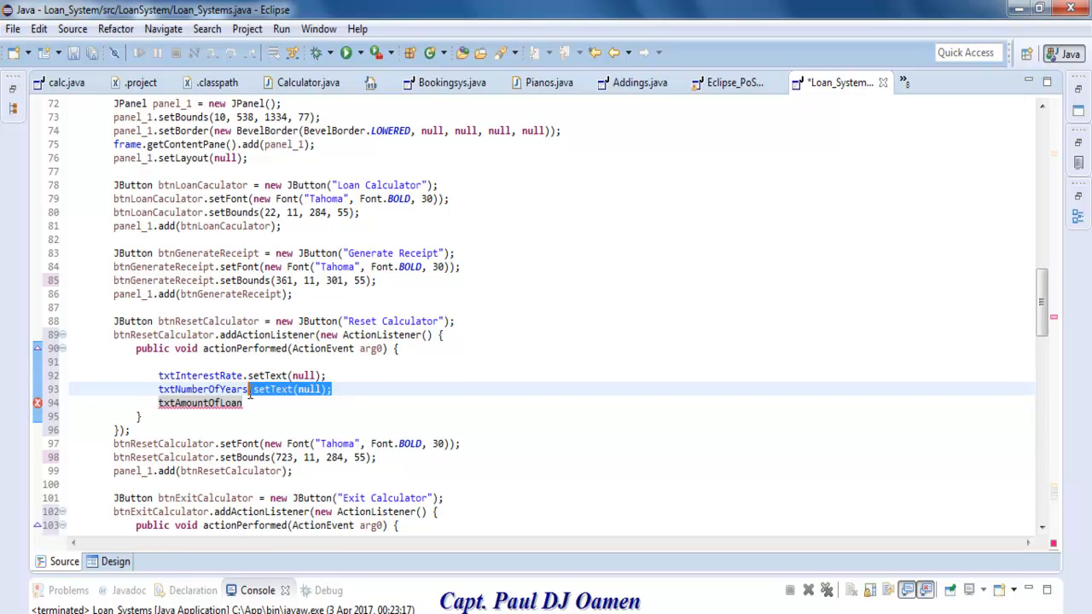
type(".setText(null);")
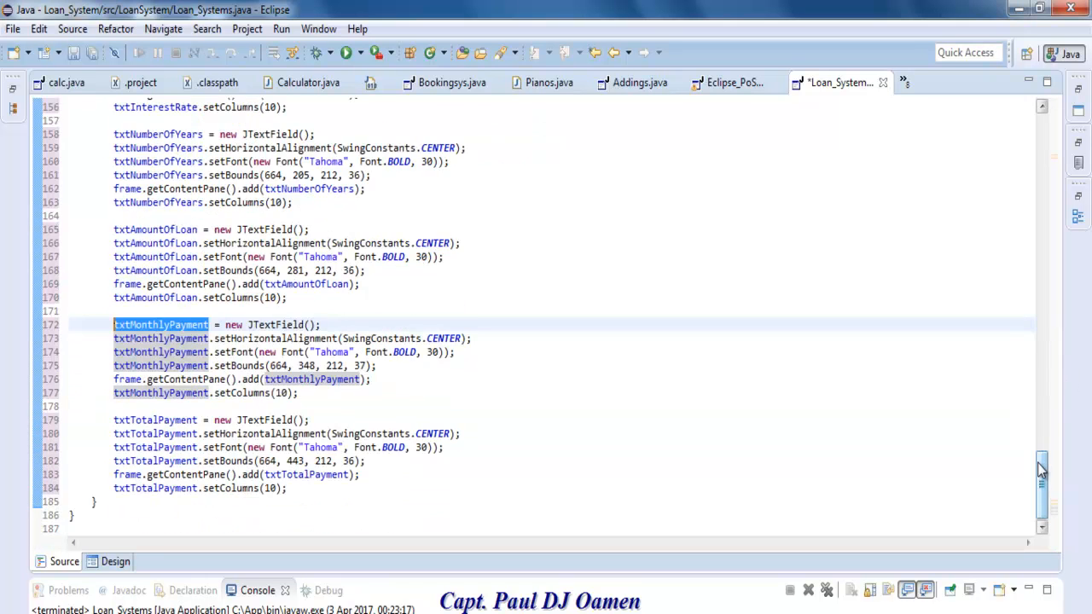
Clear txtMonthlyPayment and txtTotalPayment with setText(null) in the Reset handler
scroll("up", 3)
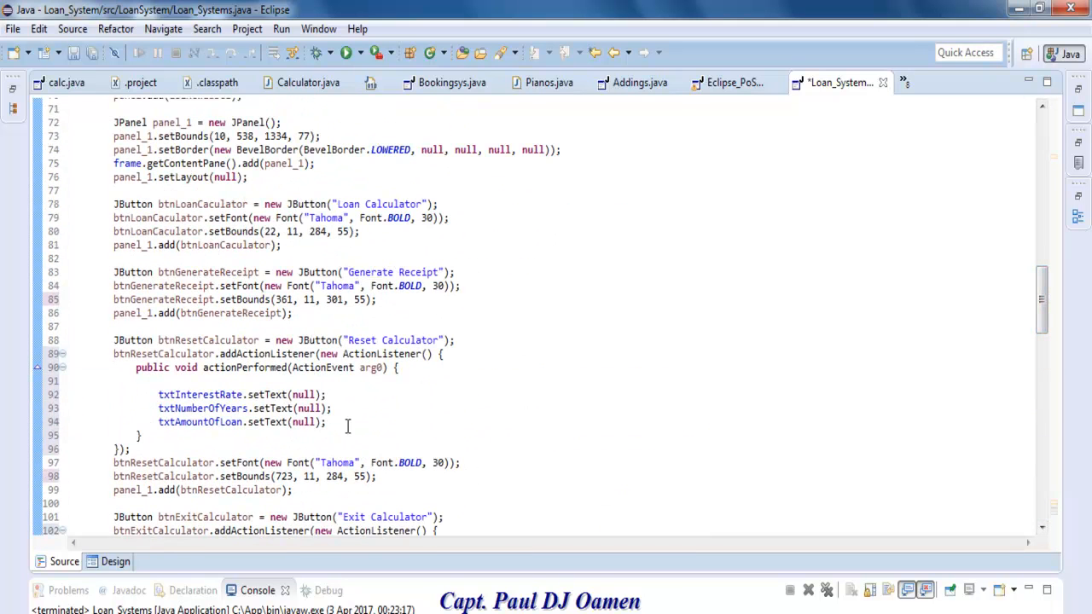
type("txtMonthlyPayment.setText(null);")
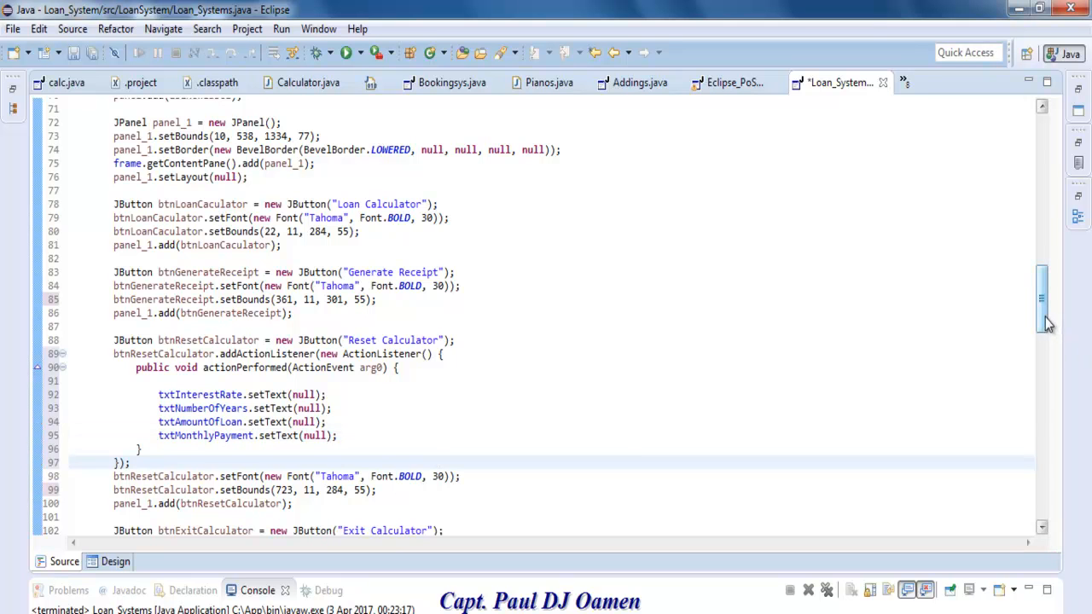
scroll("down", 3)
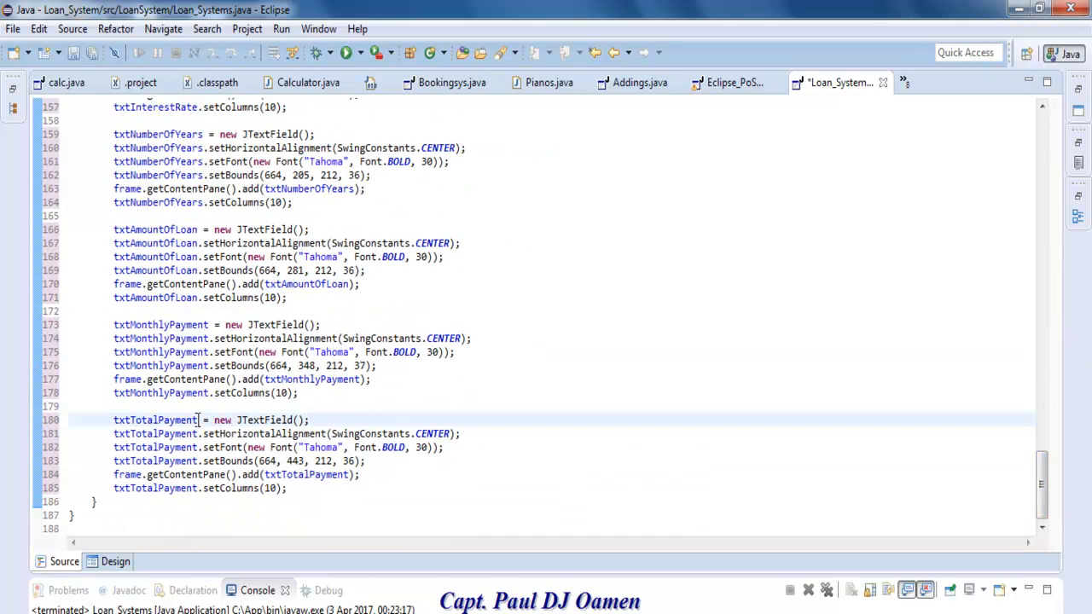
double_click(155, 419)
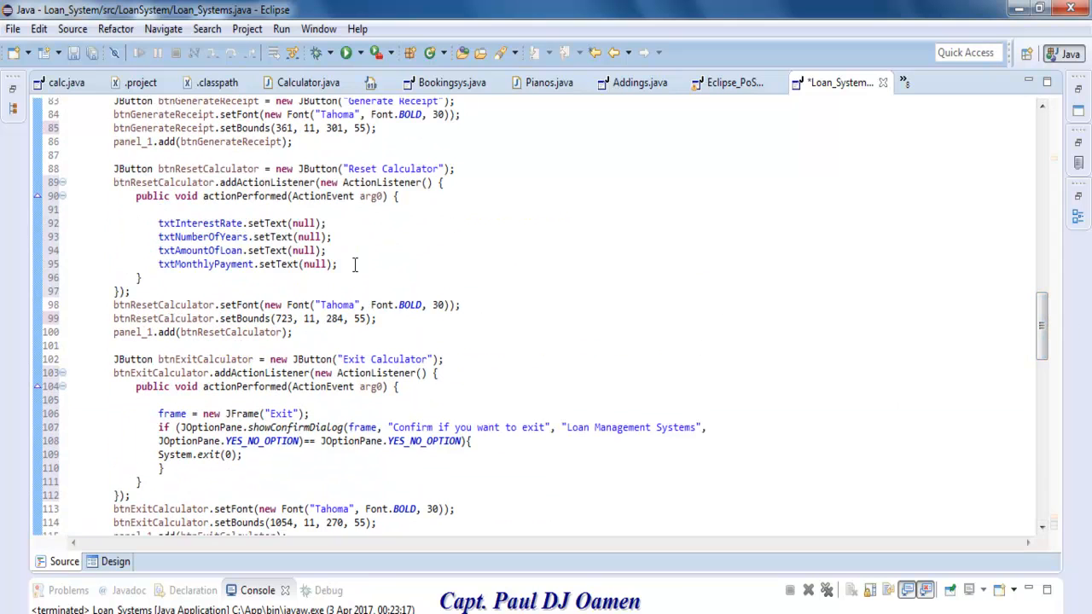
type("txtTotalPayment")
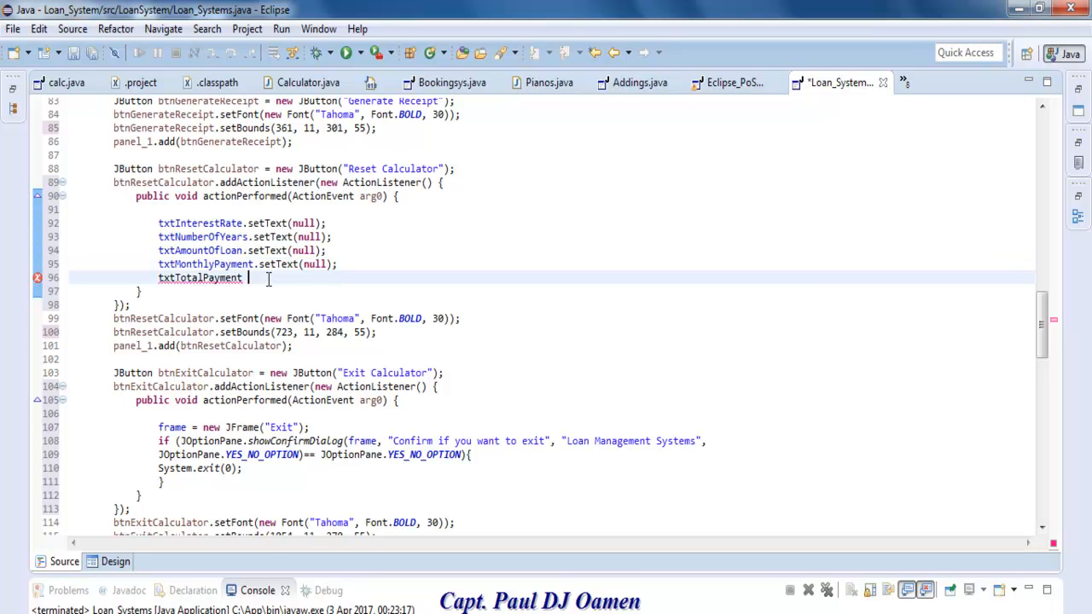
type(".setText(null);")
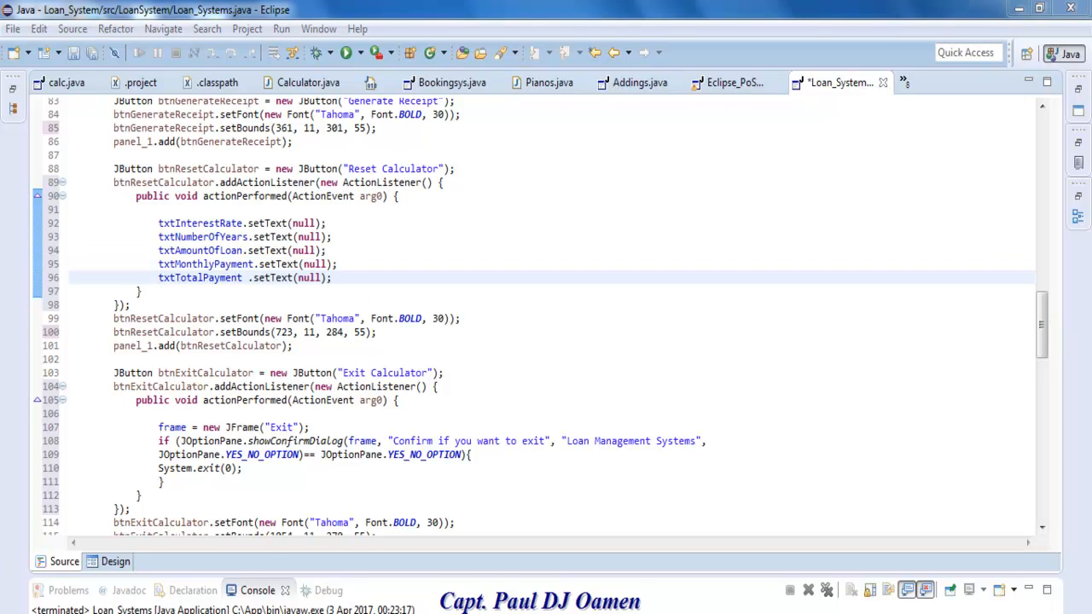
left_click(336, 277)
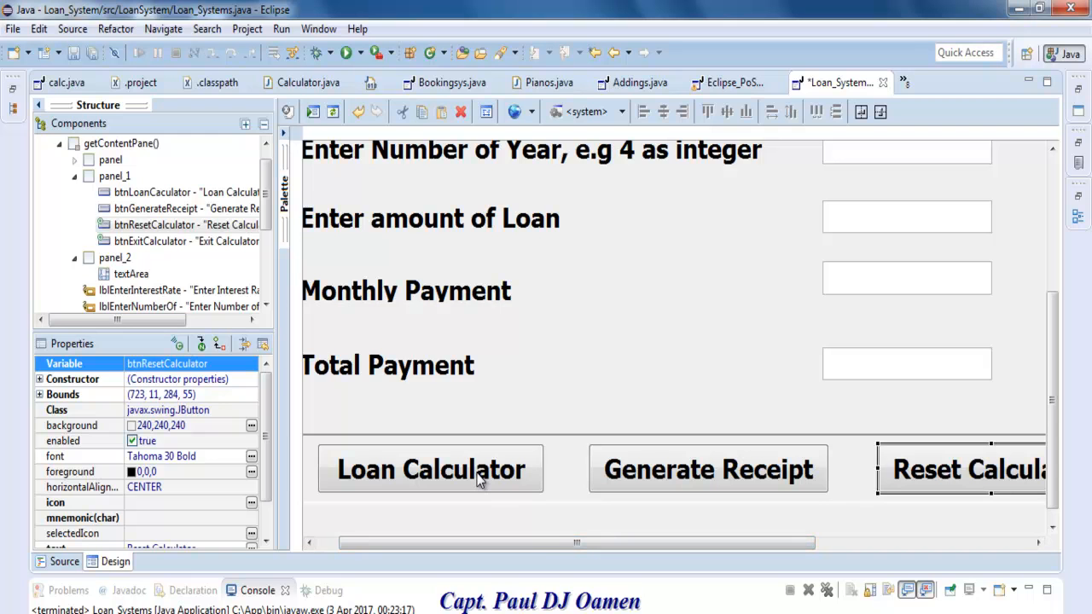
Generate the Loan Calculator button's actionPerformed handler and add a blank line inside
left_click(64, 562)
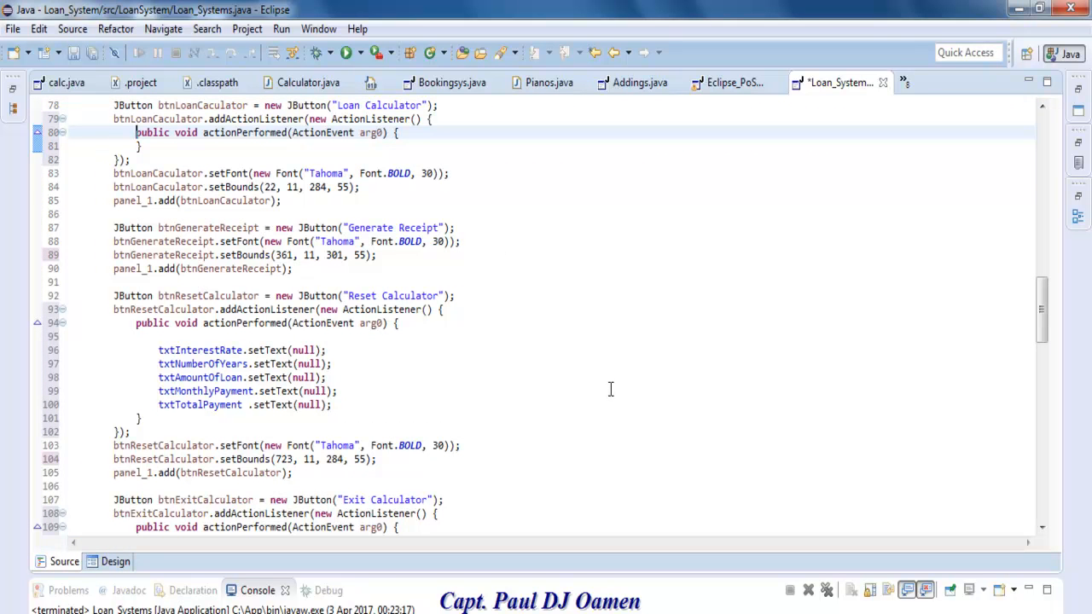
left_click(158, 145)
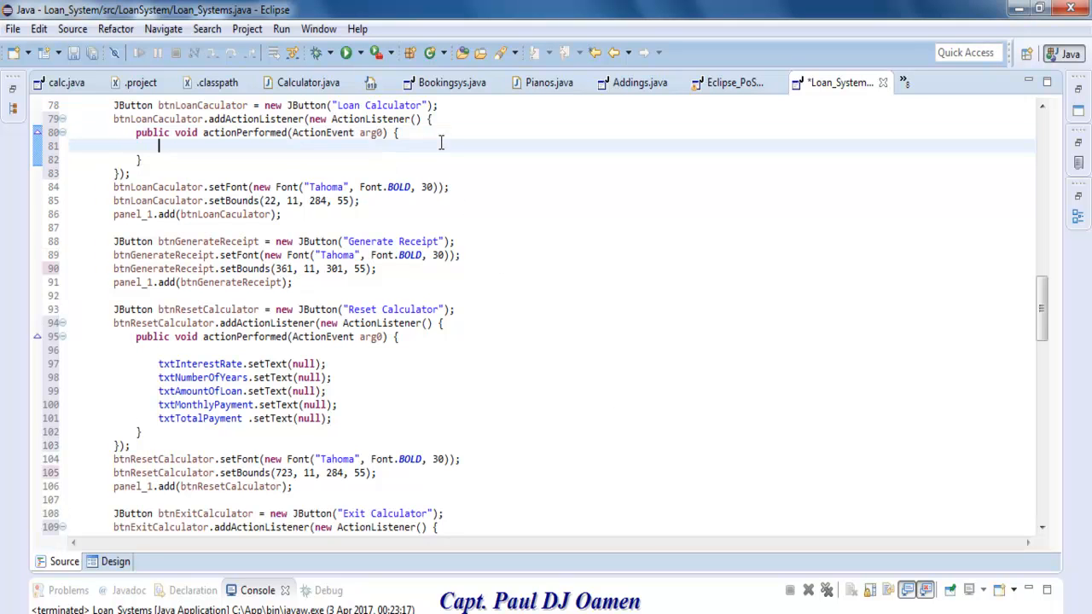
key("Enter")
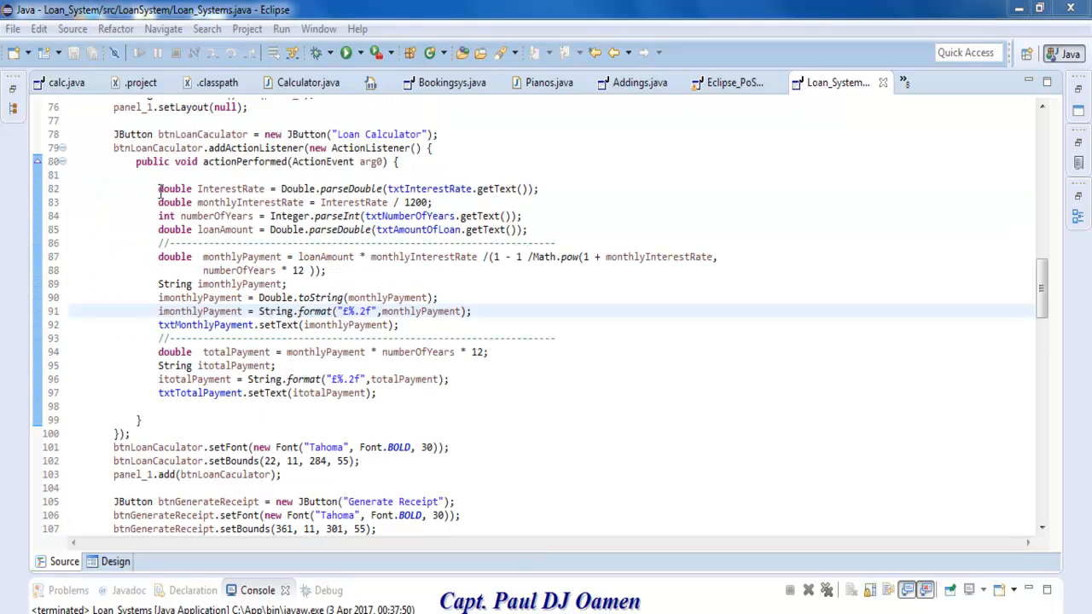
Trace how loanAmount and years feed the monthly and total payment formulas
left_click_drag(157, 189, 205, 216)
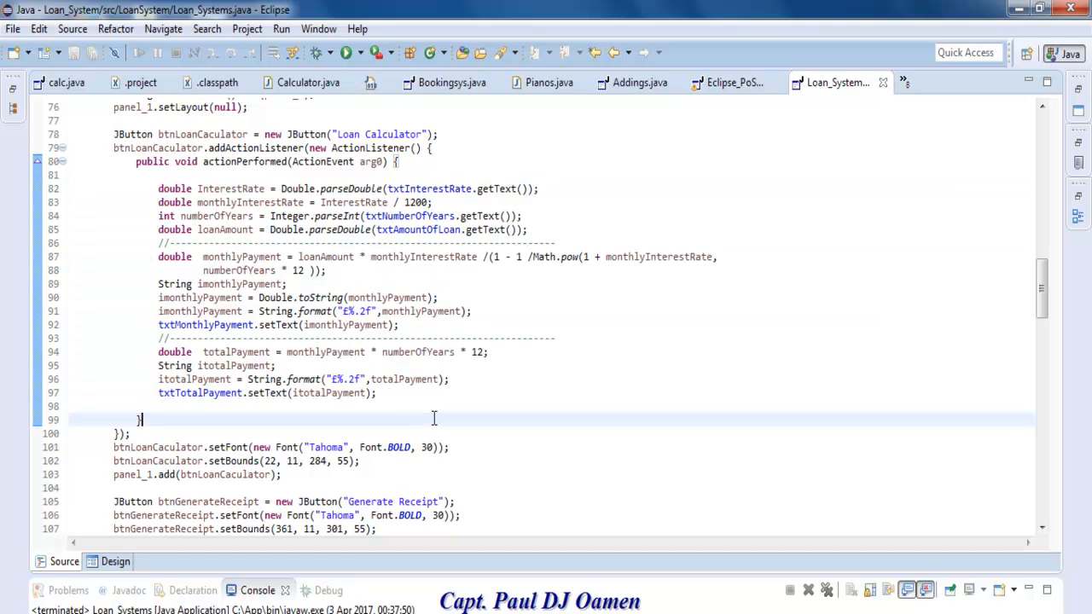
mouse_move(264, 202)
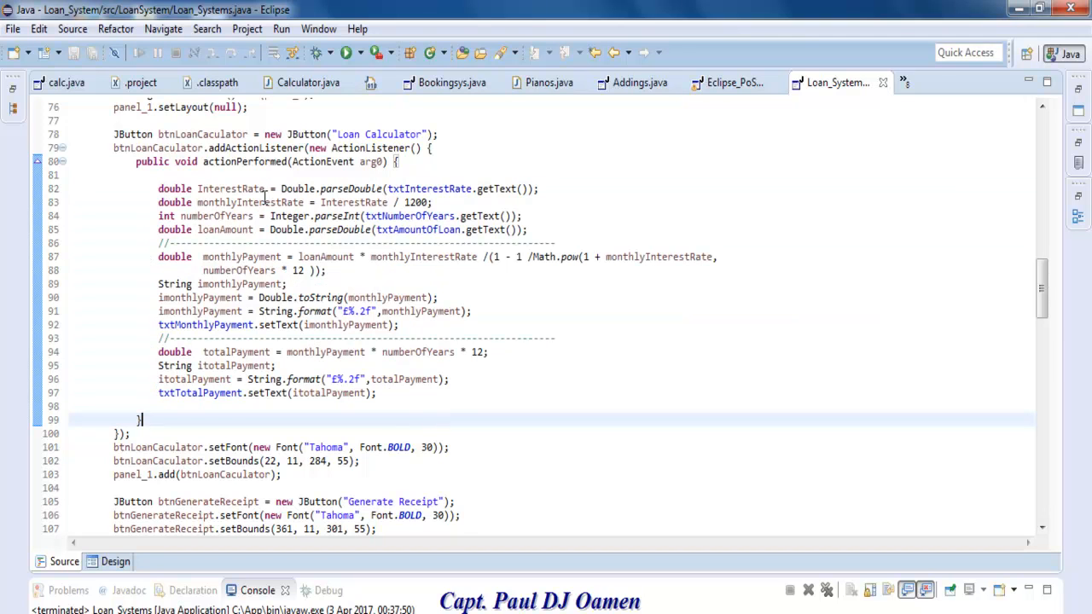
mouse_move(451, 189)
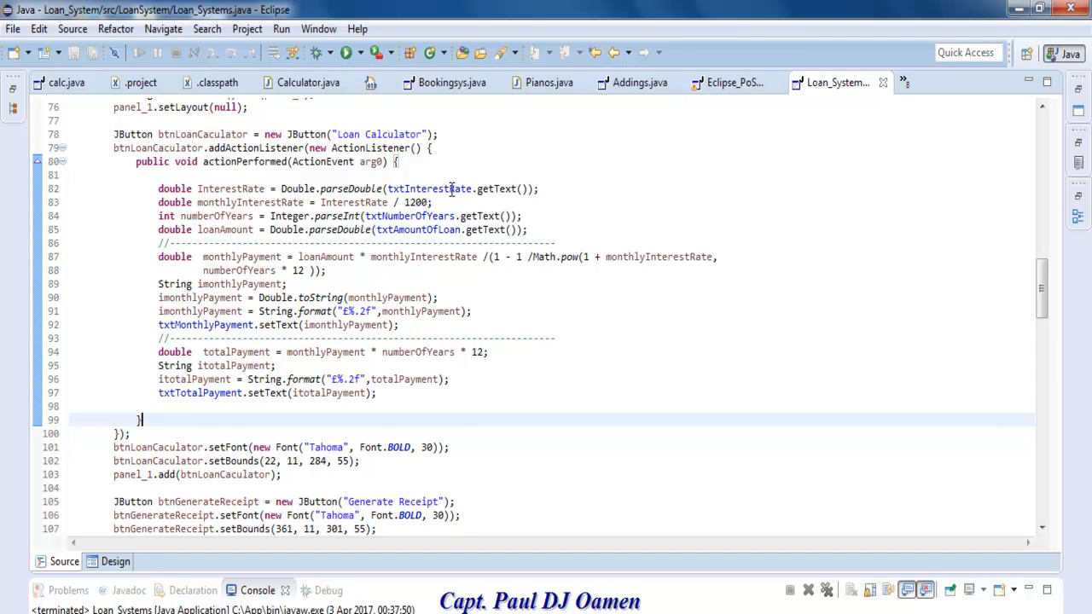
mouse_move(416, 203)
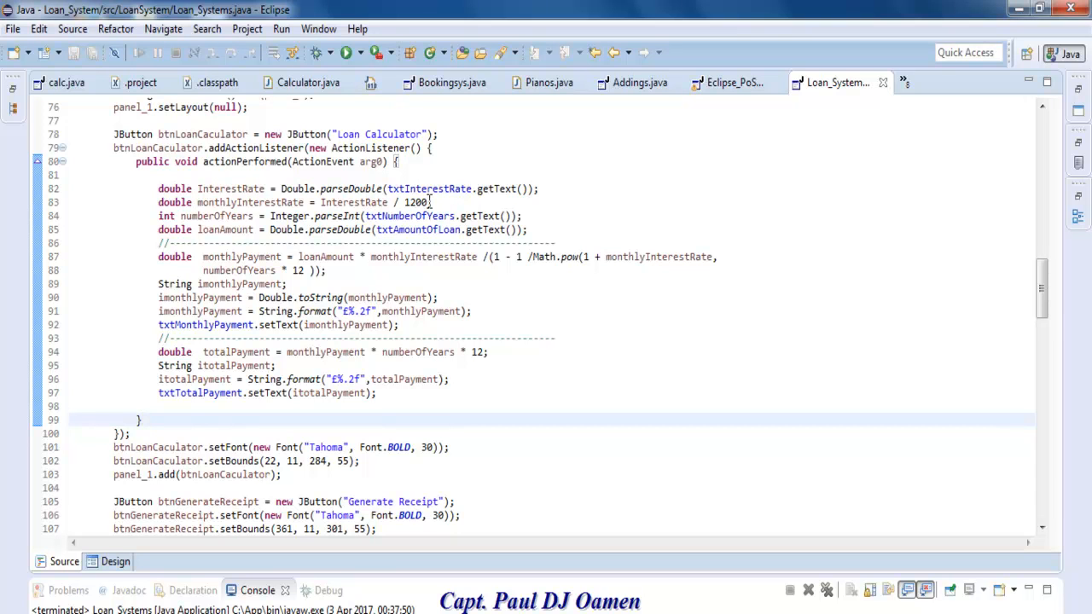
left_click_drag(364, 202, 429, 202)
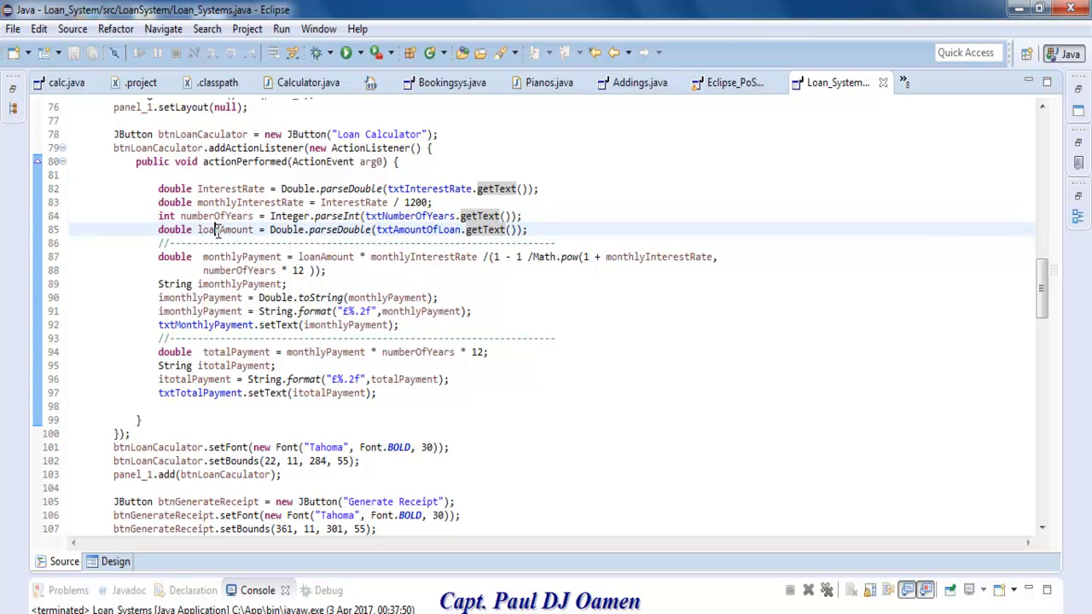
double_click(225, 230)
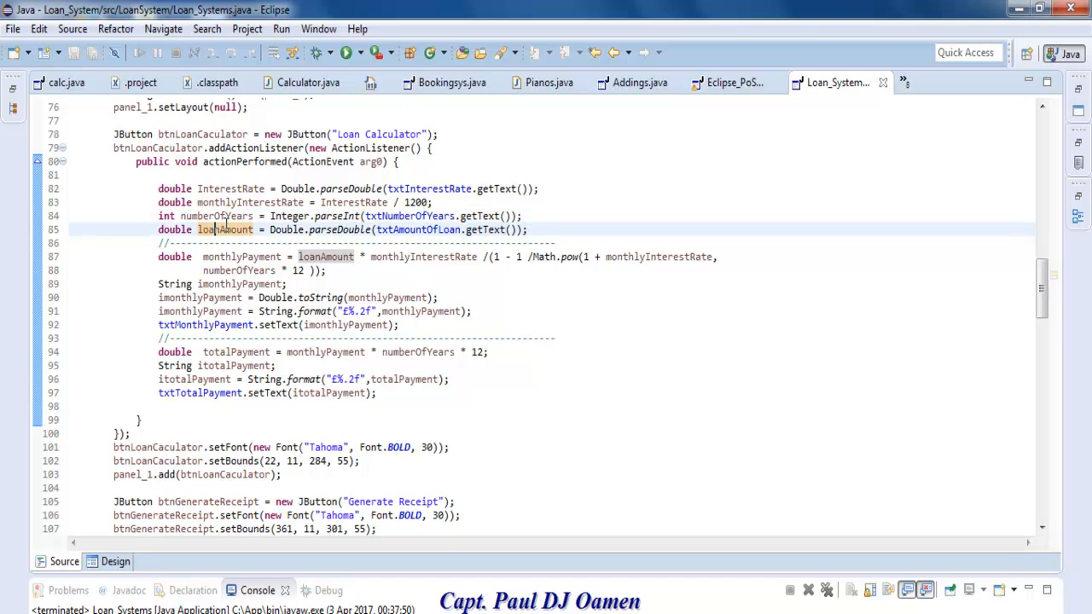
mouse_move(345, 266)
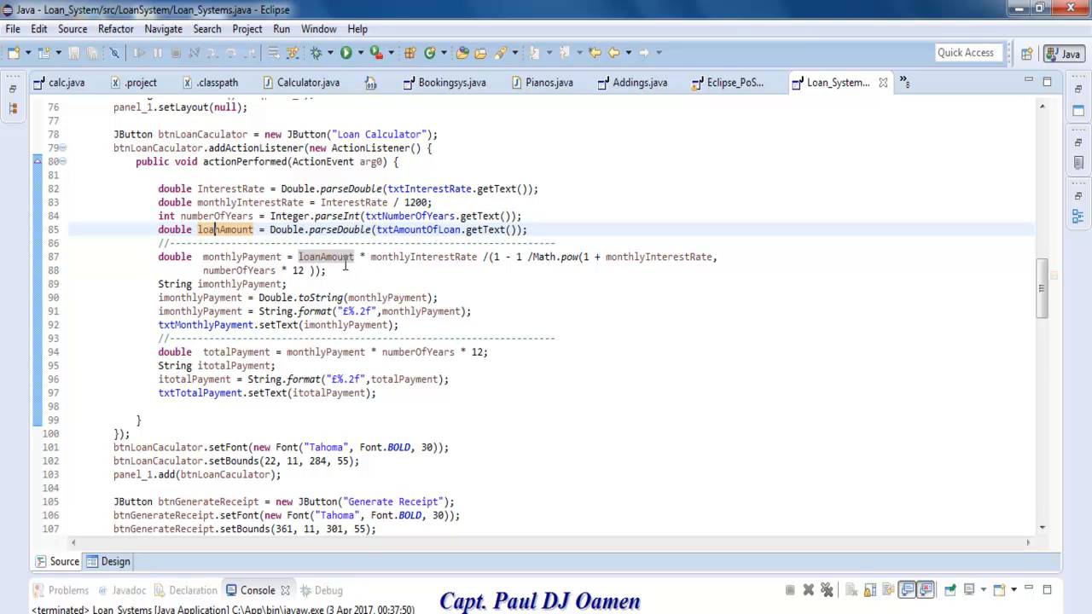
mouse_move(414, 257)
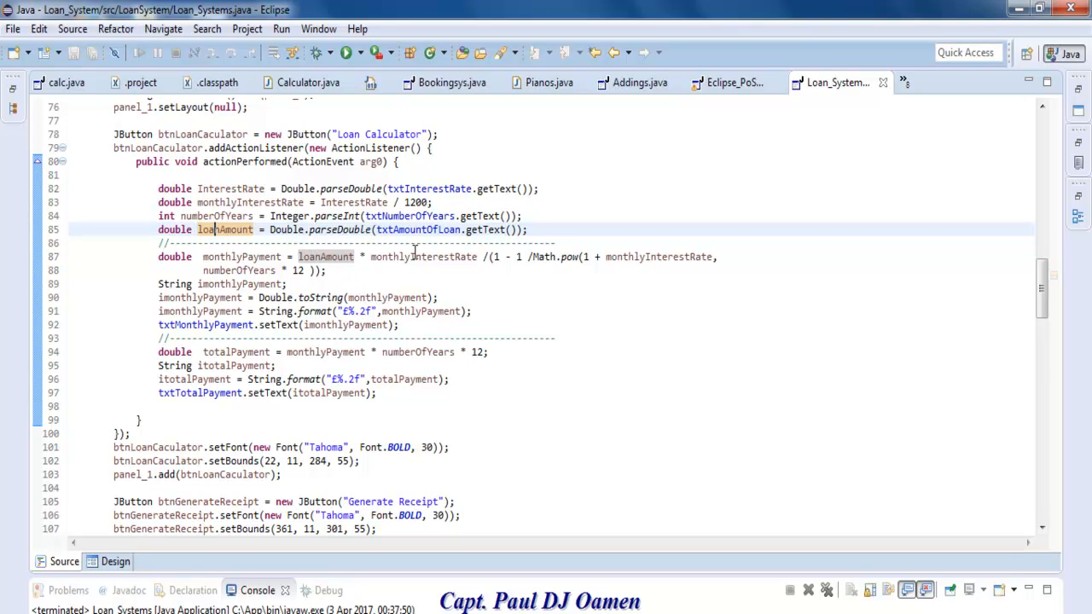
mouse_move(536, 257)
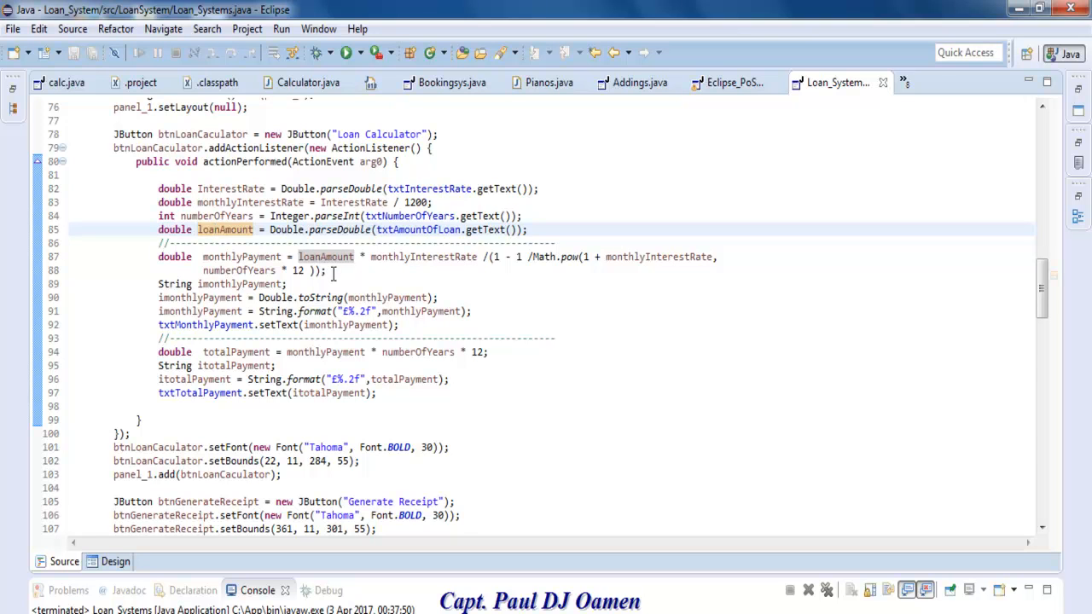
left_click_drag(297, 257, 324, 270)
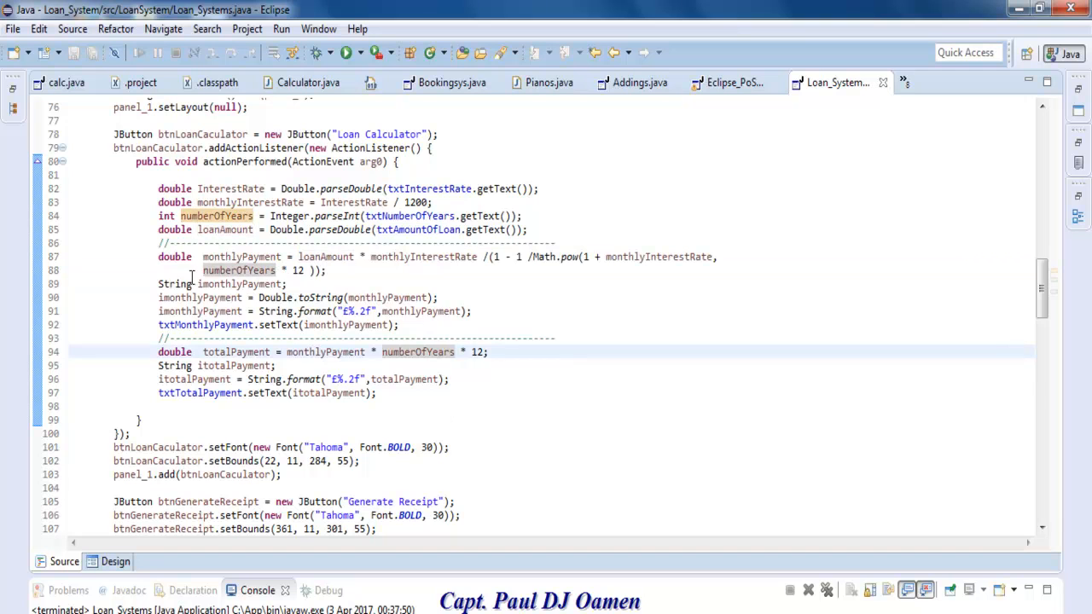
Review the £ formatting and setText lines, then launch the calculator application
left_click_drag(159, 284, 378, 392)
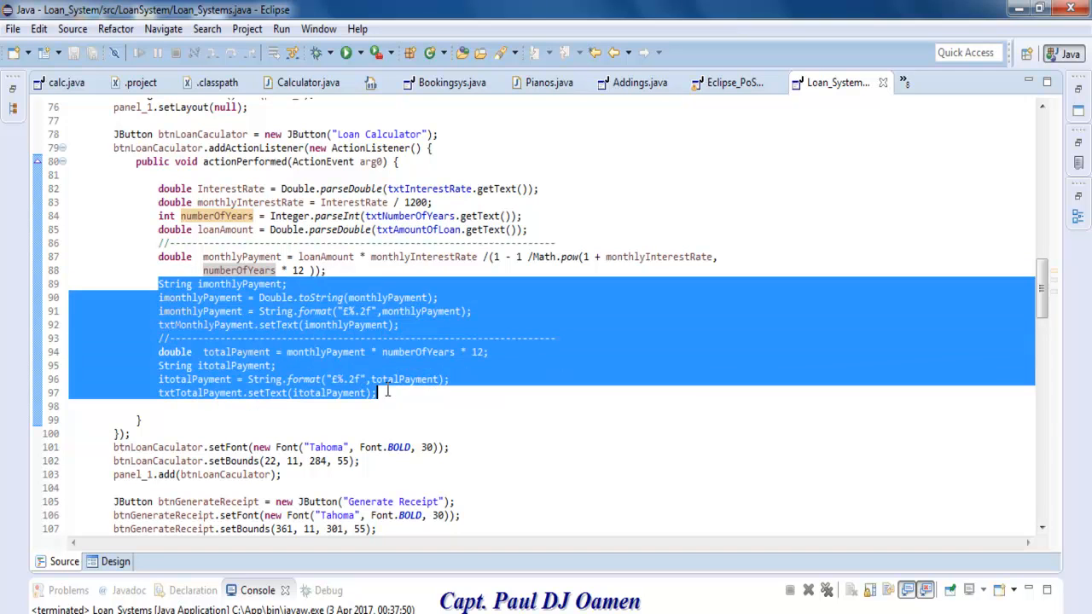
left_click(433, 423)
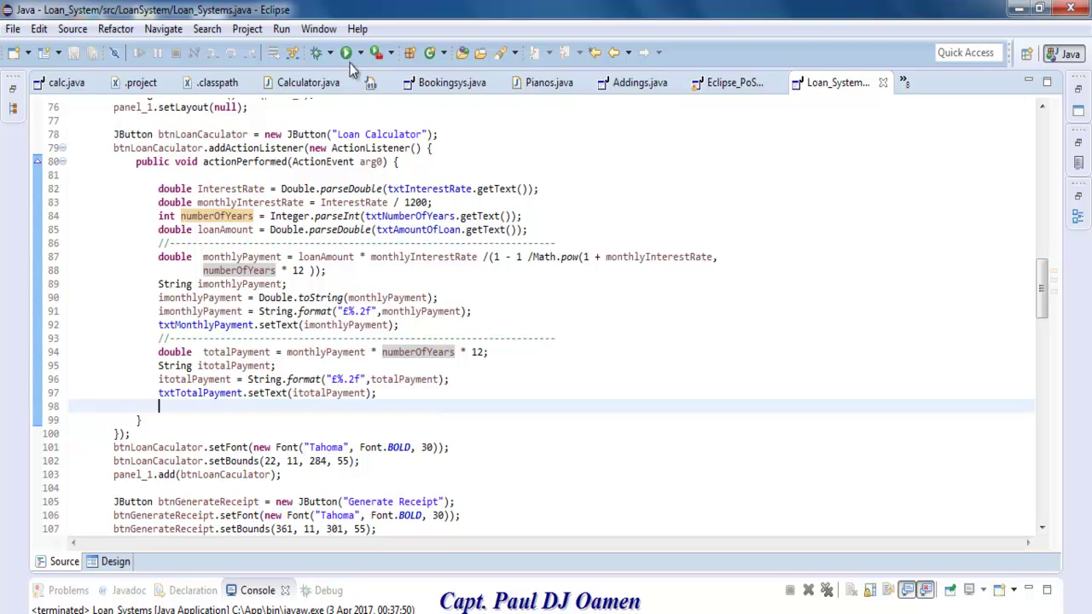
left_click(326, 52)
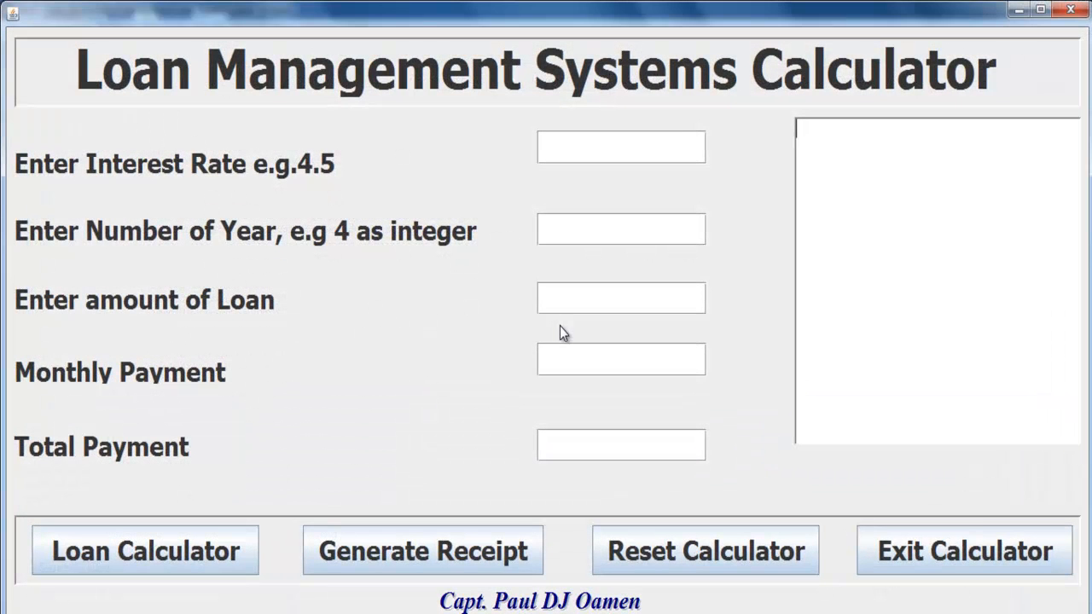
Calculate payments for 3.5%, 5 years and 45202, giving £822.30 monthly and £49338.20 total
left_click(621, 147)
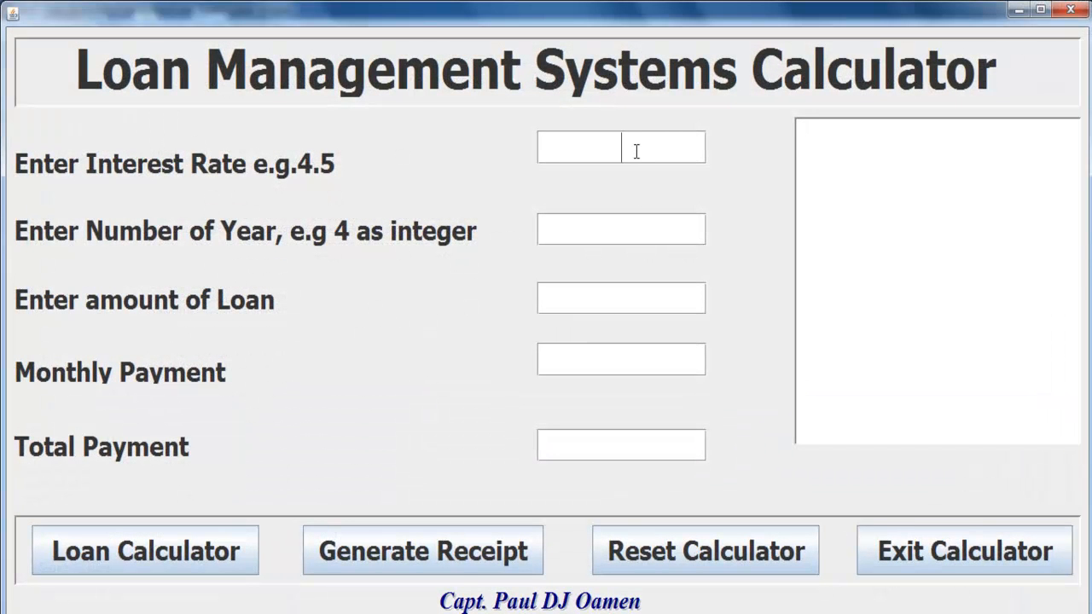
type("5")
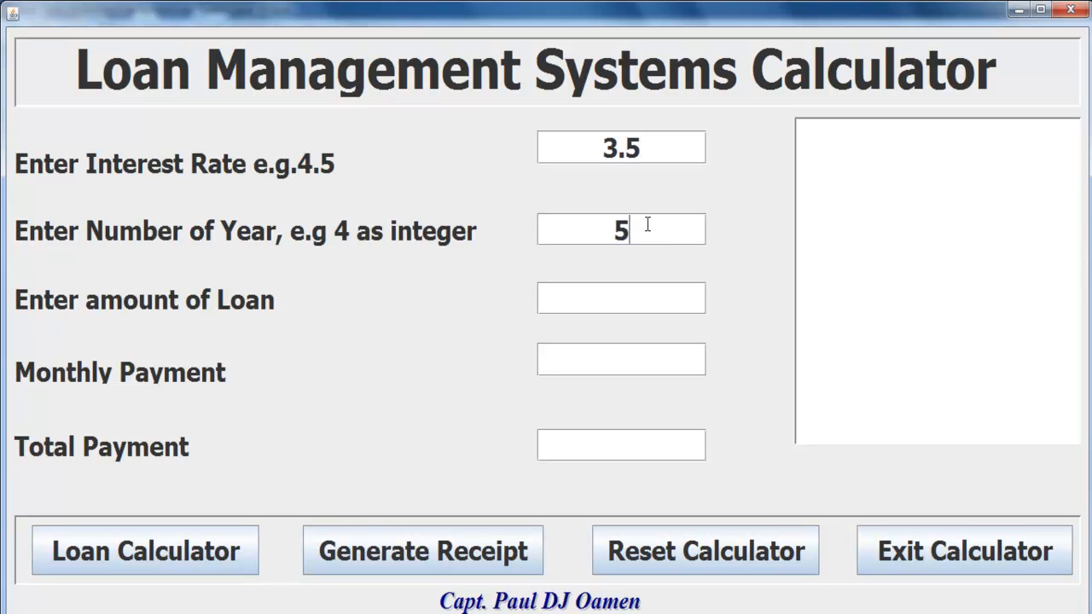
type("4")
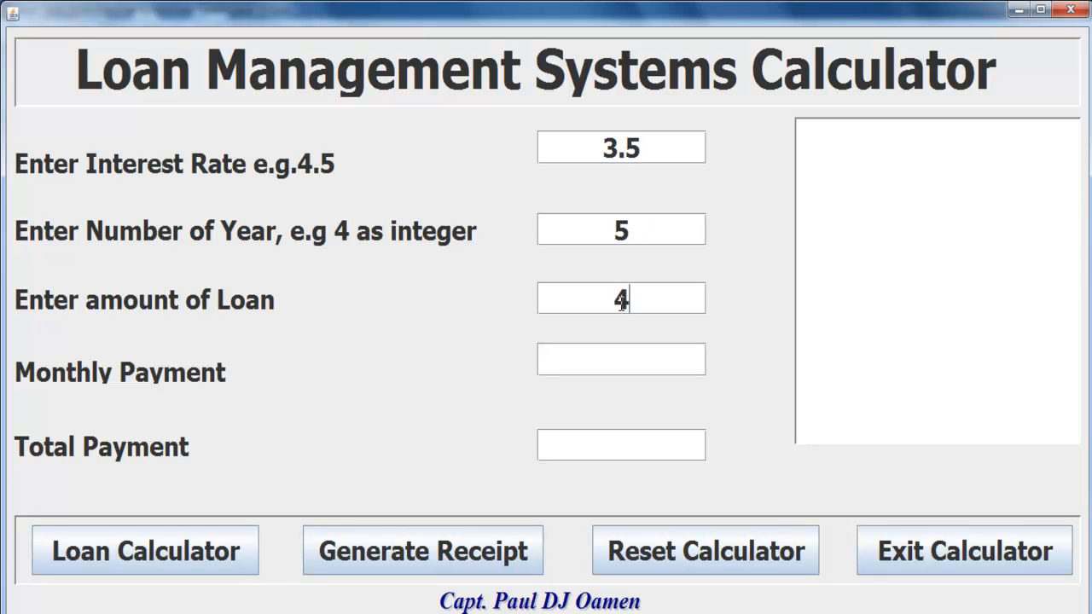
type("5202")
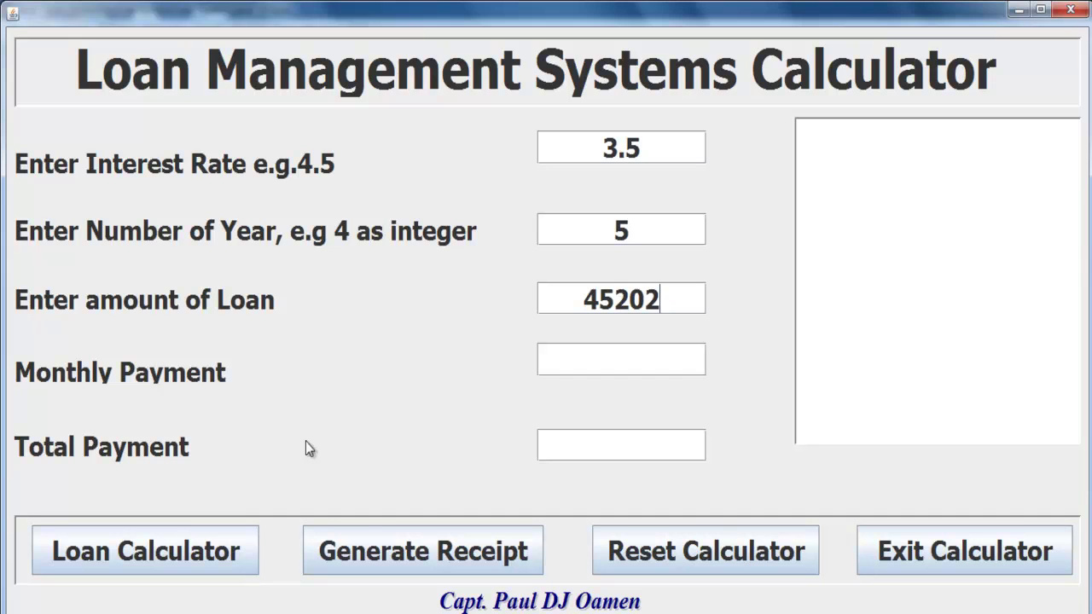
left_click(151, 552)
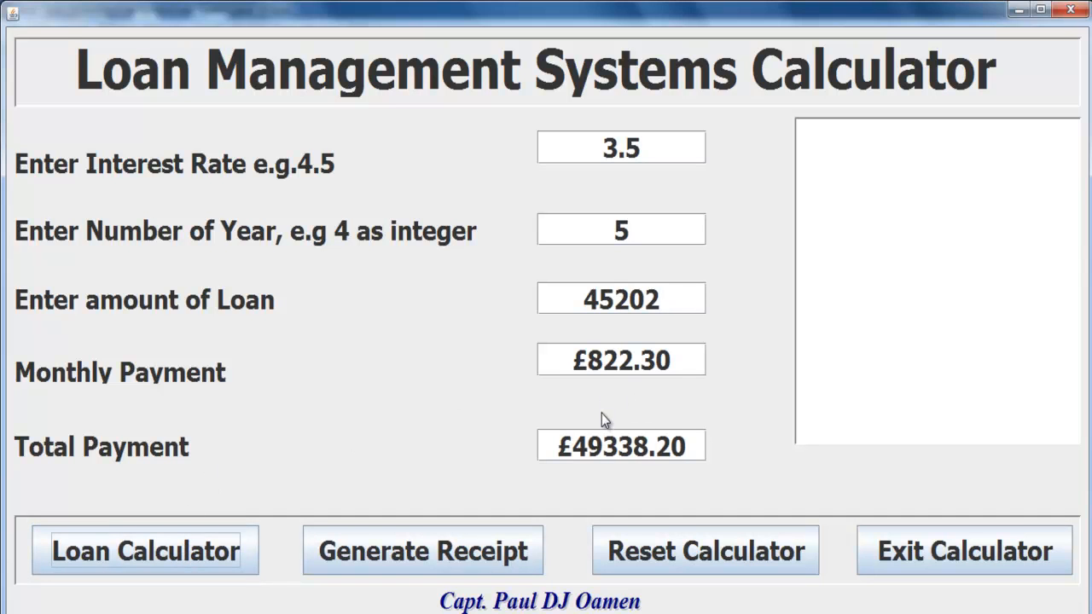
Inspect the result, reset the calculator fields and close its window
double_click(621, 359)
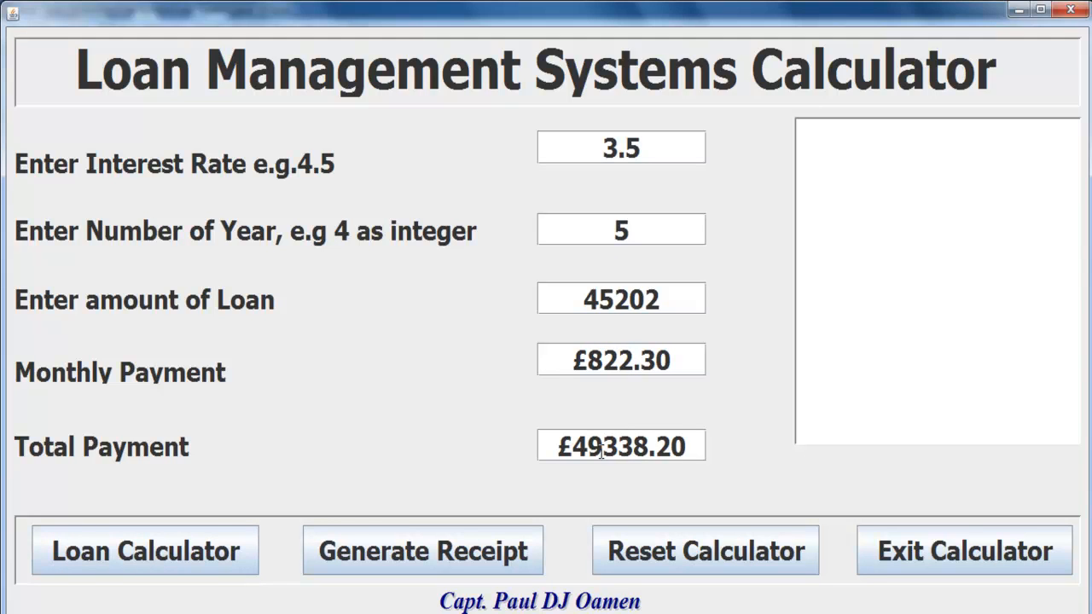
mouse_move(613, 460)
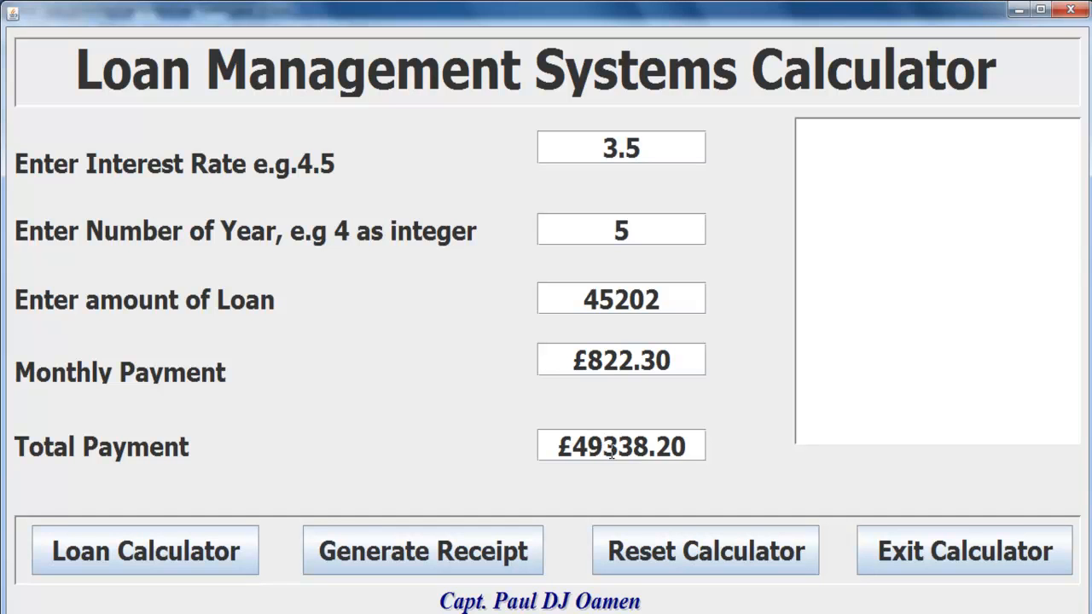
mouse_move(870, 510)
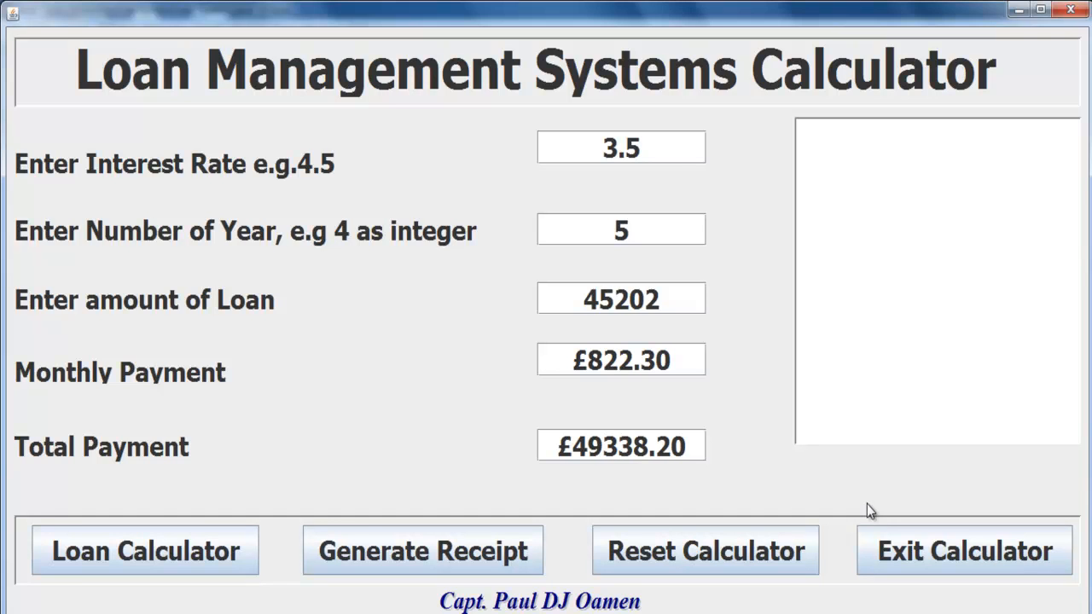
left_click(706, 550)
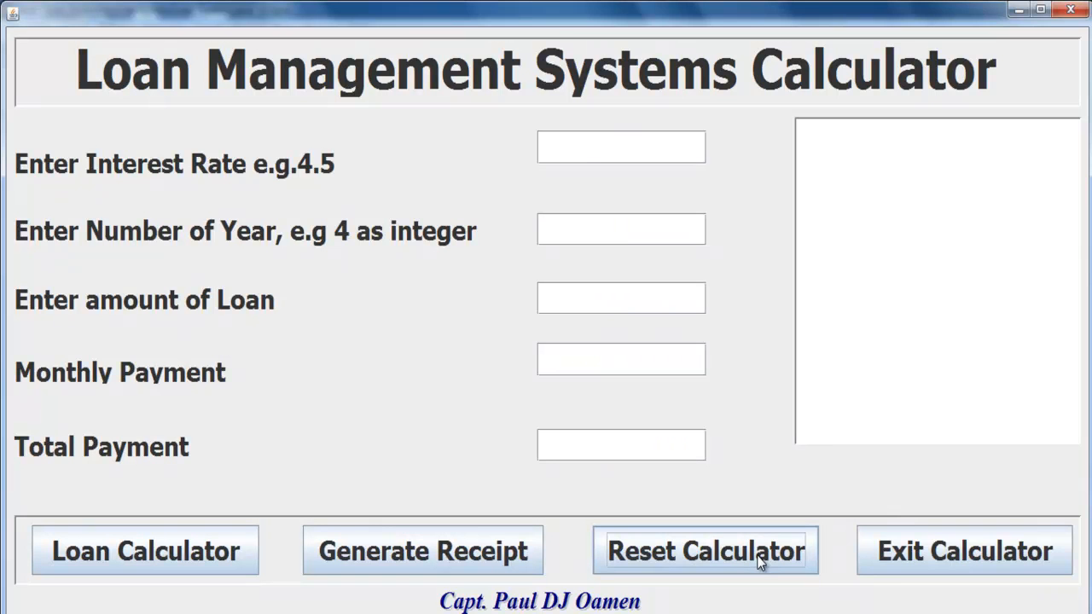
left_click(964, 551)
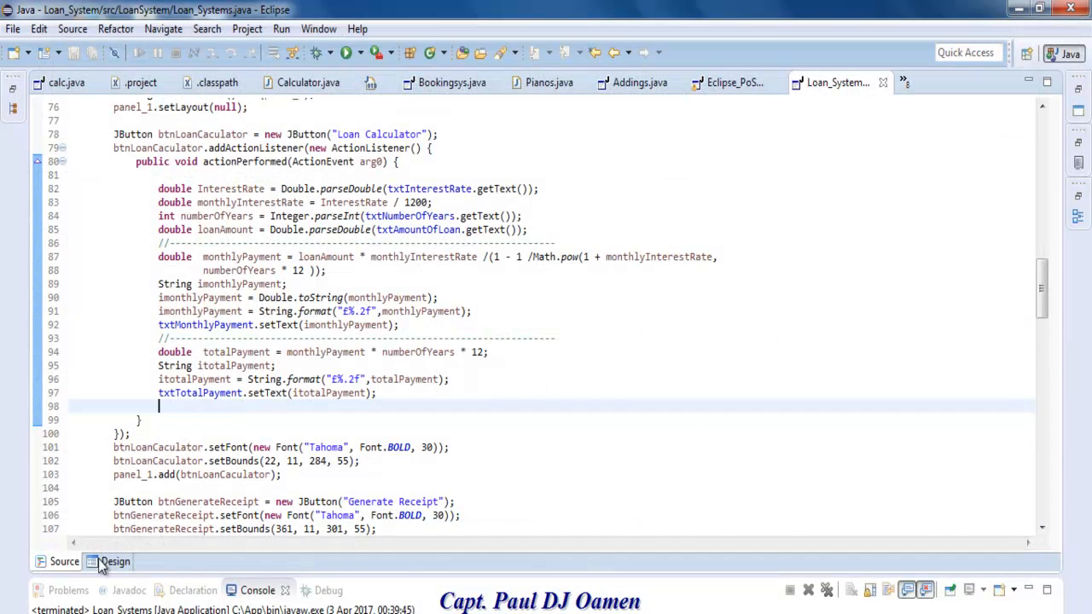
Review the Generate Receipt handler's reference, loan details, payments, date and time output
left_click(111, 562)
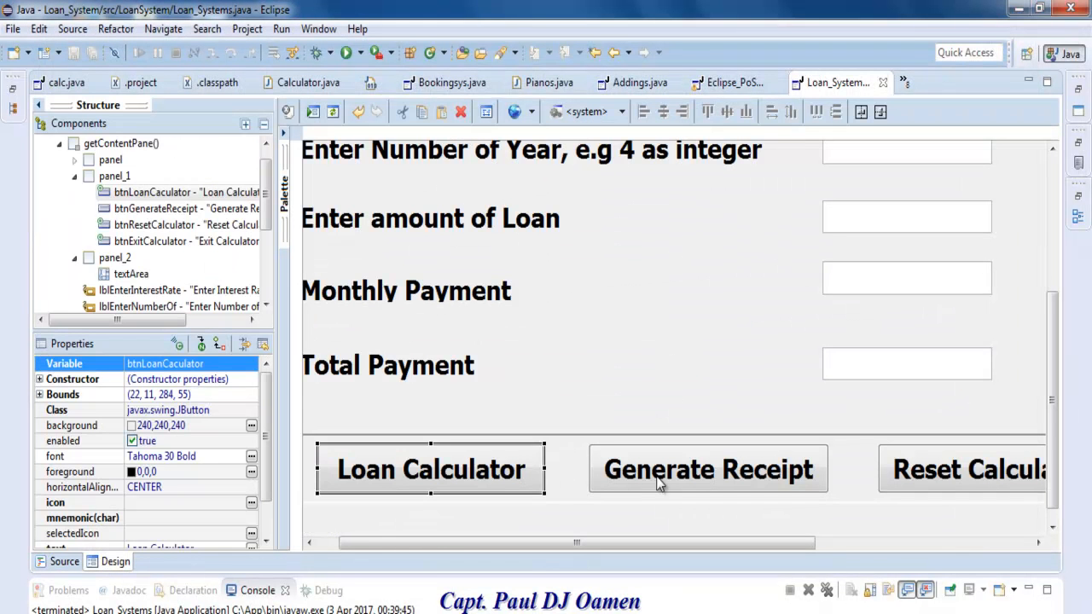
mouse_move(804, 514)
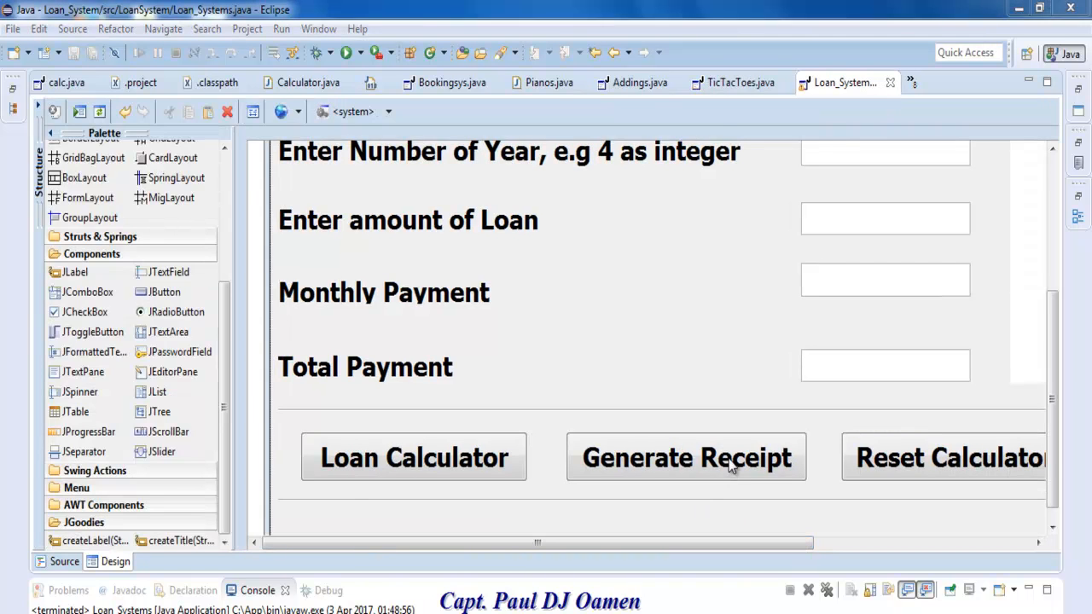
left_click(63, 562)
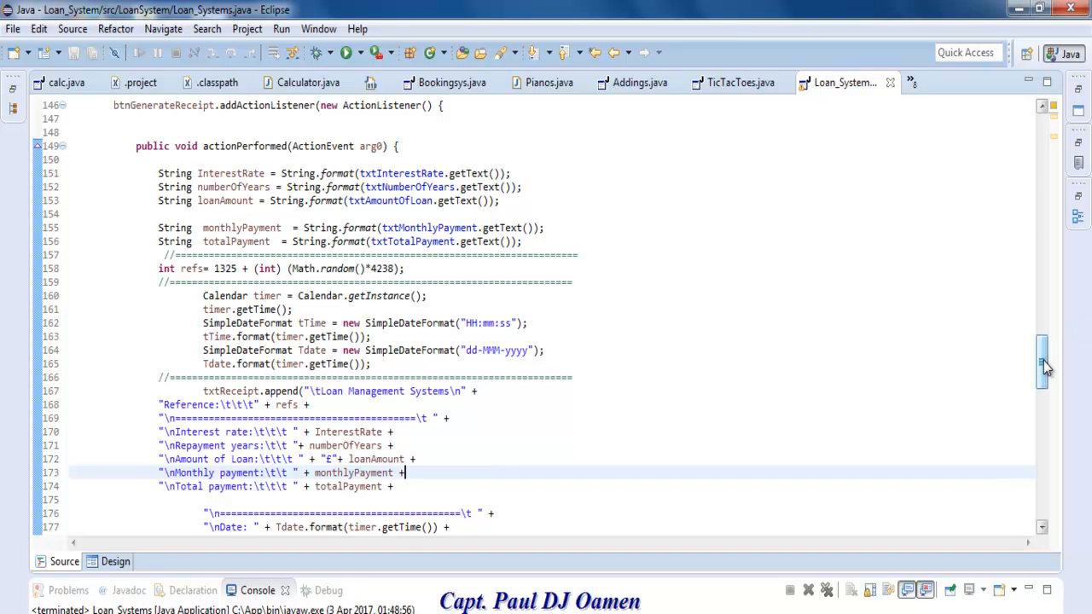
scroll("down", 3)
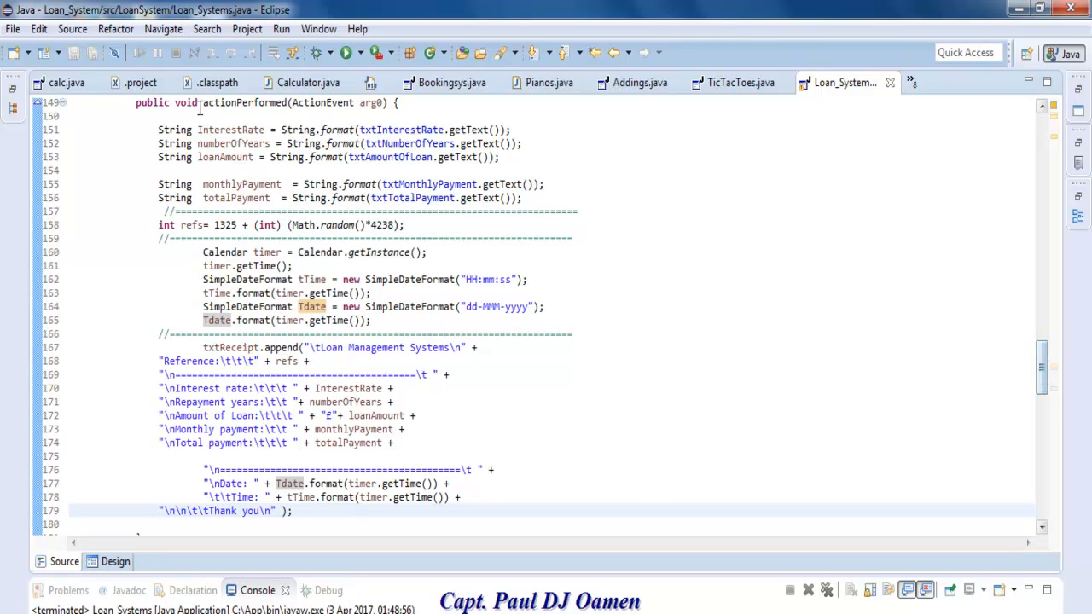
left_click(104, 564)
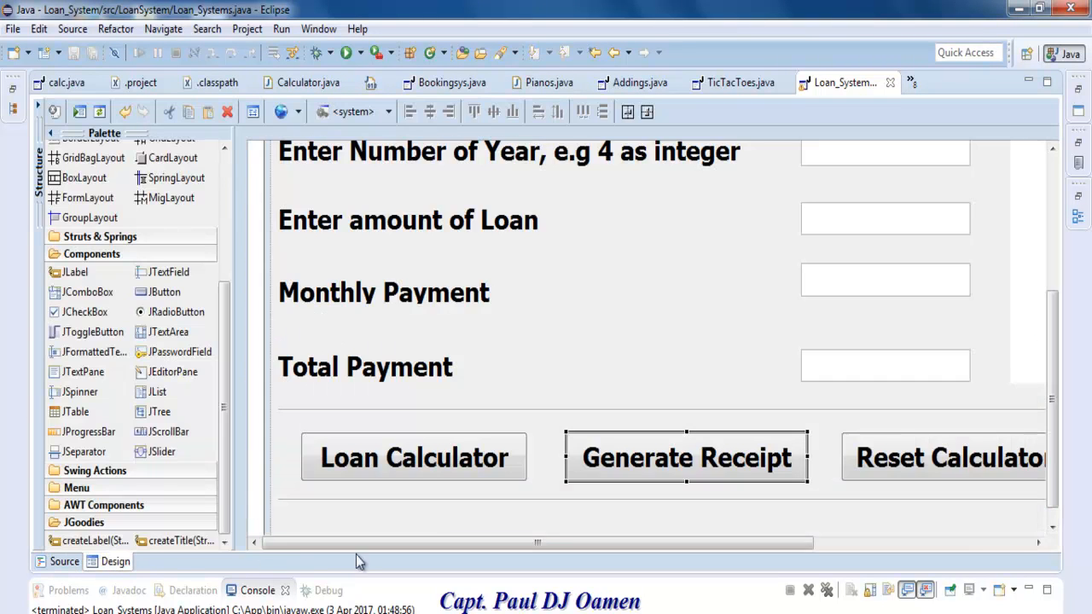
left_click(64, 561)
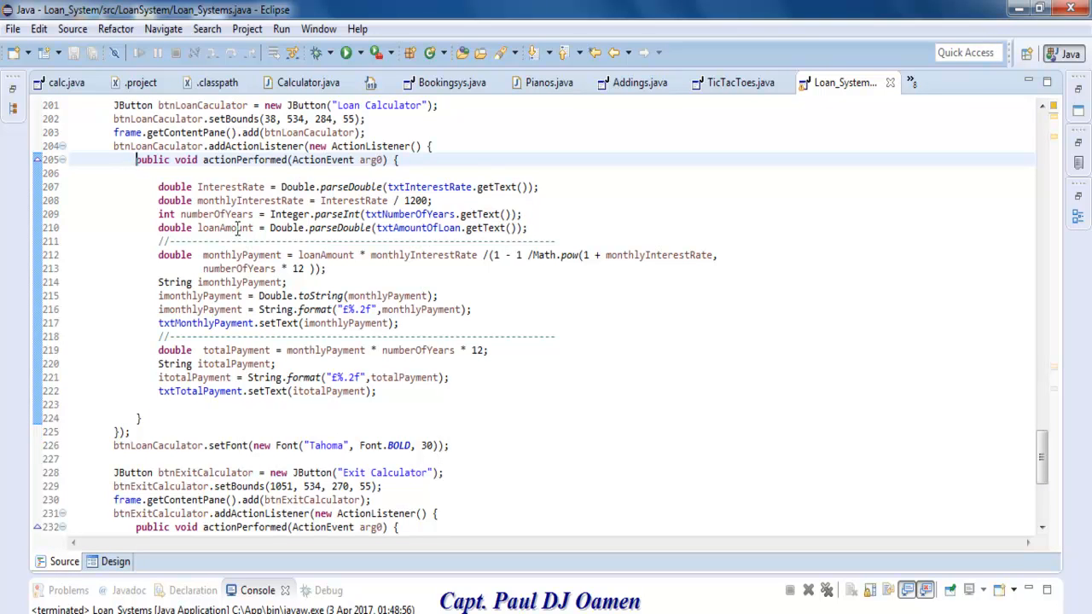
left_click_drag(158, 186, 312, 390)
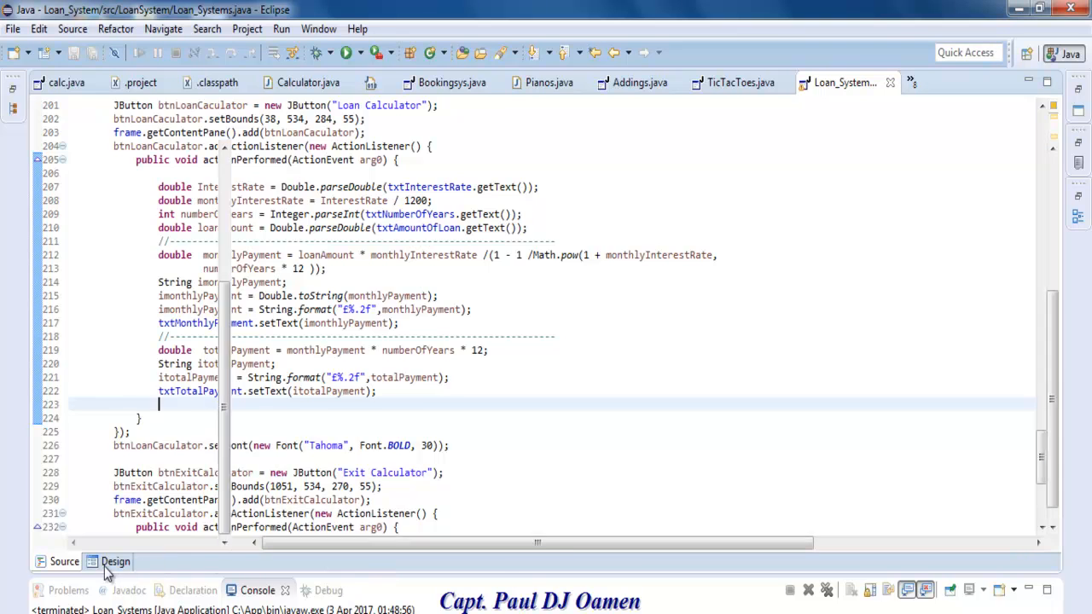
left_click(106, 562)
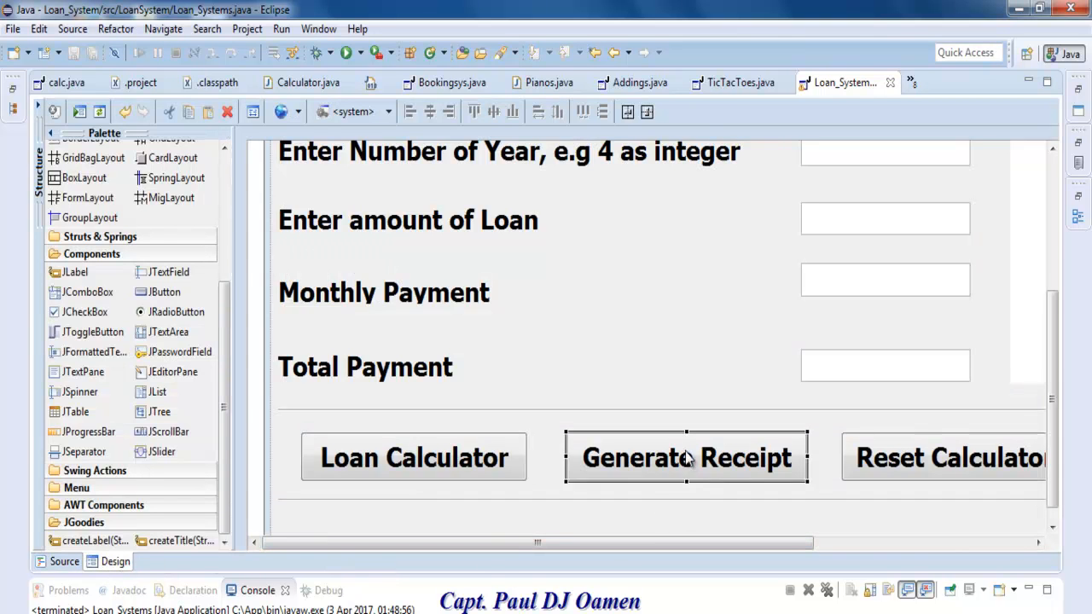
left_click(52, 561)
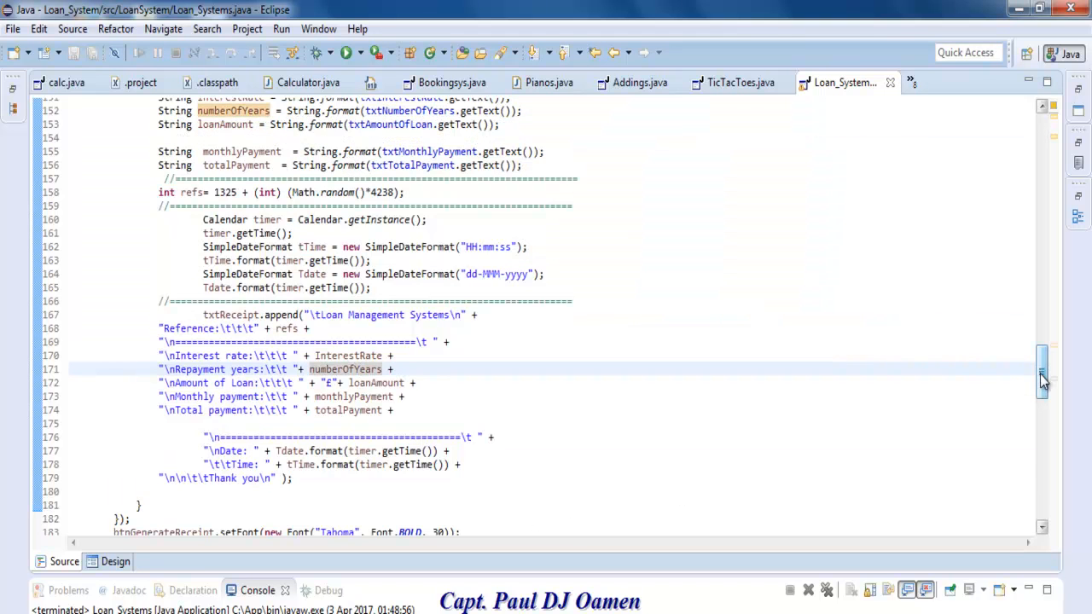
scroll("up", 3)
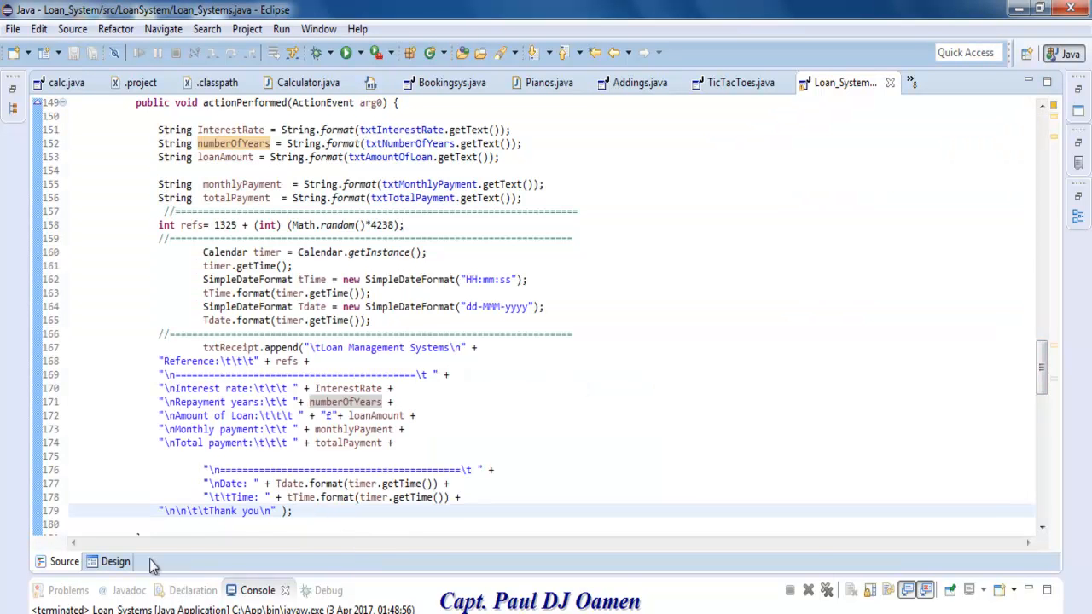
left_click(109, 562)
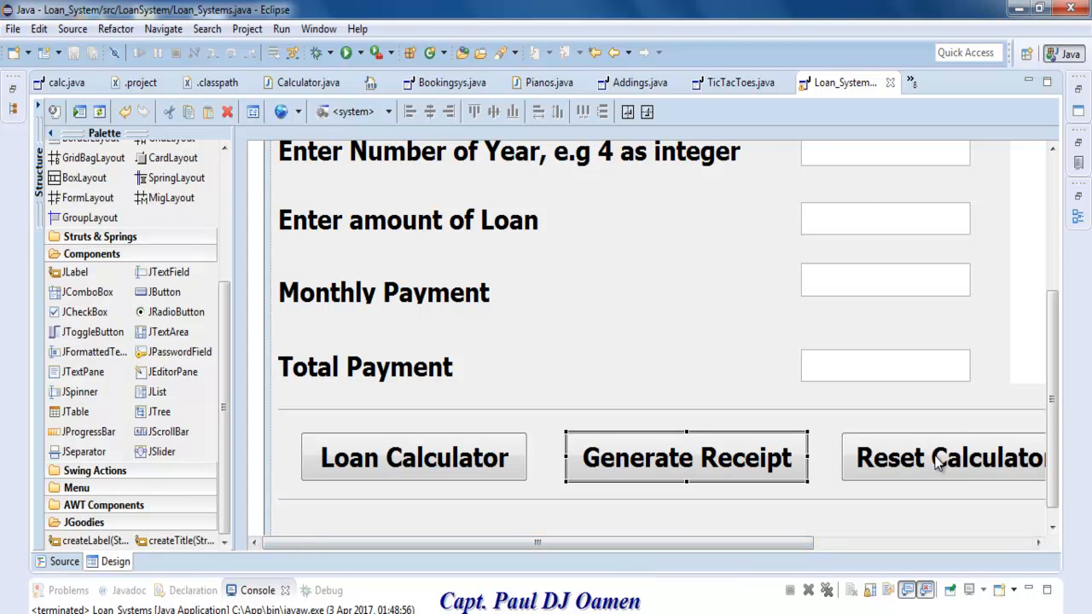
Review the Reset Calculator handler's setText(null) statements that empty every field
left_click(58, 561)
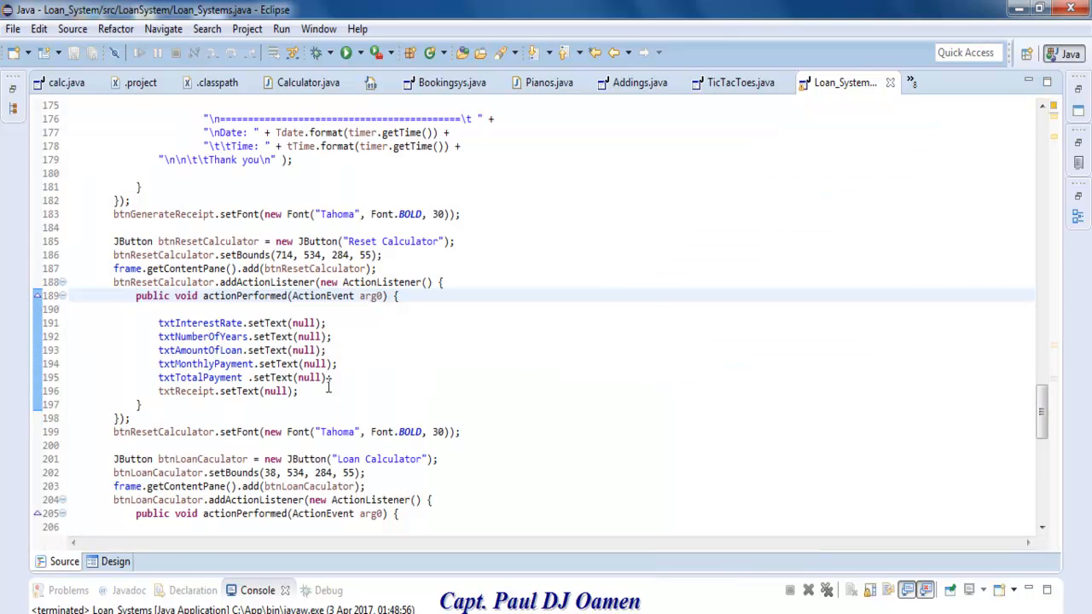
left_click_drag(159, 322, 291, 391)
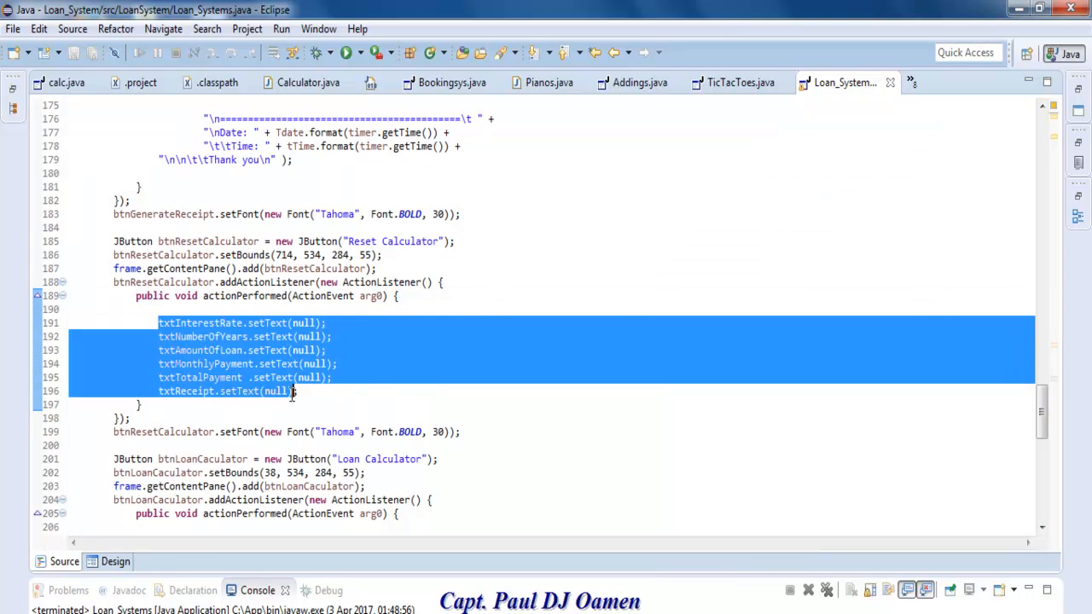
left_click(387, 472)
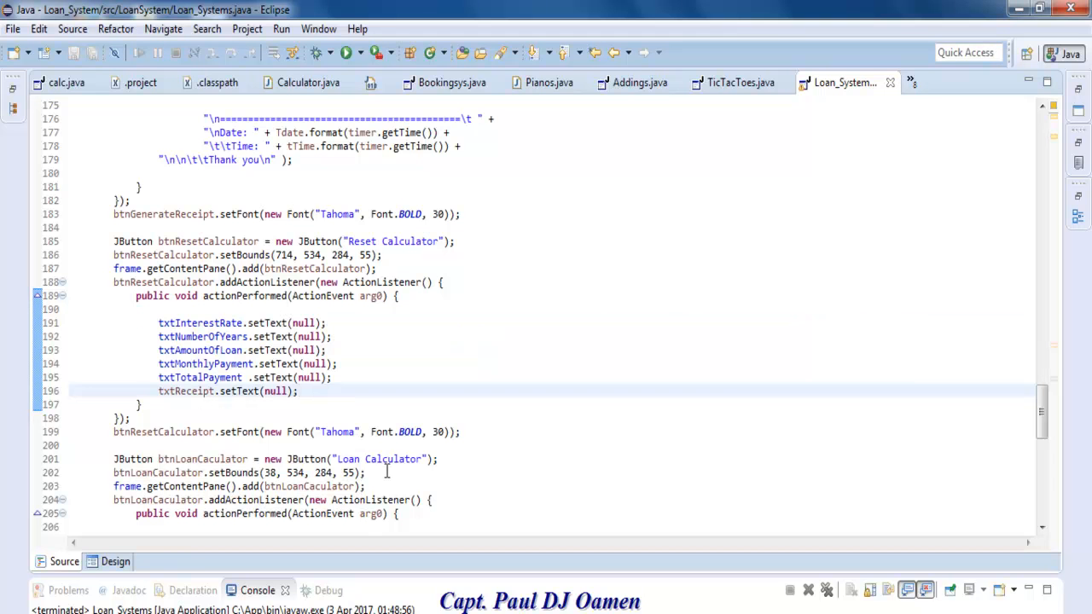
Review the Exit Calculator handler's confirm-before-exit statements
left_click(108, 561)
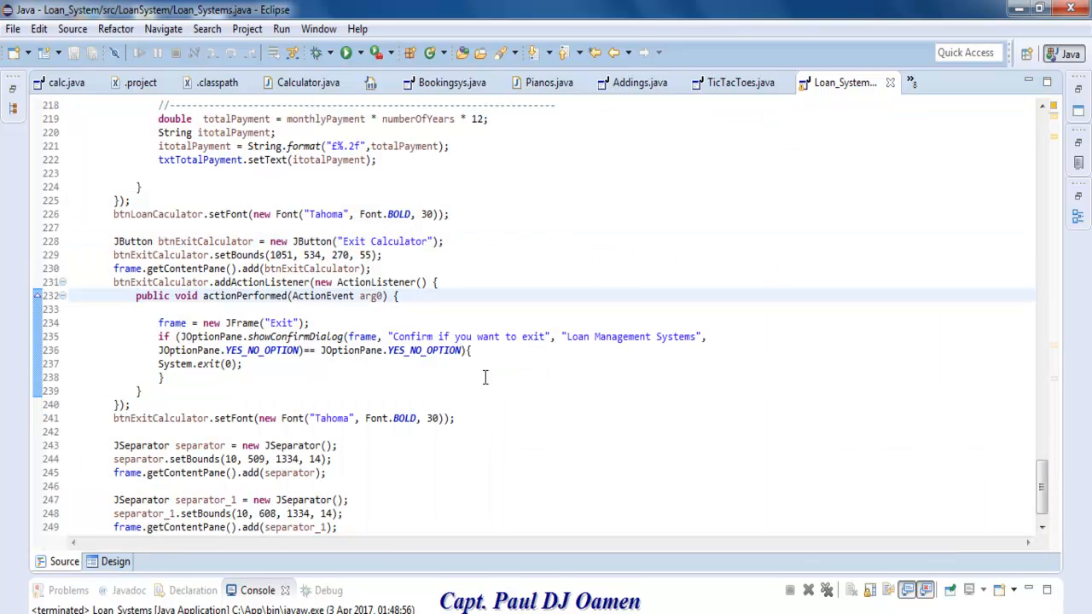
left_click_drag(158, 323, 474, 349)
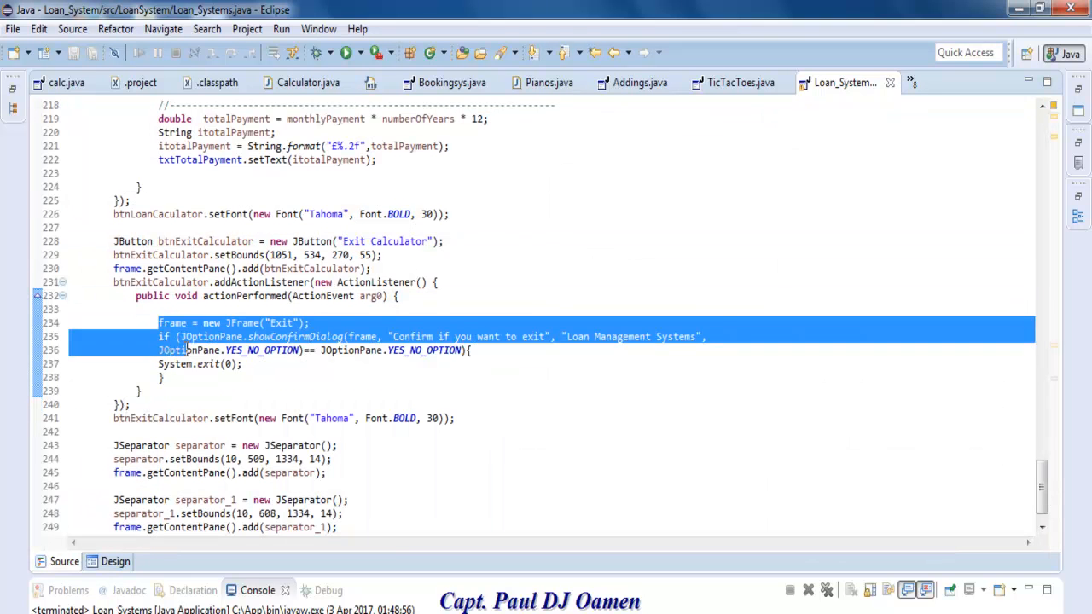
left_click(286, 378)
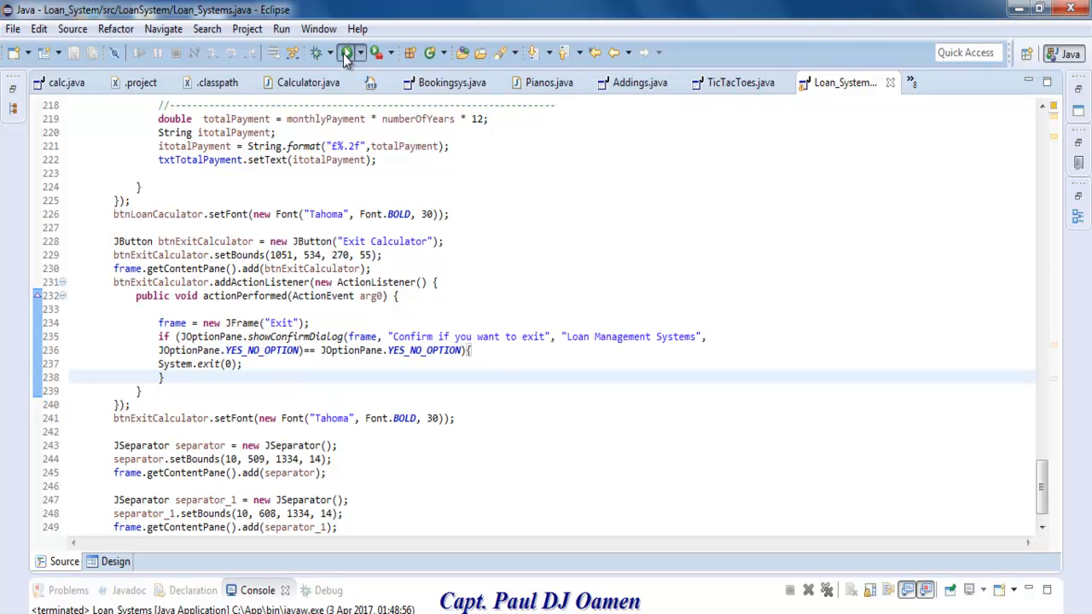
Relaunch the calculator and compute payments for 3.2%, 5 years and 35000
left_click(343, 52)
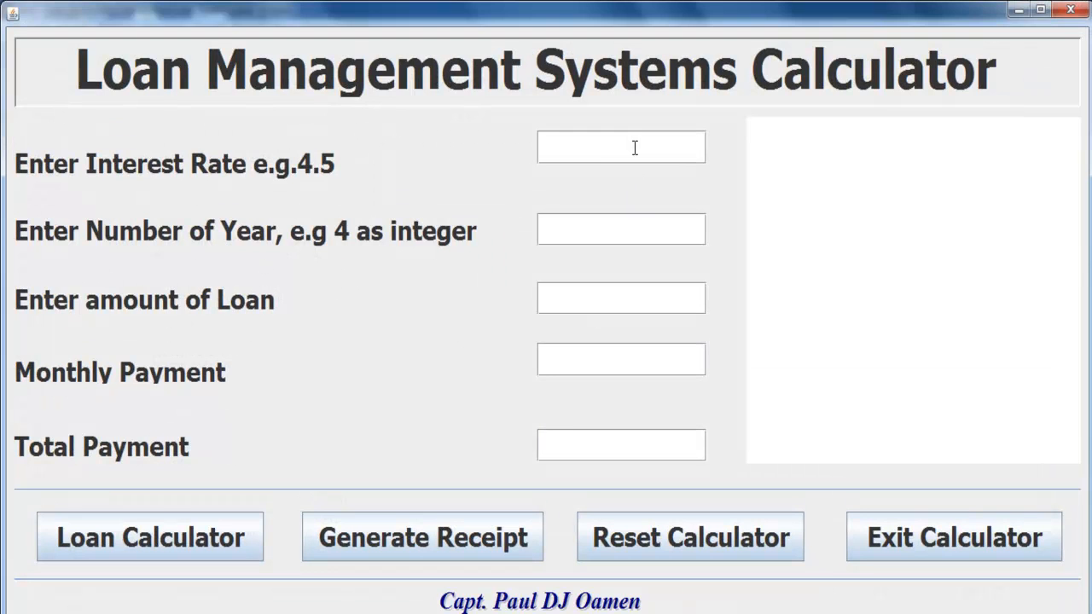
type("3.2")
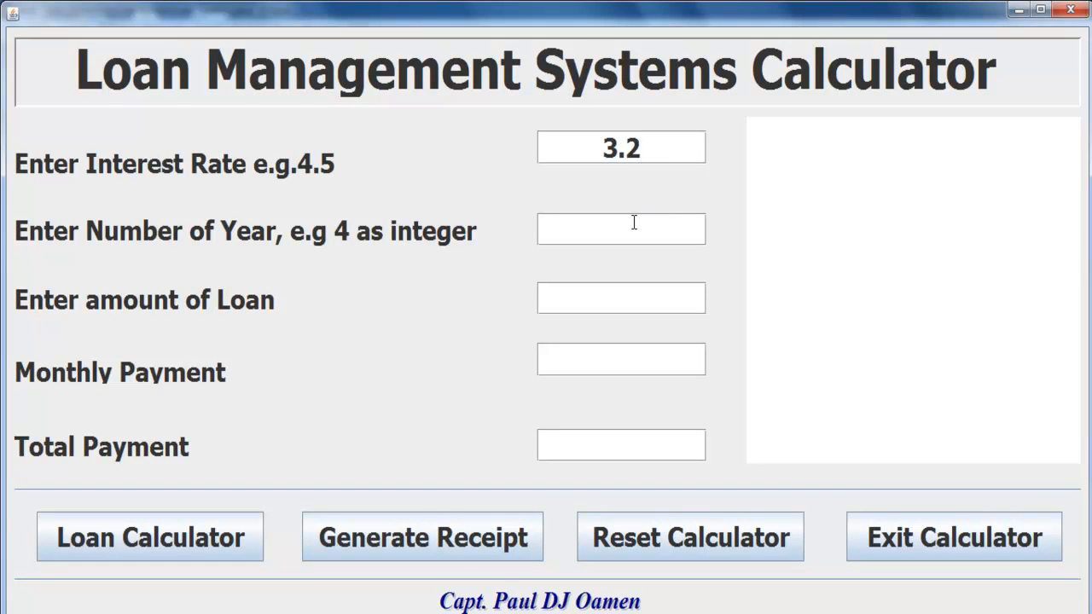
type("5")
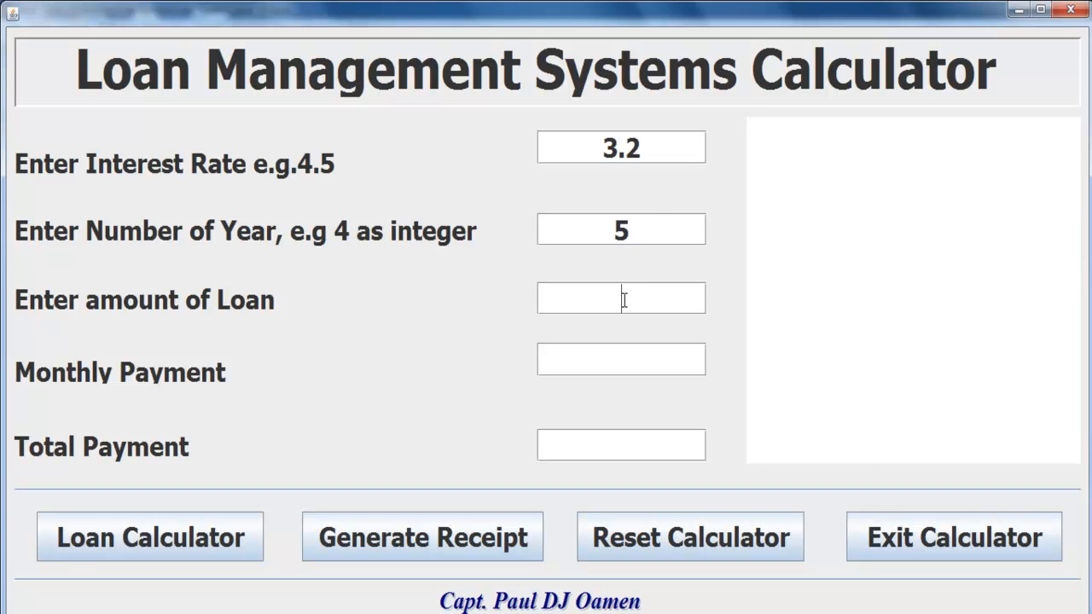
type("30")
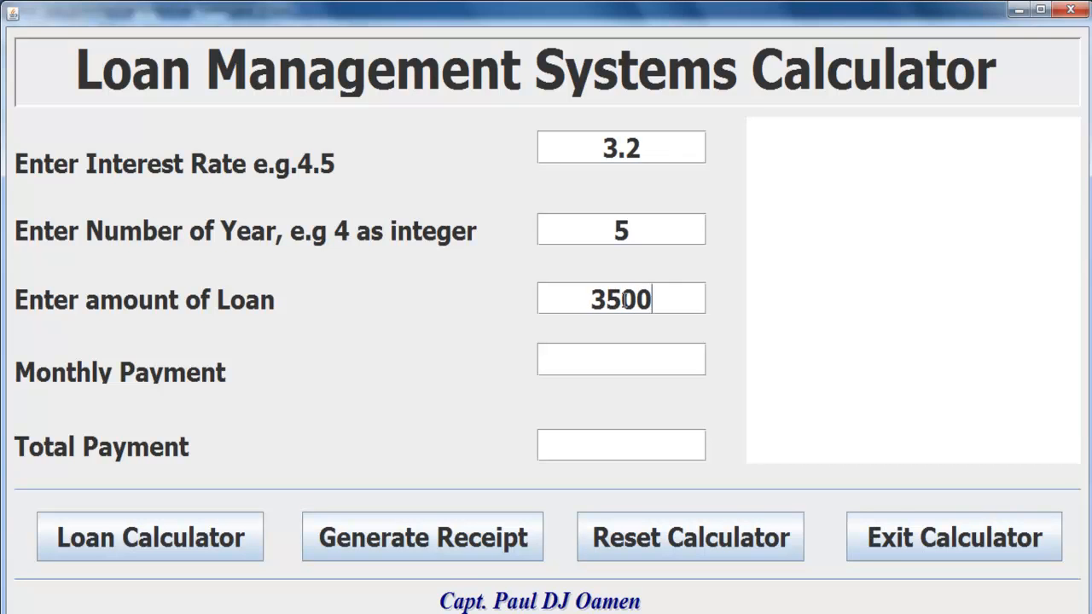
left_click(147, 539)
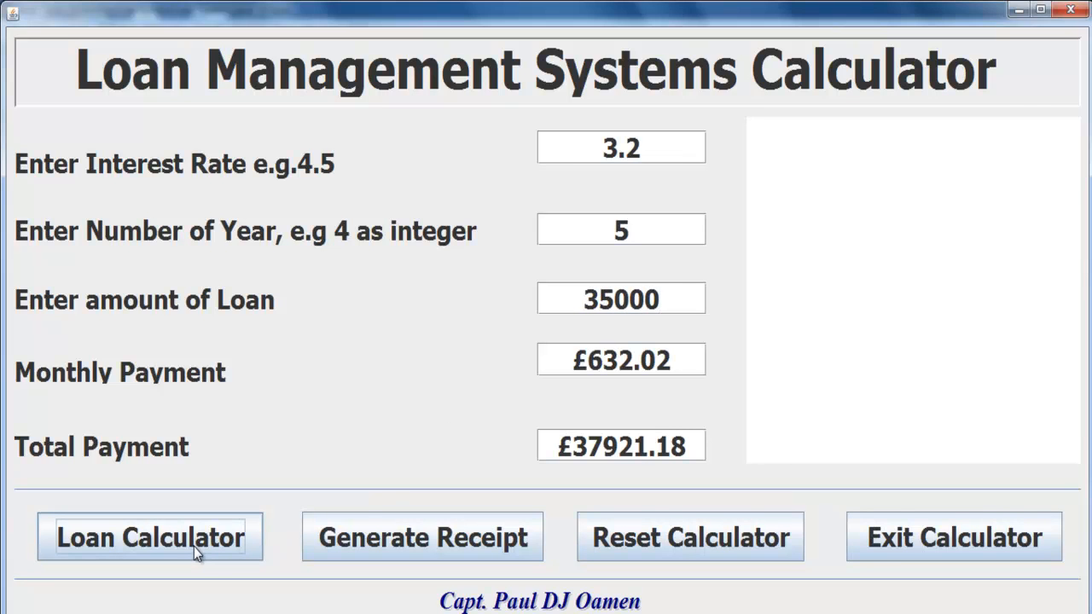
mouse_move(431, 557)
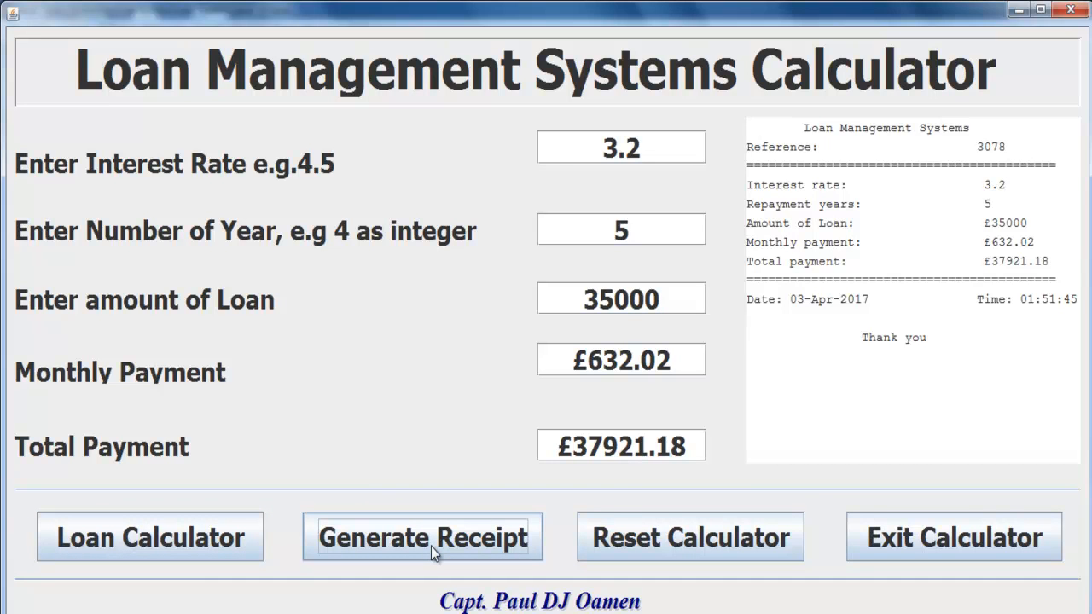
mouse_move(804, 558)
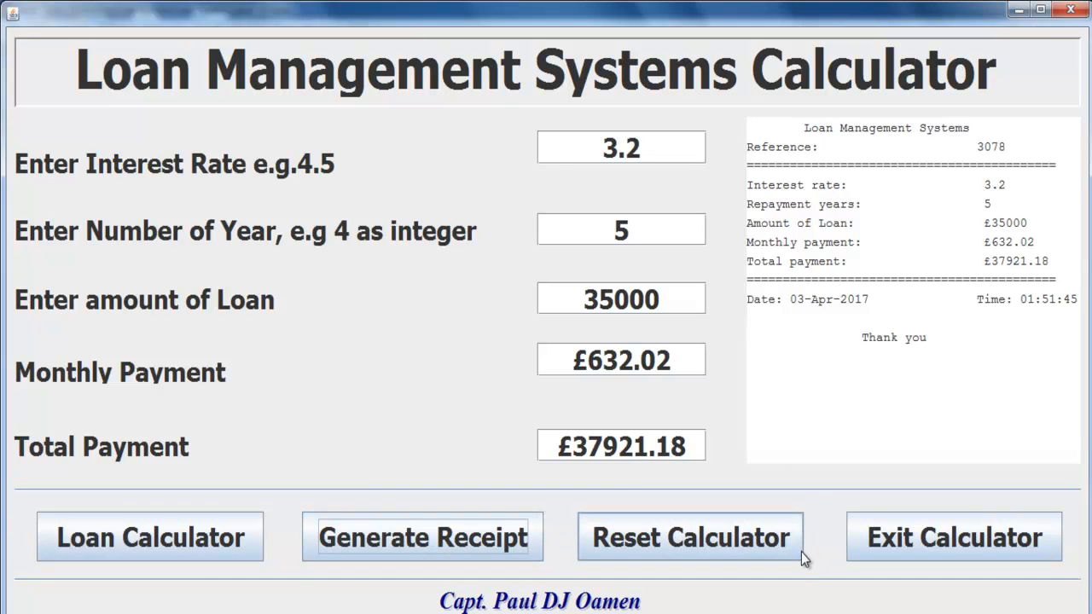